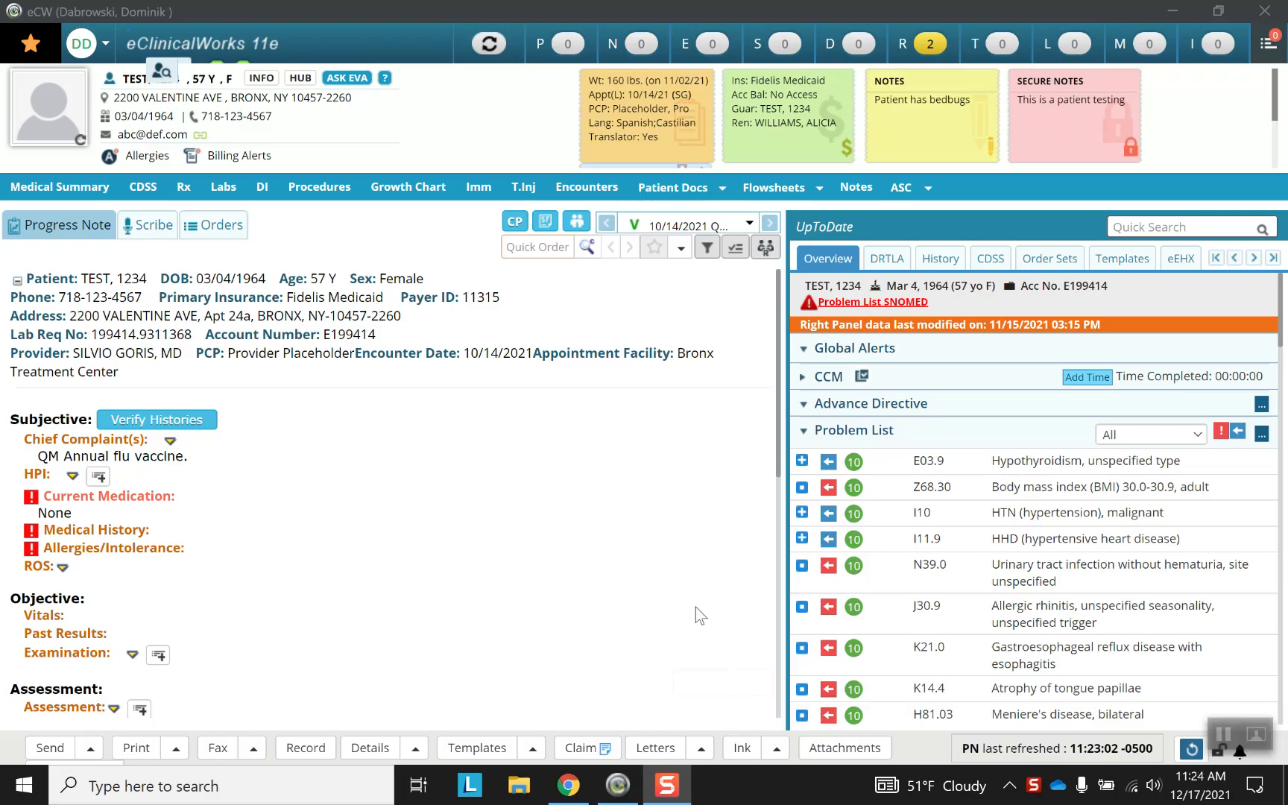
pyautogui.moveTo(315, 149)
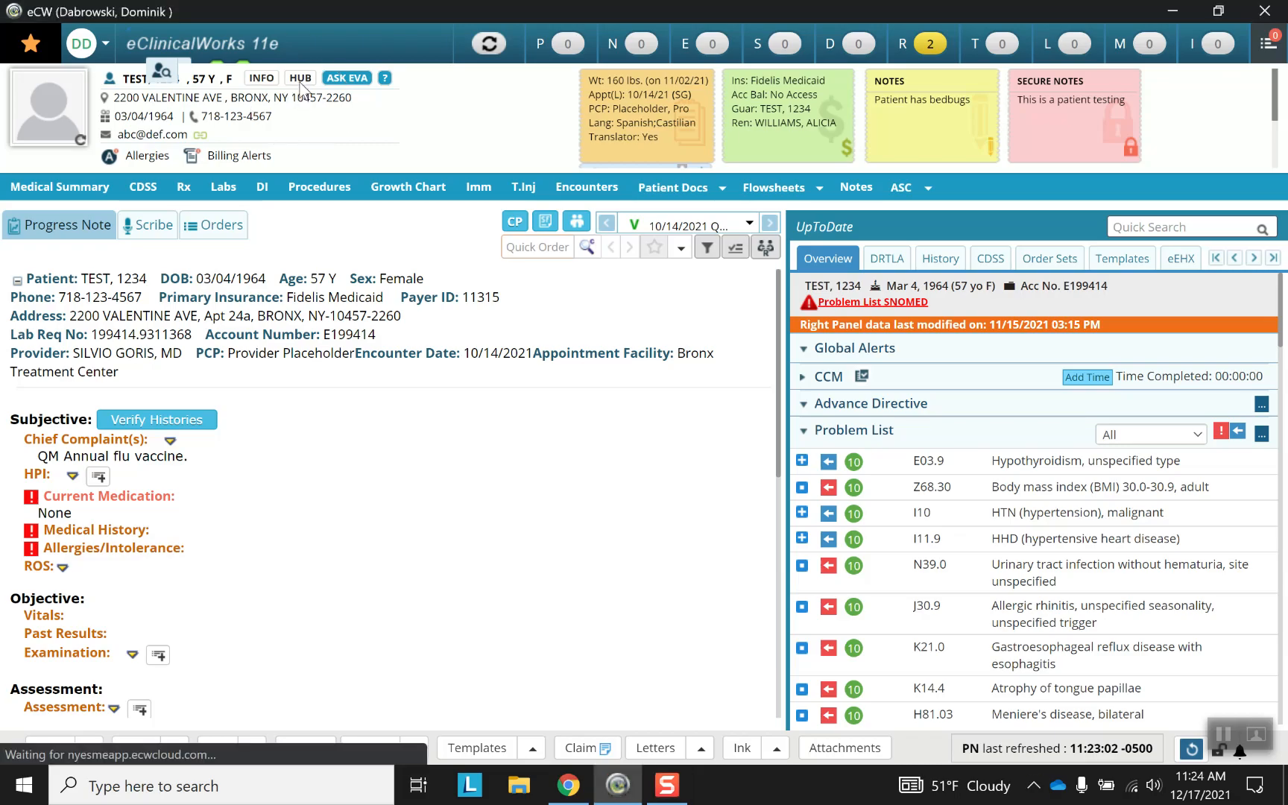
# Bring up the Patient Hub for patient TEST, 1234 from the patient header.
pyautogui.click(300, 79)
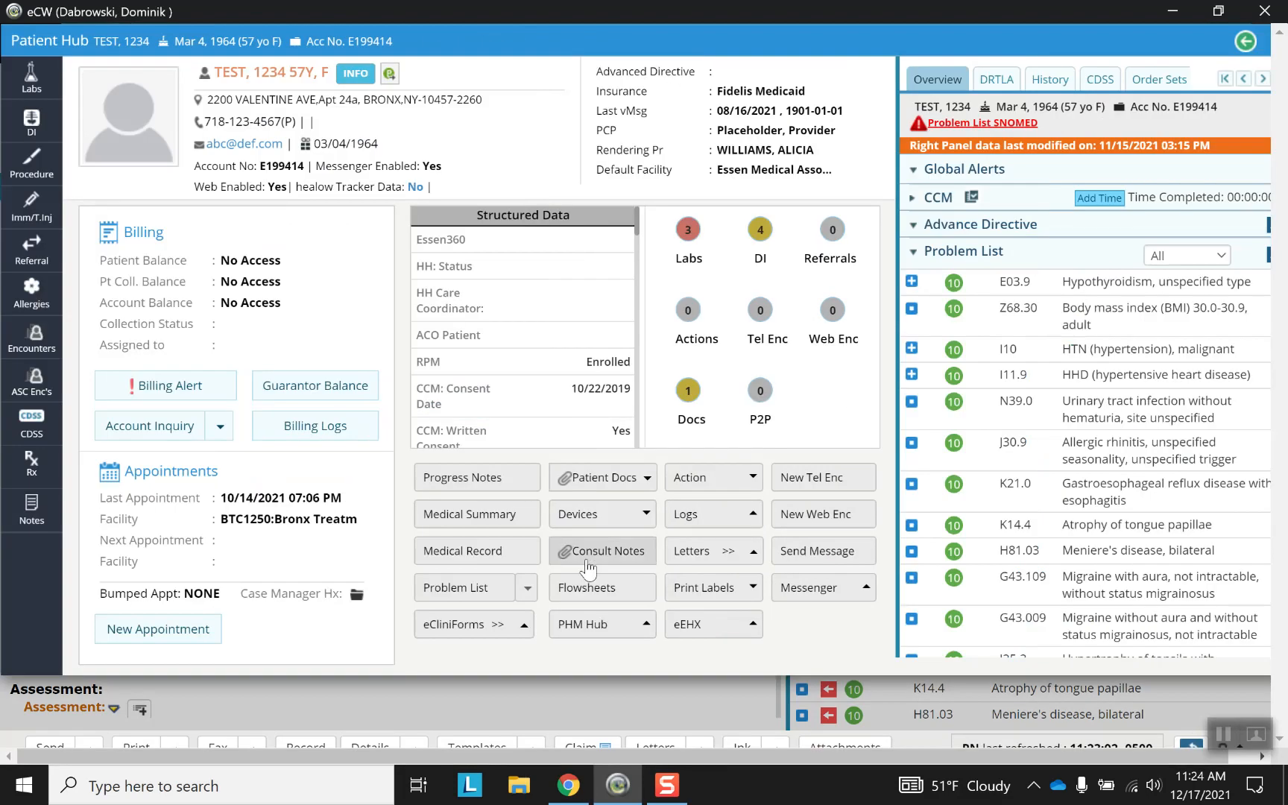
pyautogui.moveTo(474, 513)
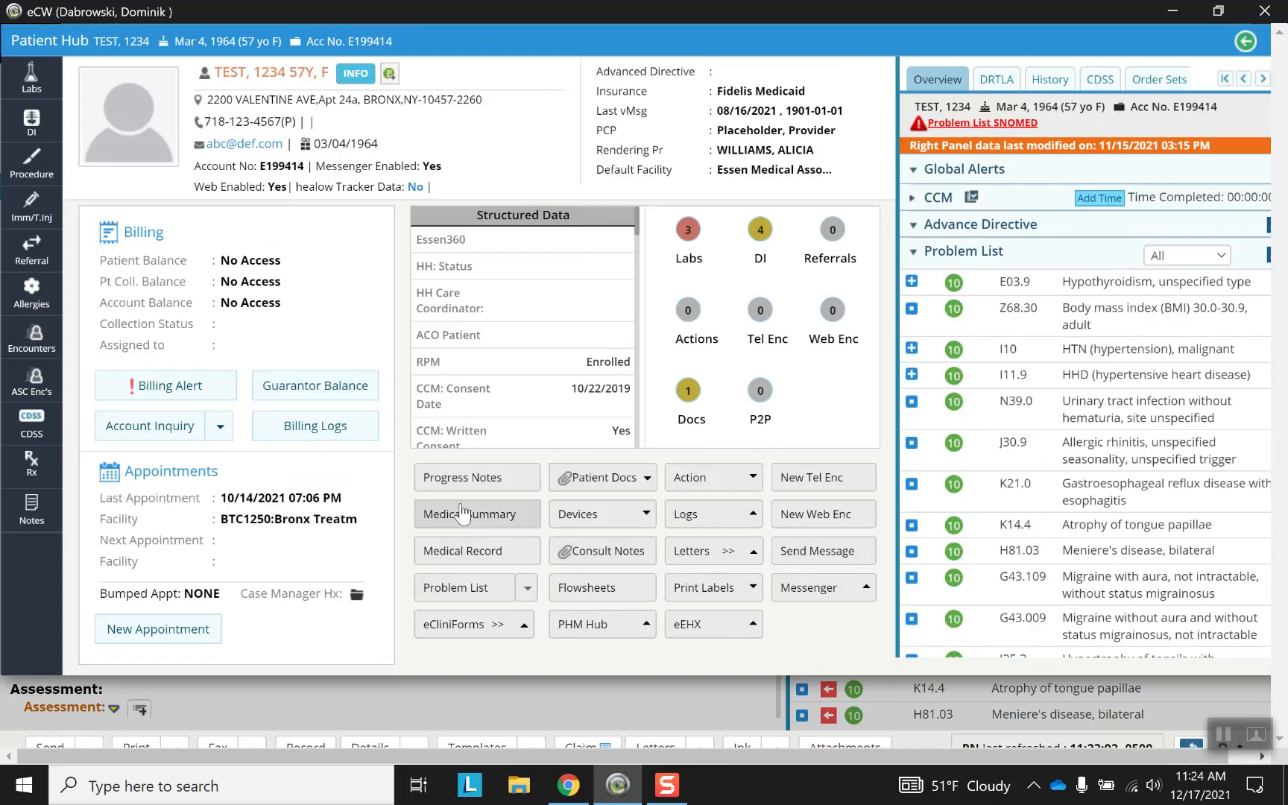
pyautogui.moveTo(397, 350)
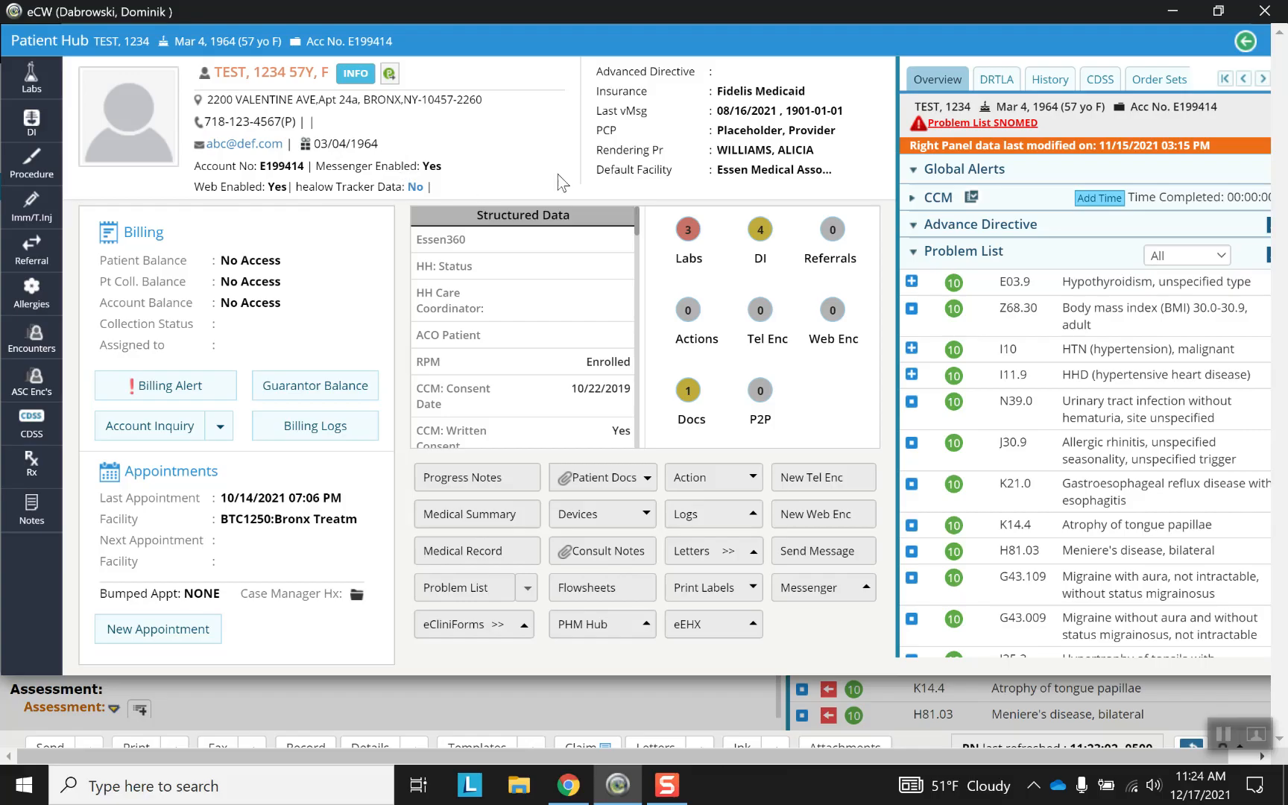
pyautogui.moveTo(699, 275)
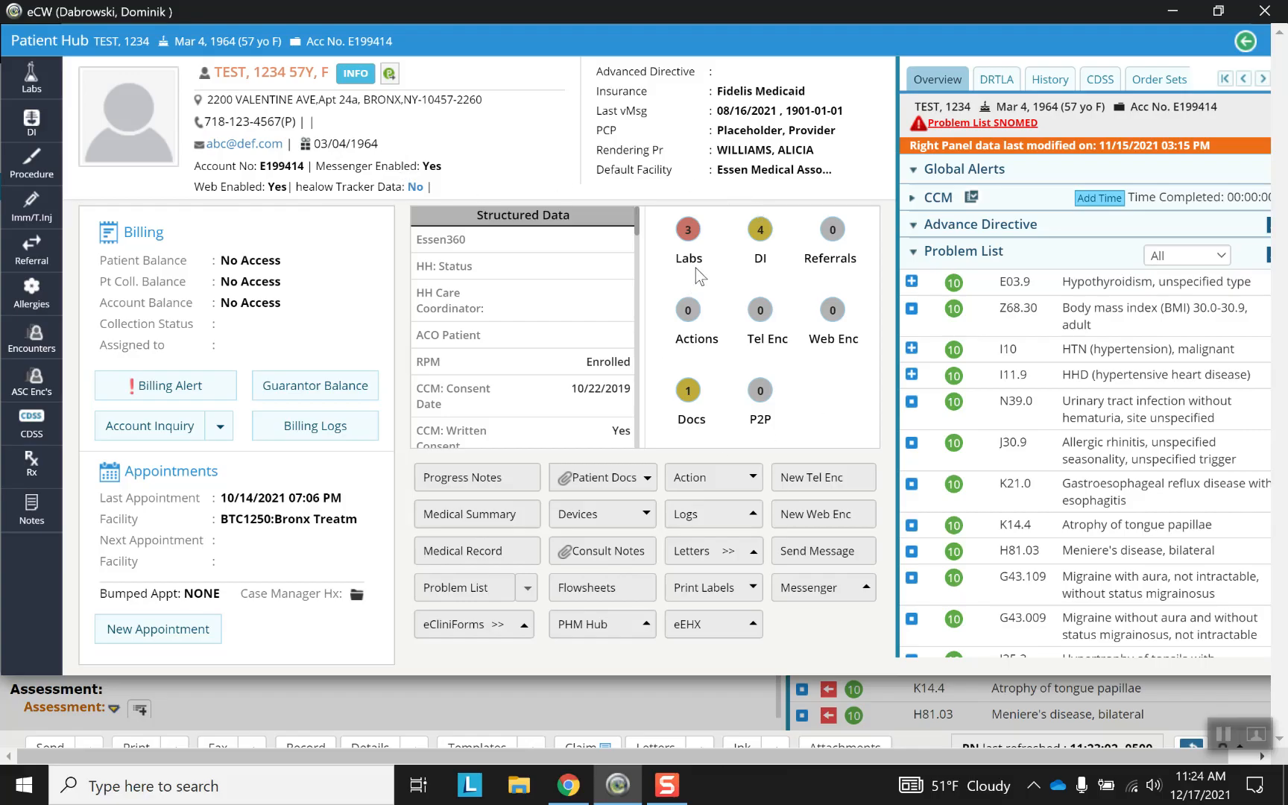
pyautogui.moveTo(801, 277)
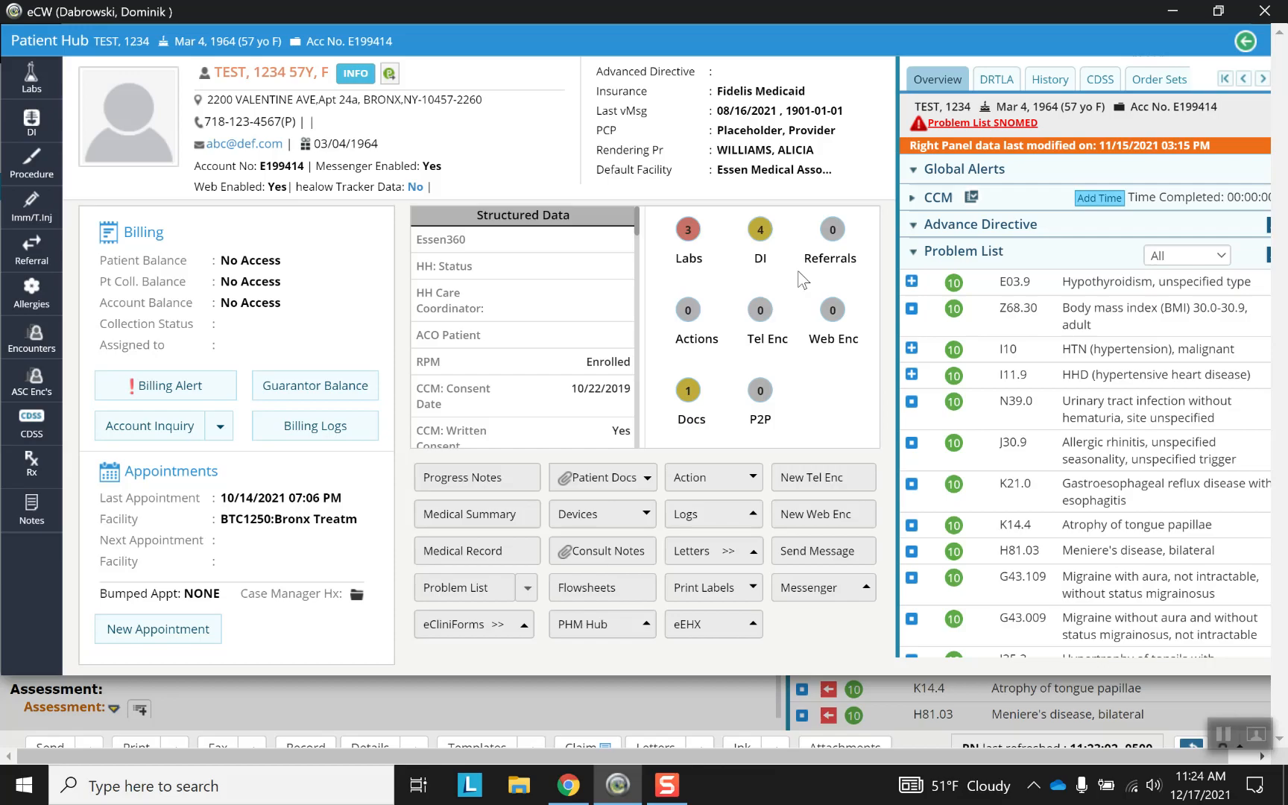
pyautogui.moveTo(715, 280)
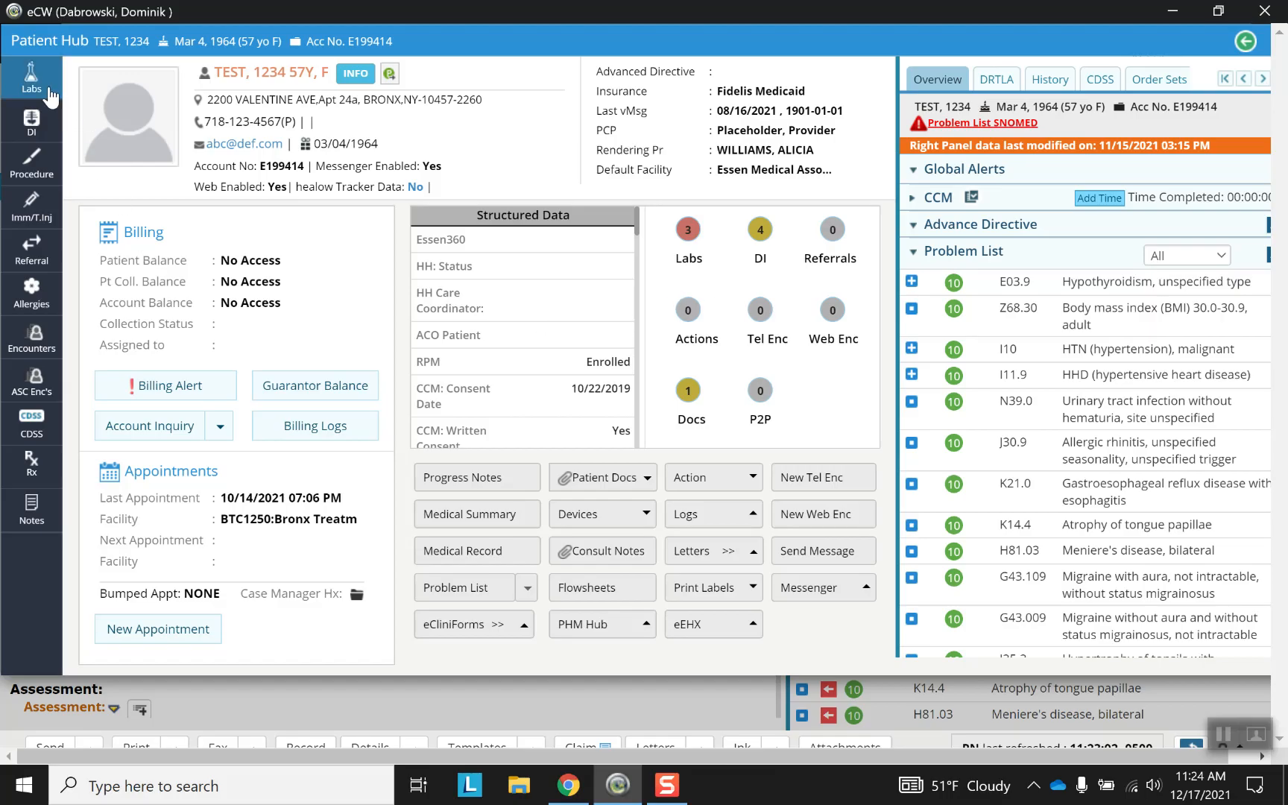
pyautogui.moveTo(31, 163)
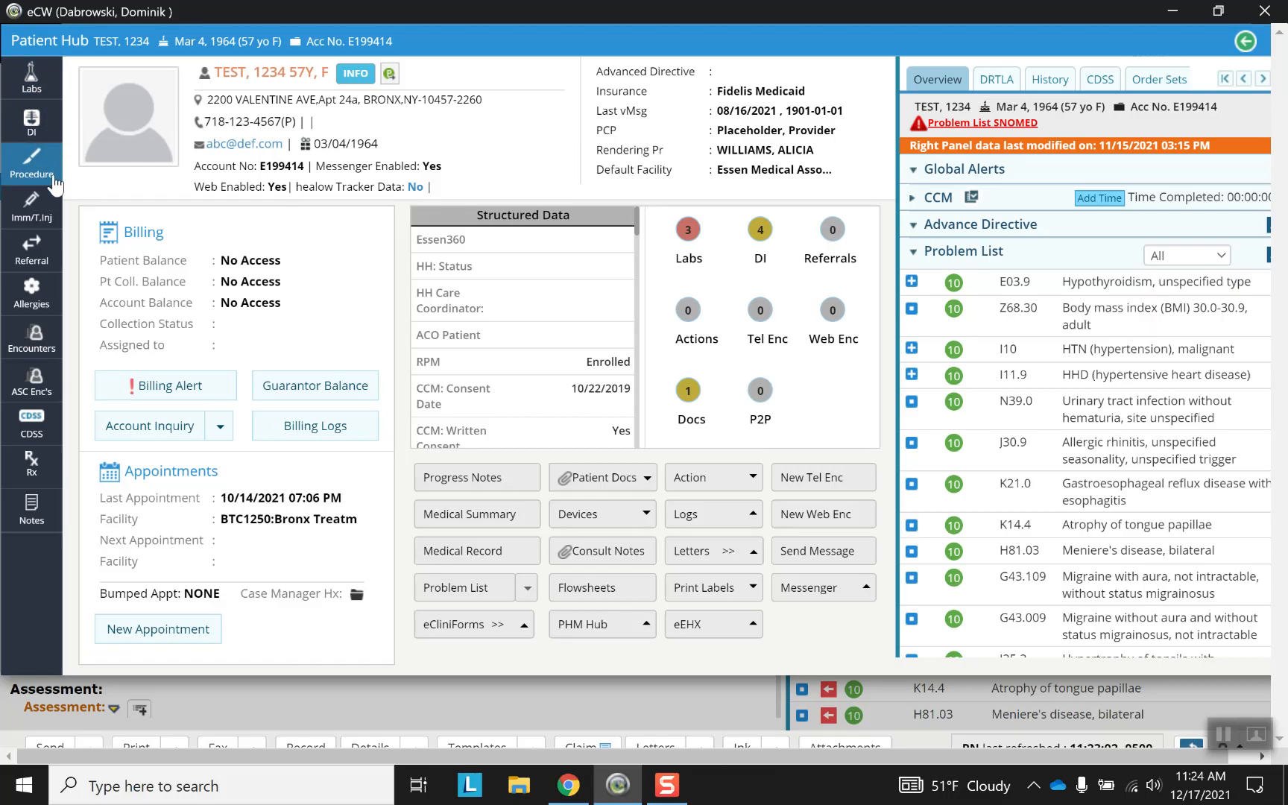
pyautogui.moveTo(32, 292)
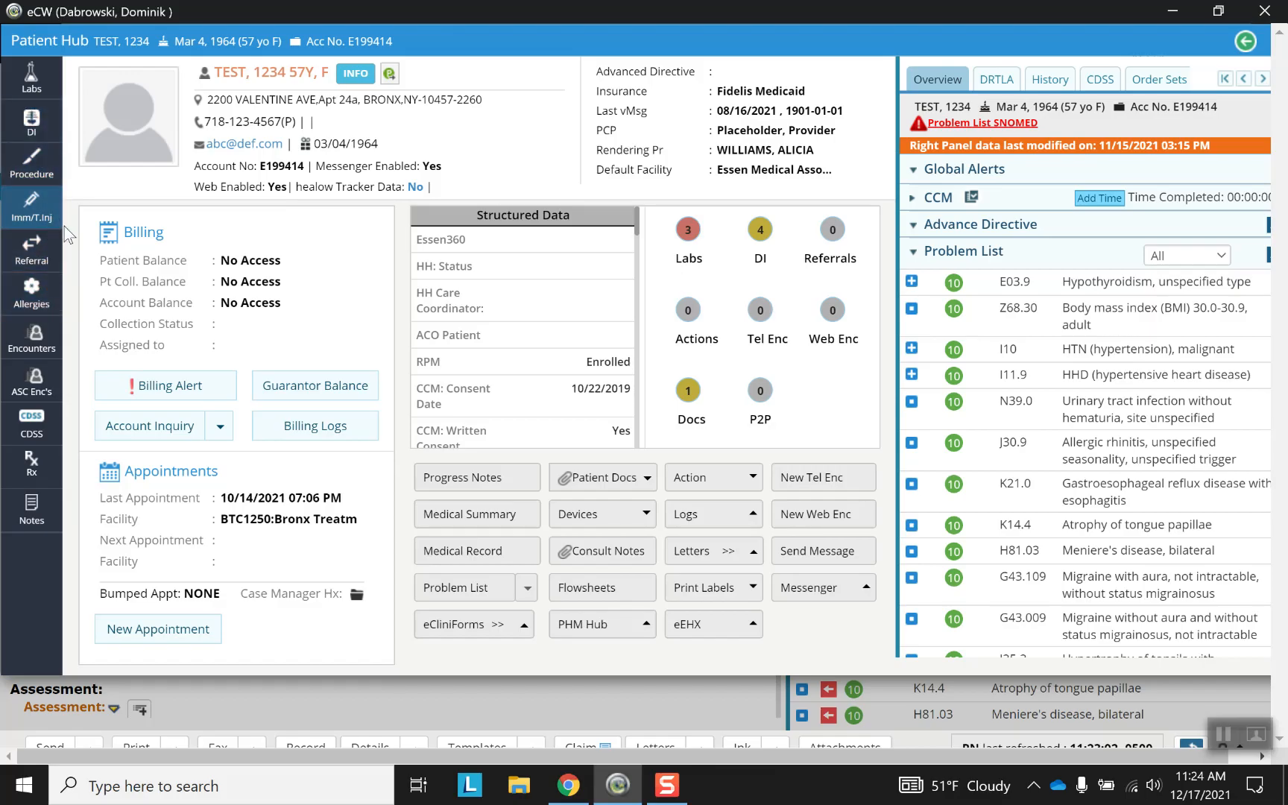
pyautogui.moveTo(32, 340)
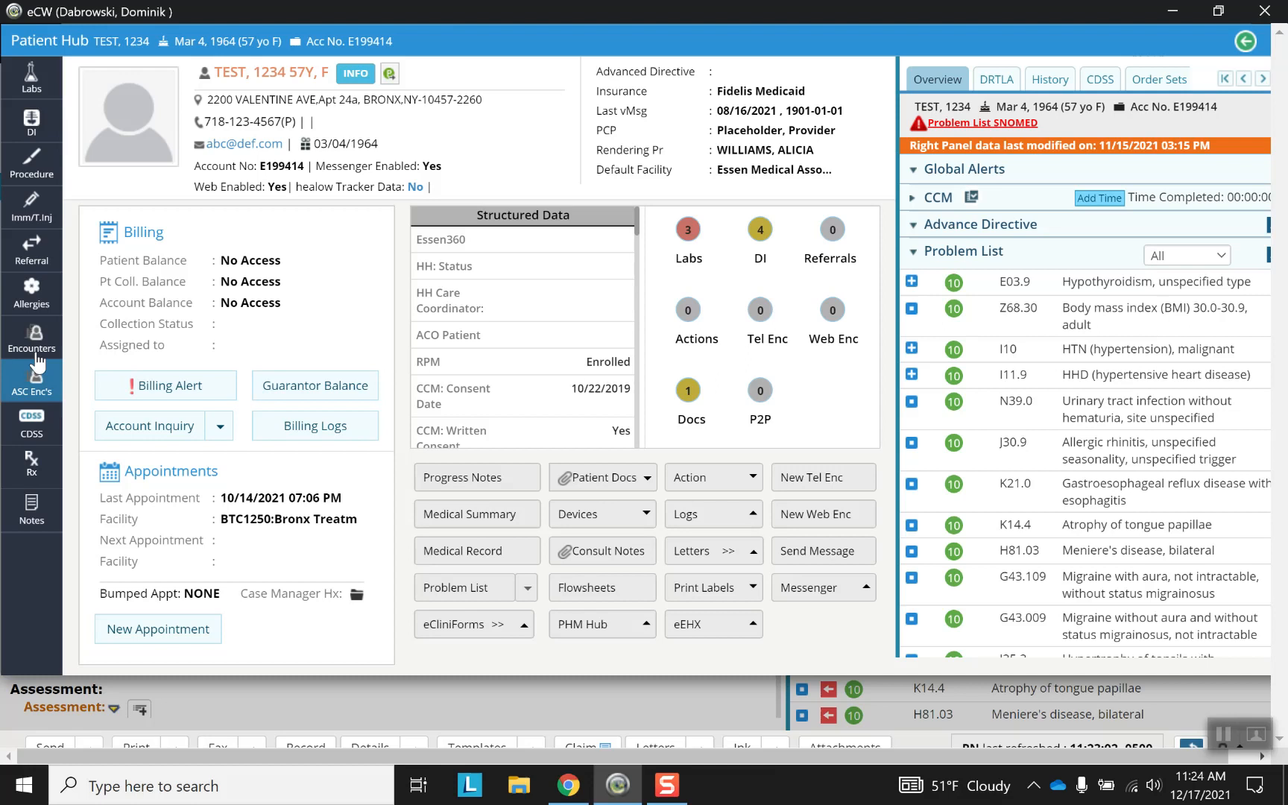
pyautogui.moveTo(31, 380)
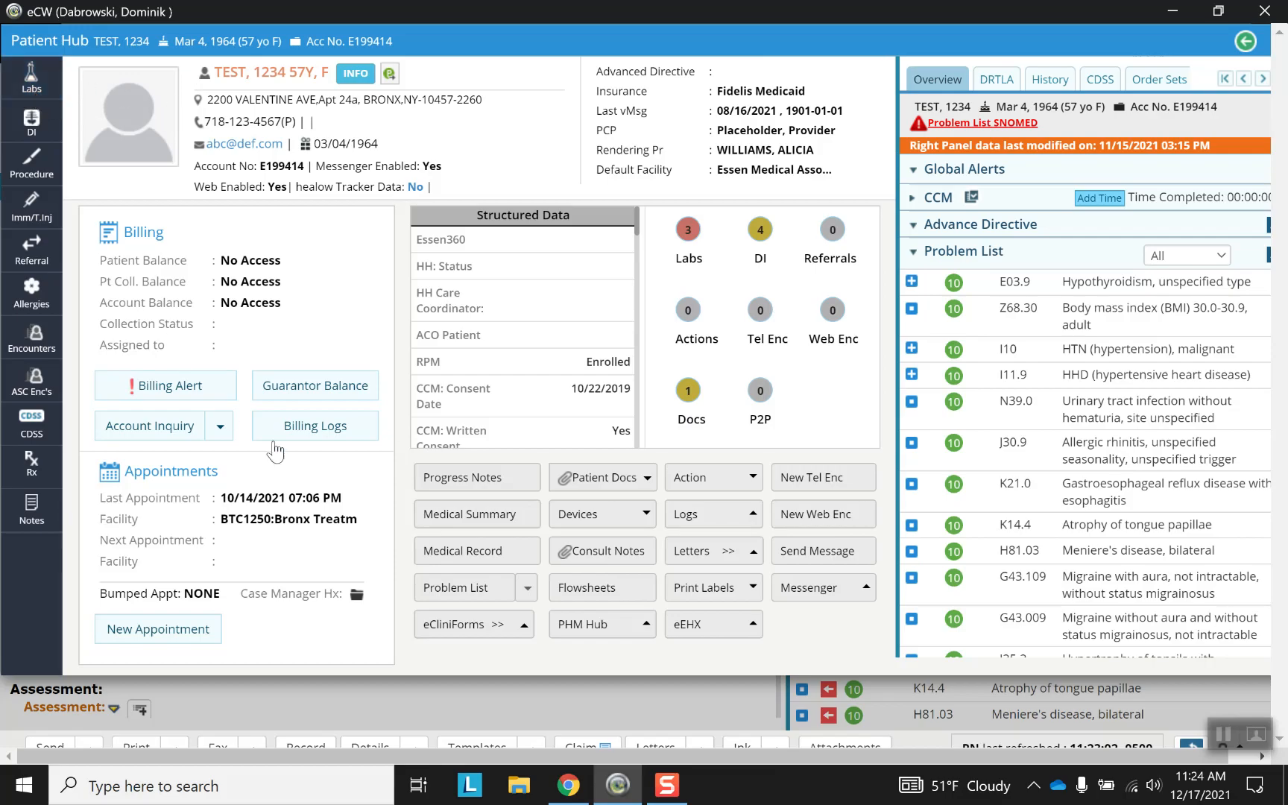
pyautogui.moveTo(668, 409)
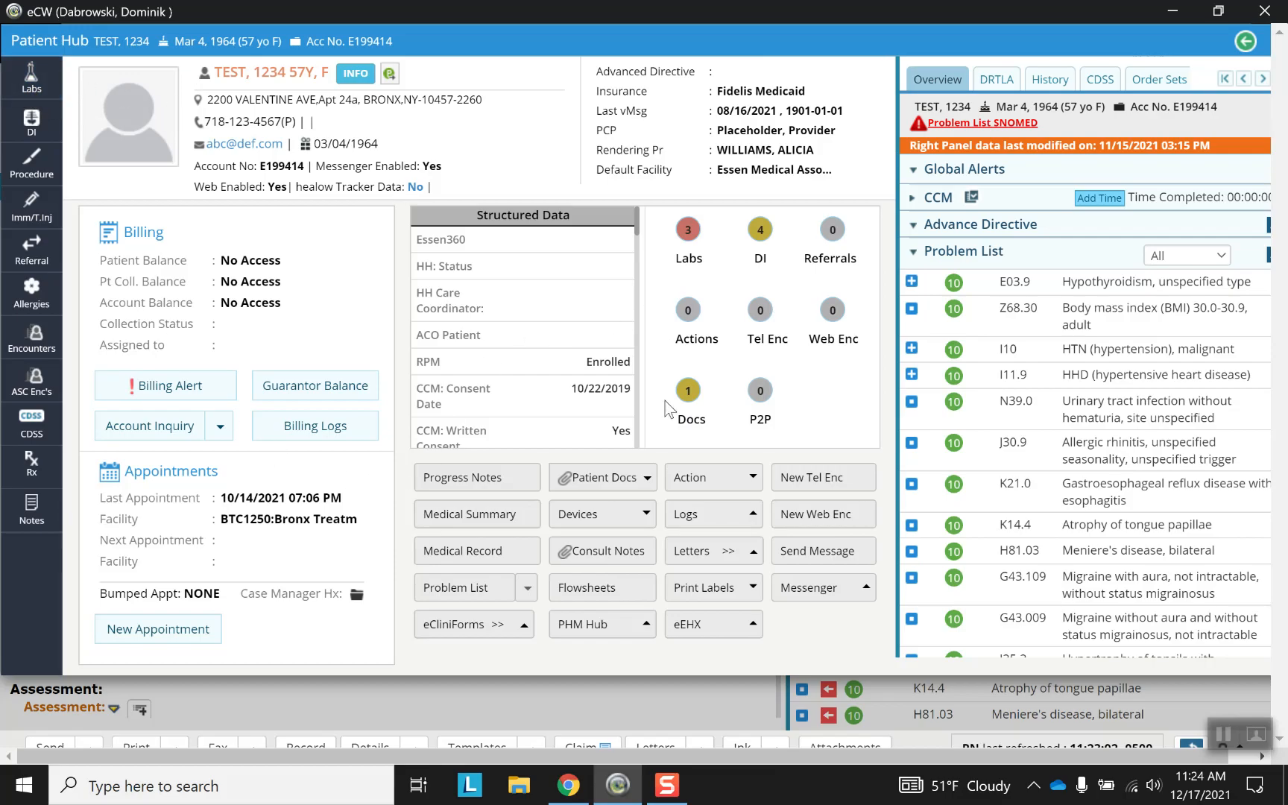
pyautogui.moveTo(477, 477)
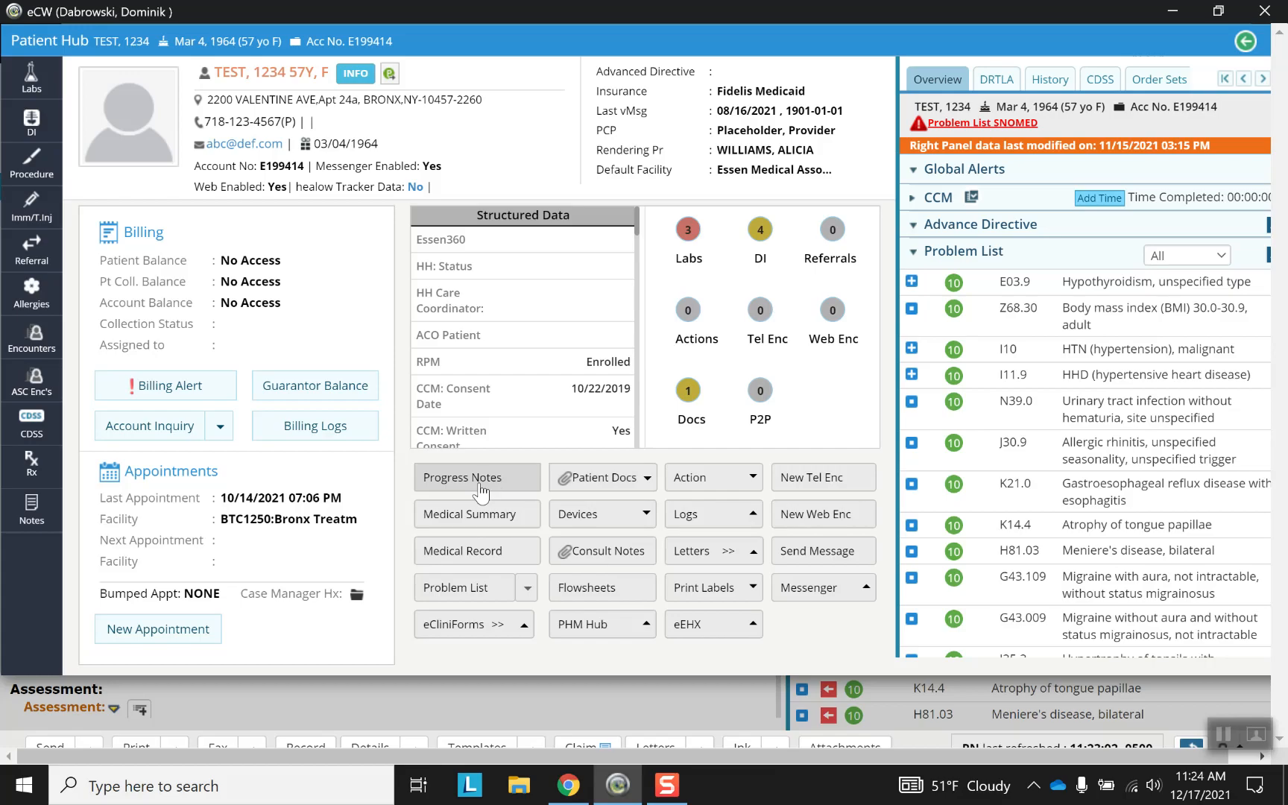
# View the patient's progress note and return to the Patient Hub.
pyautogui.click(462, 477)
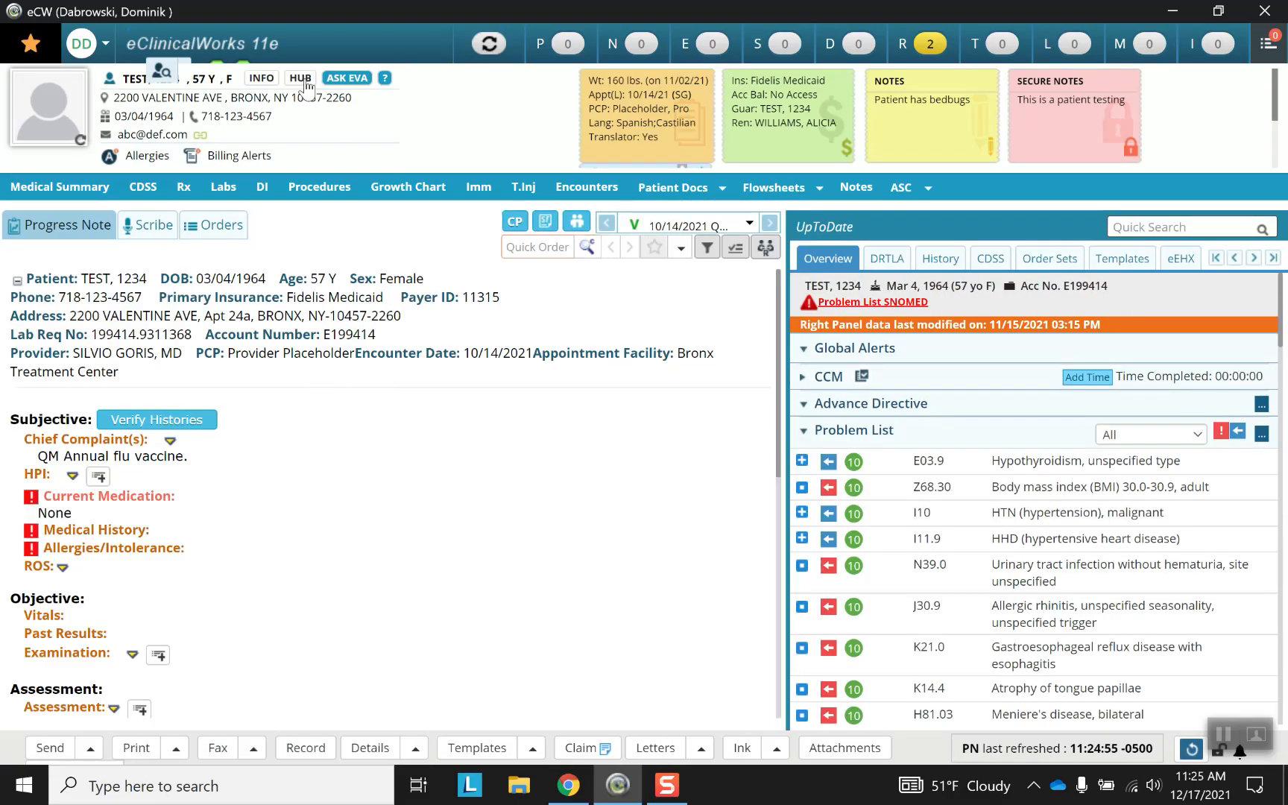
pyautogui.click(299, 77)
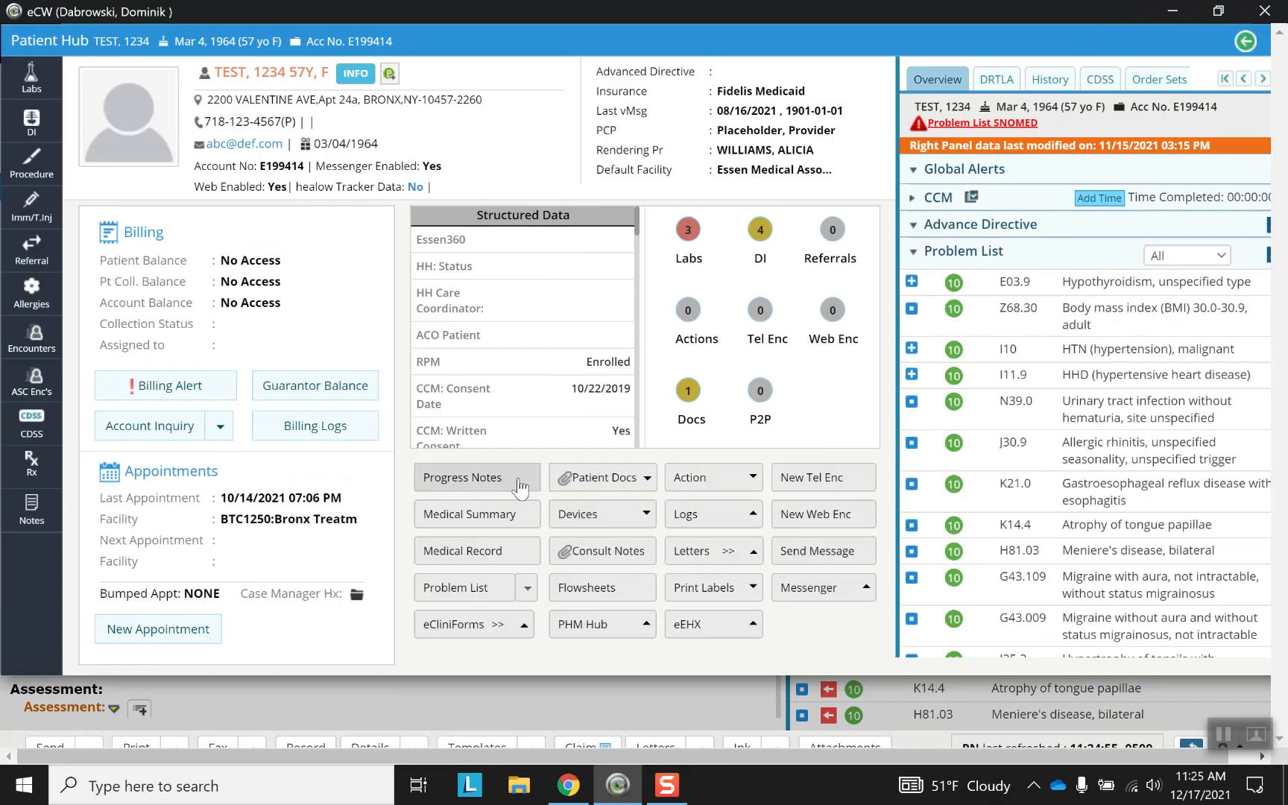
pyautogui.moveTo(468, 550)
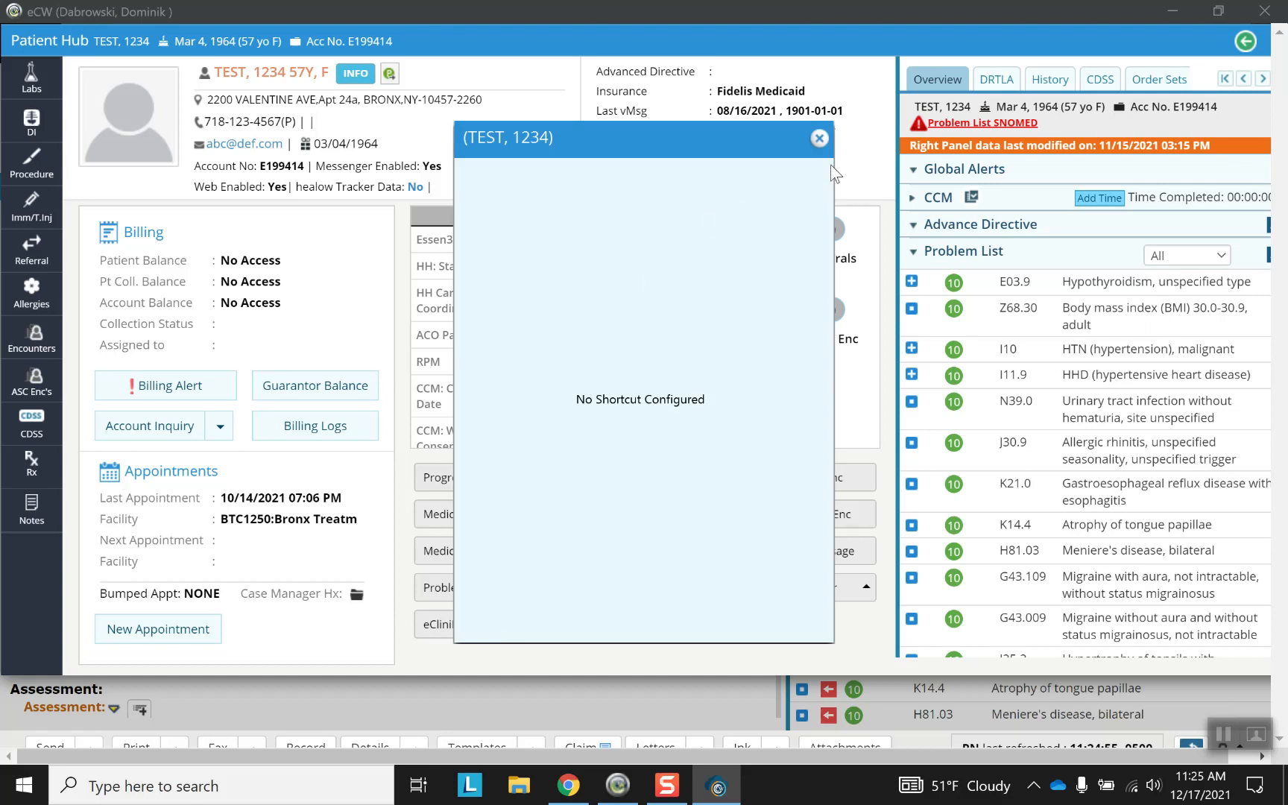
# Dismiss the empty shortcut window and bring up the patient's eCliniForms list.
pyautogui.click(818, 139)
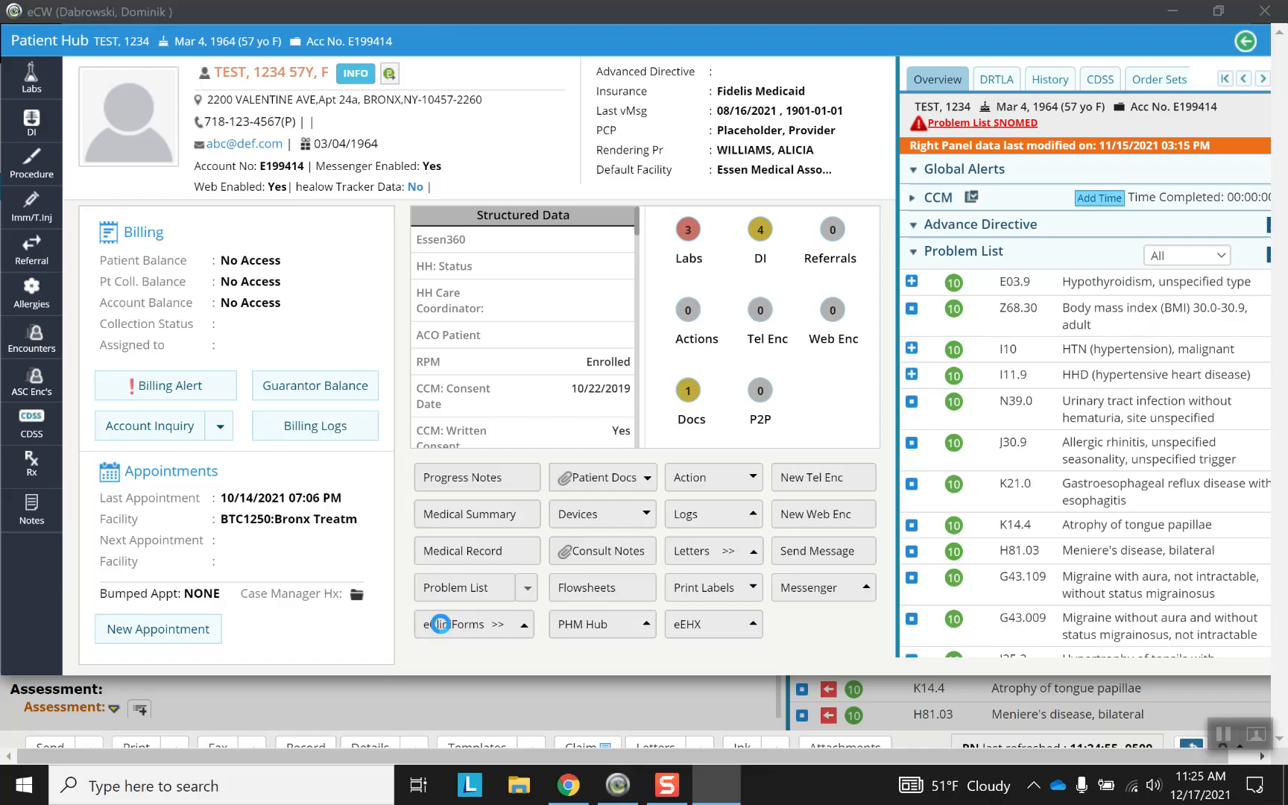
pyautogui.click(461, 623)
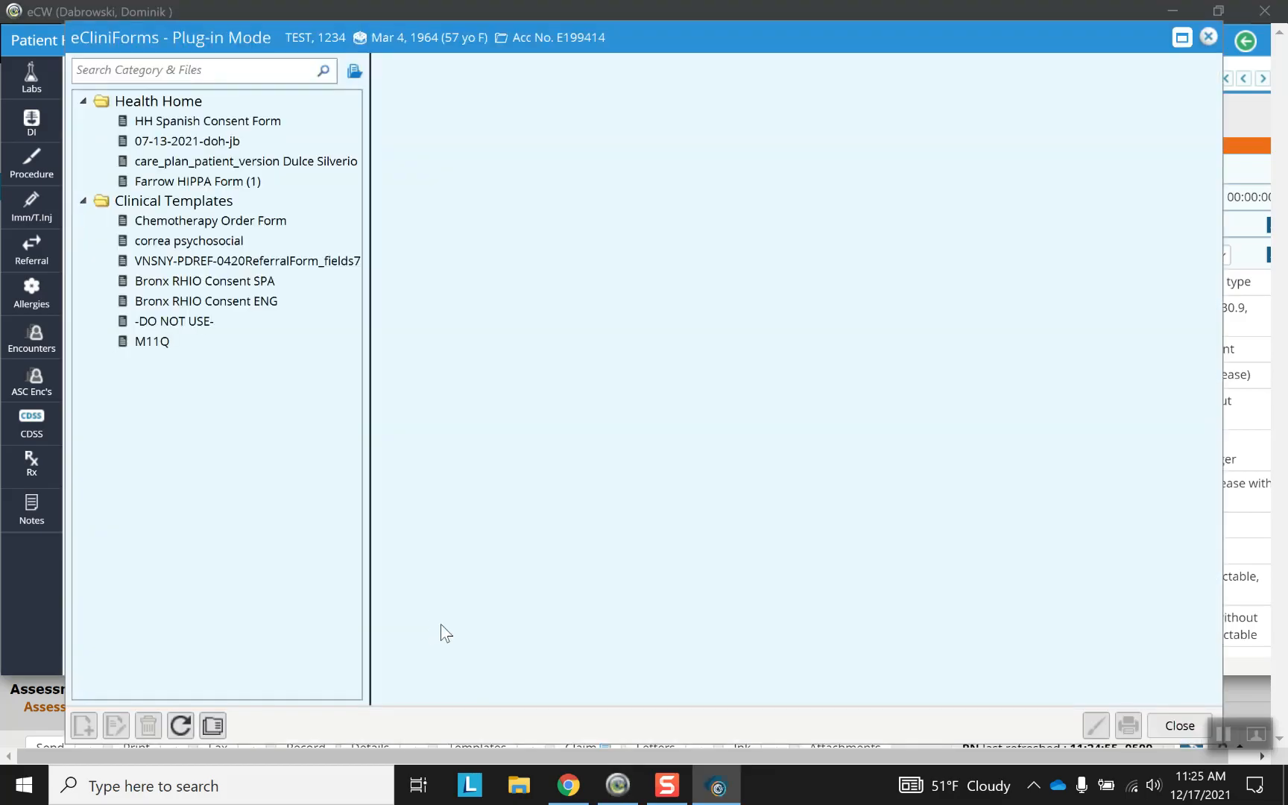
pyautogui.moveTo(452, 449)
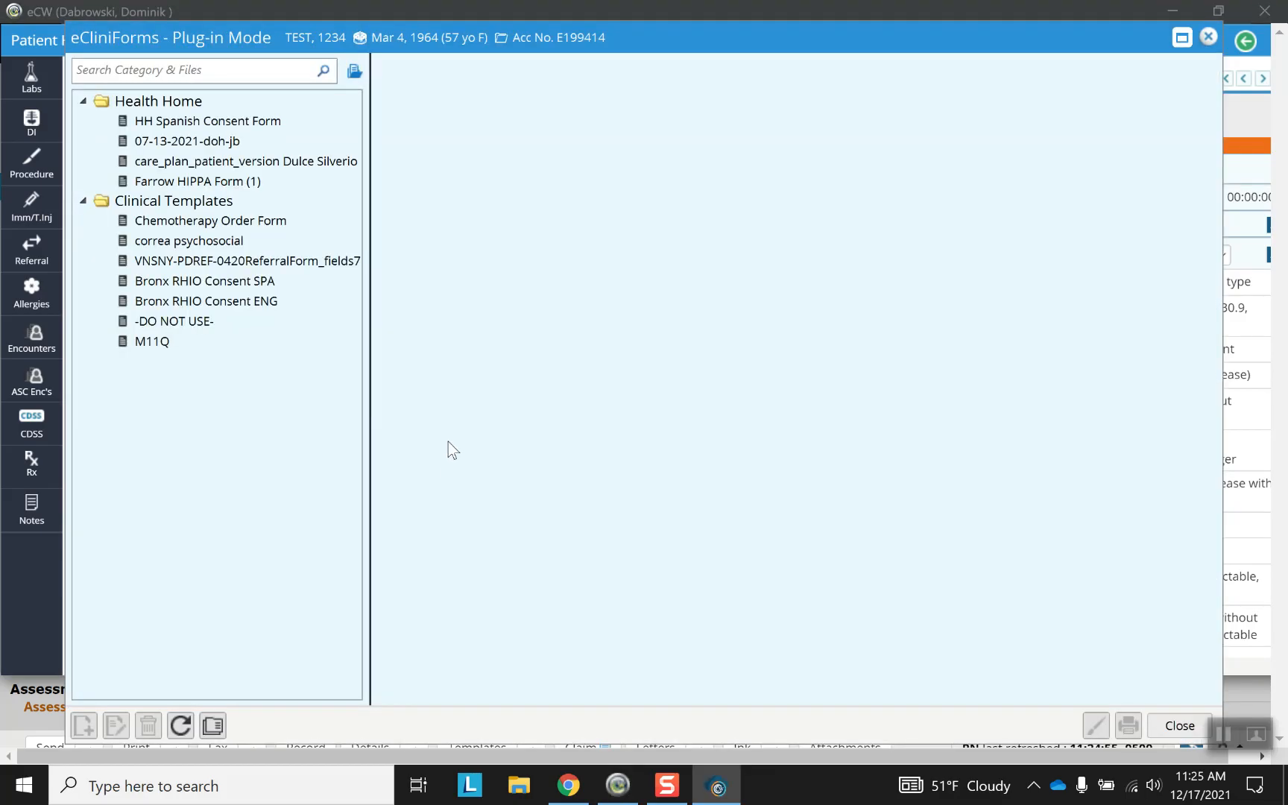
pyautogui.moveTo(743, 401)
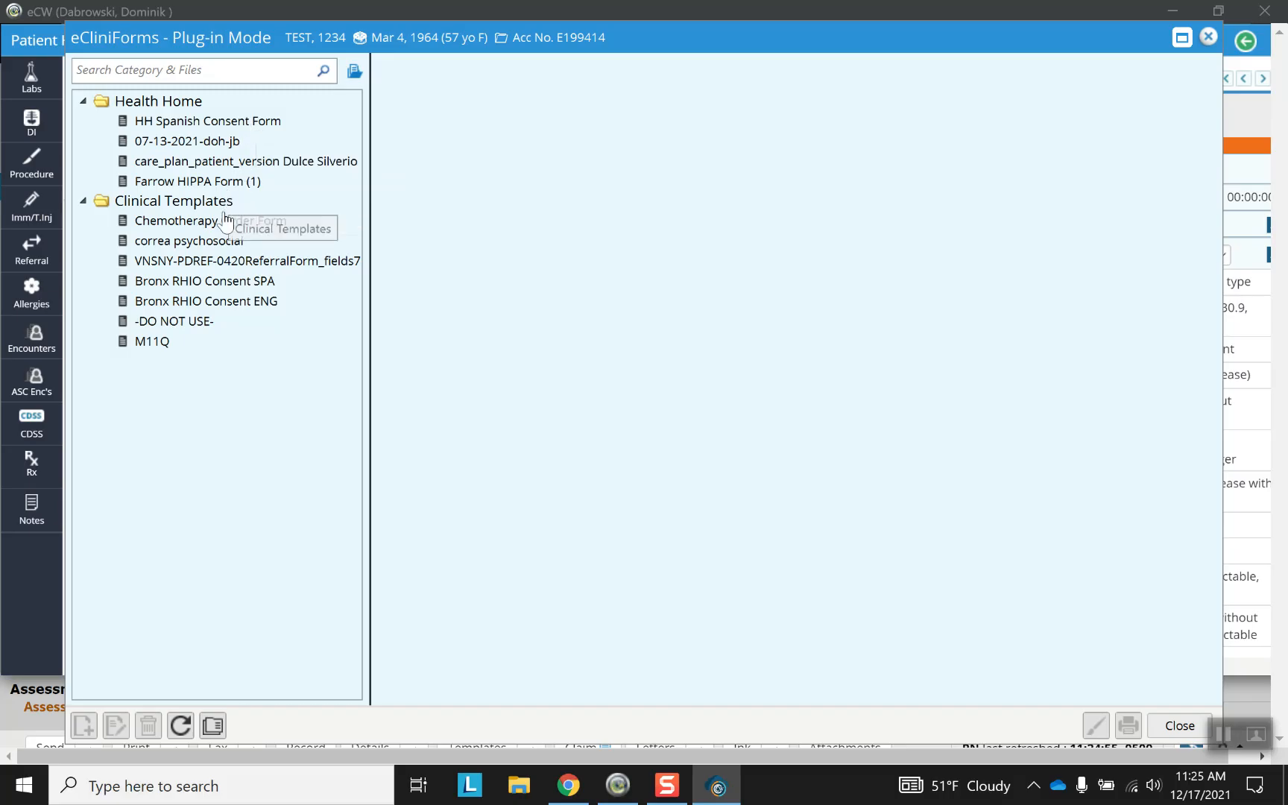
pyautogui.moveTo(216, 340)
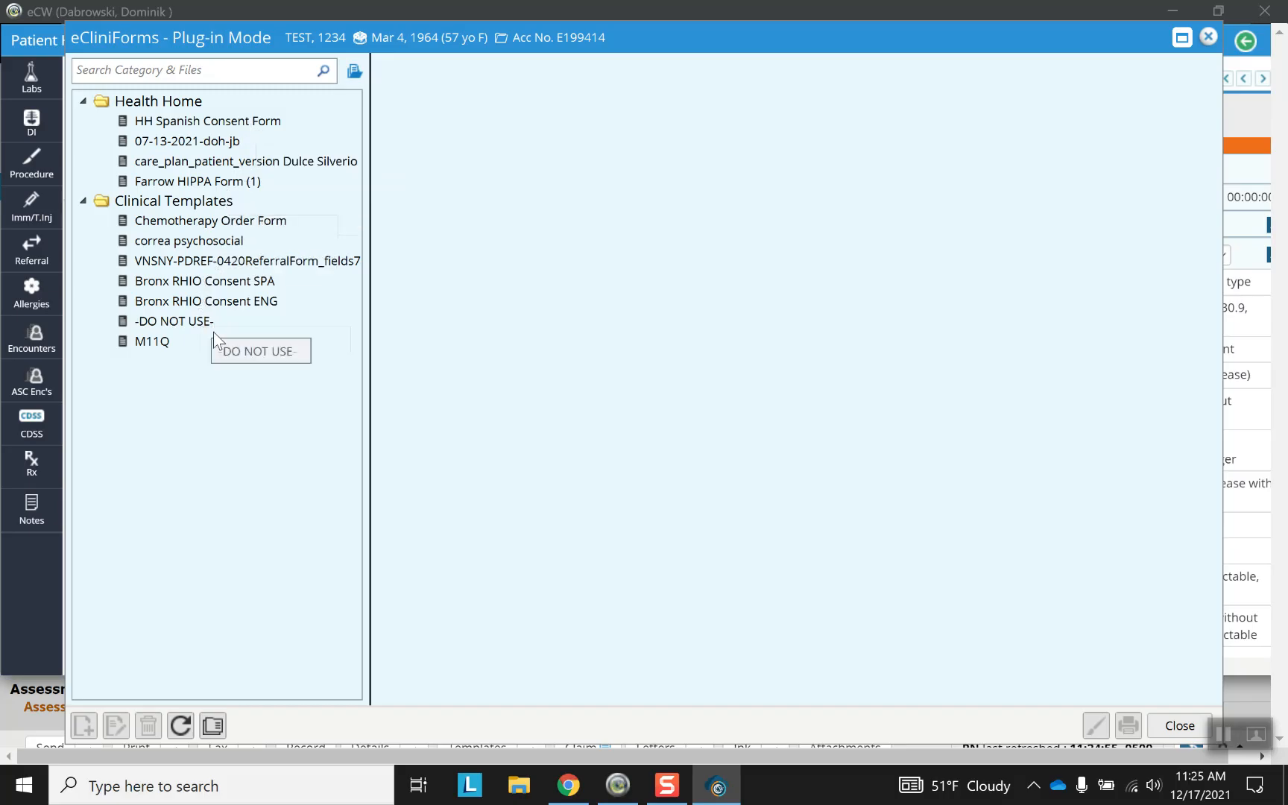
pyautogui.moveTo(168, 238)
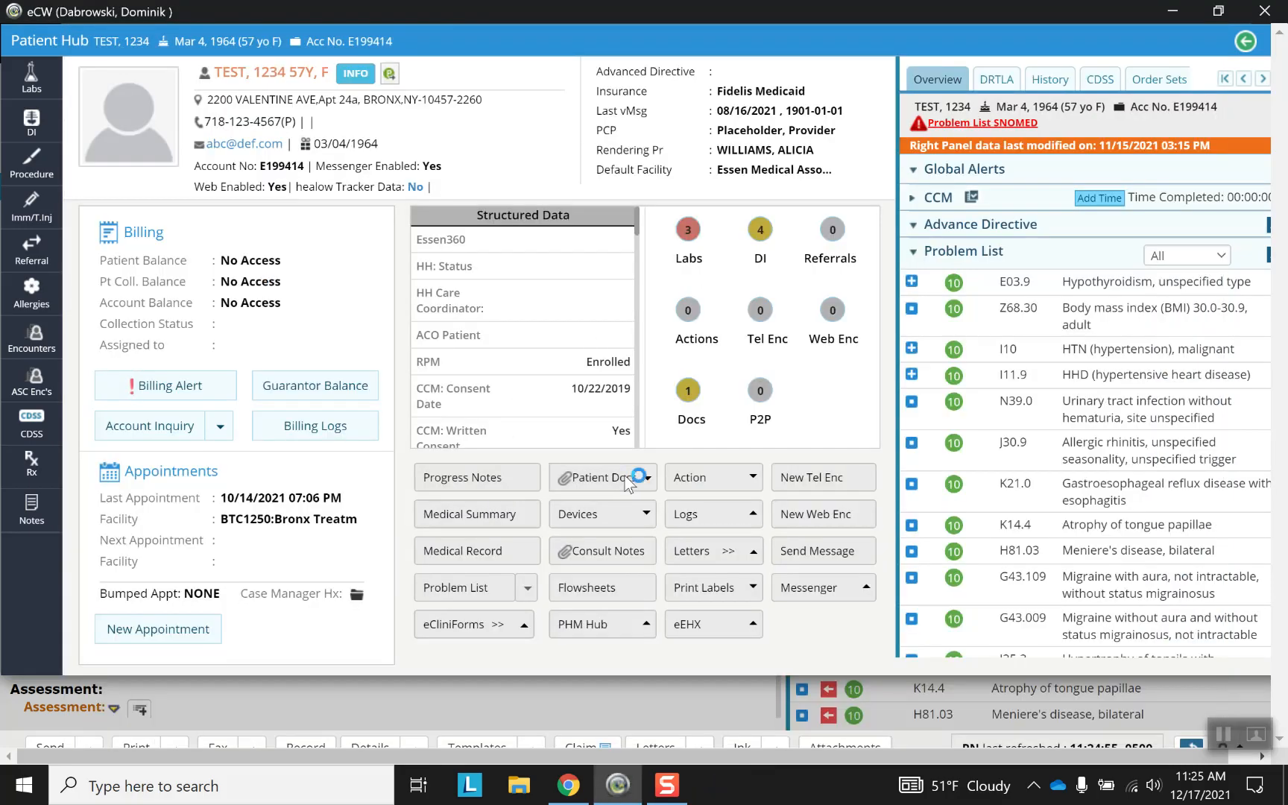
# Show the Patient Documents window and browse the list of stored documents.
pyautogui.click(595, 477)
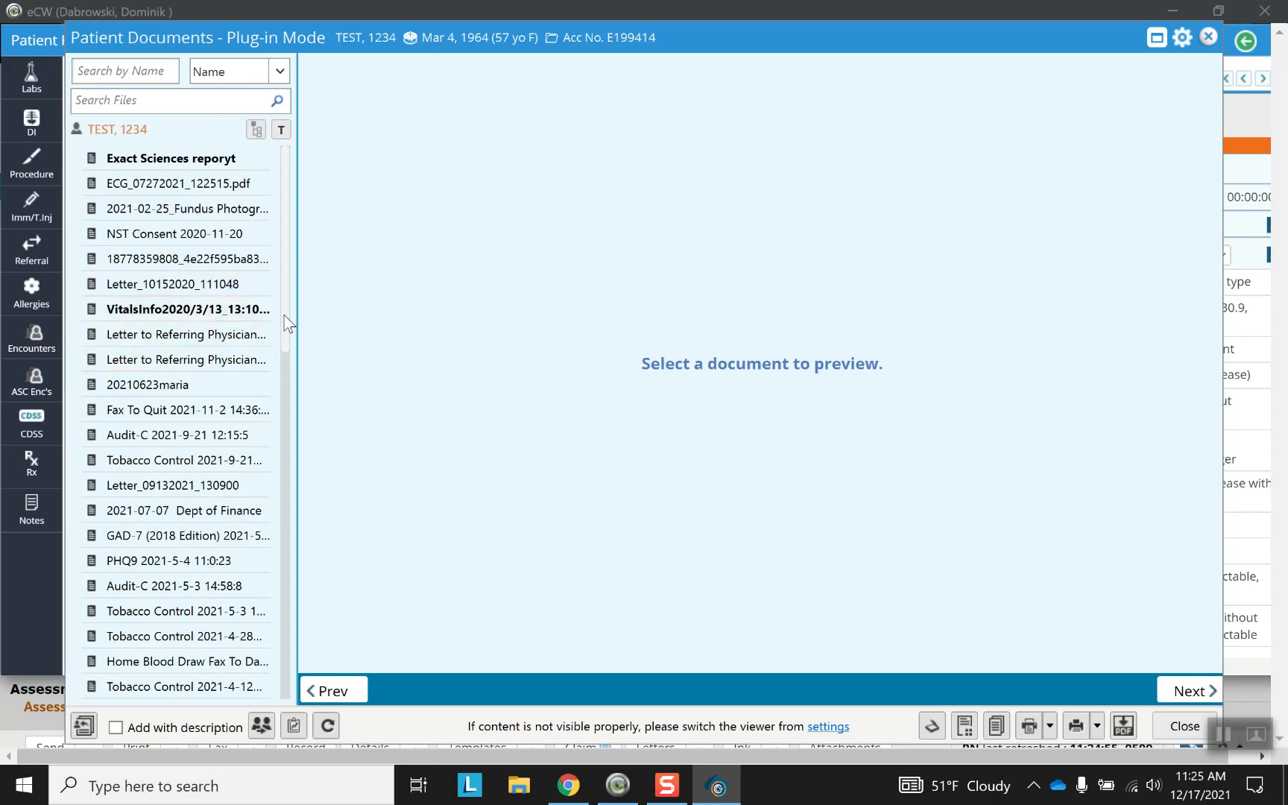
pyautogui.scroll(-3)
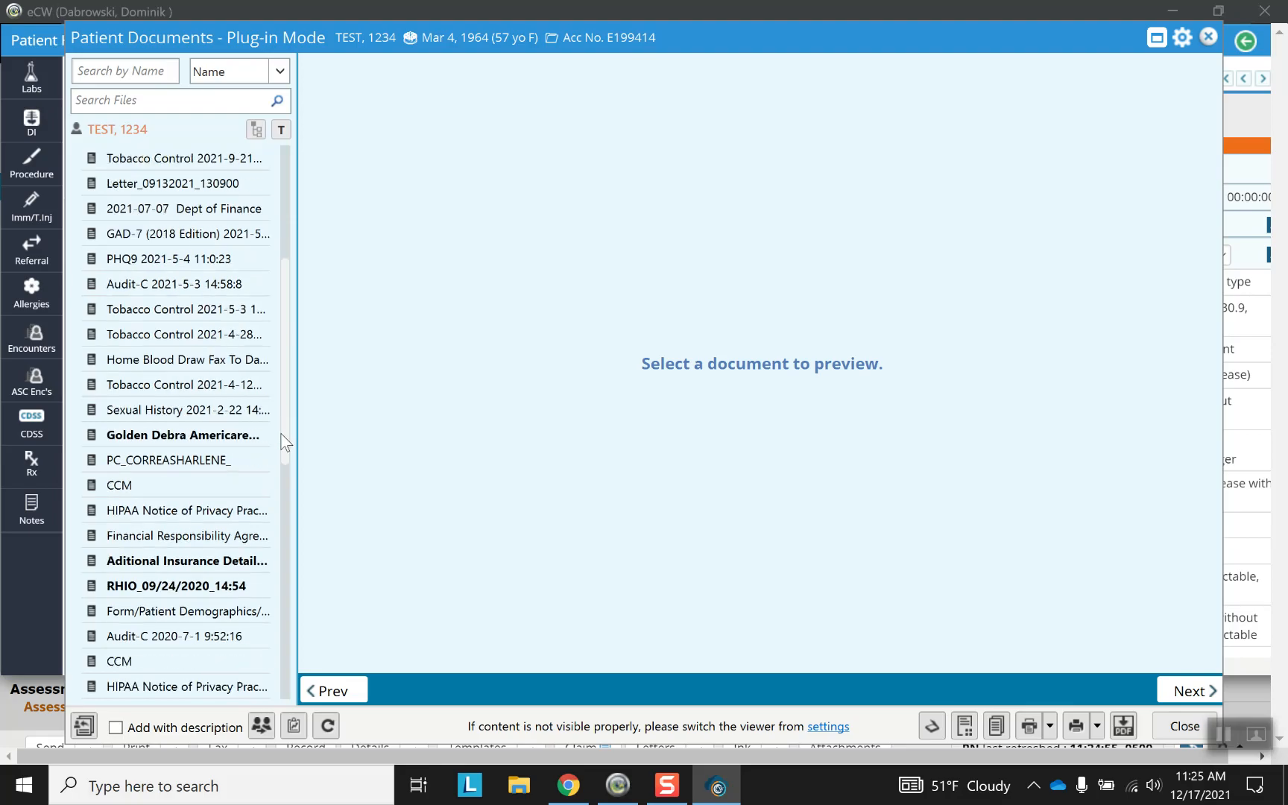
pyautogui.scroll(-3)
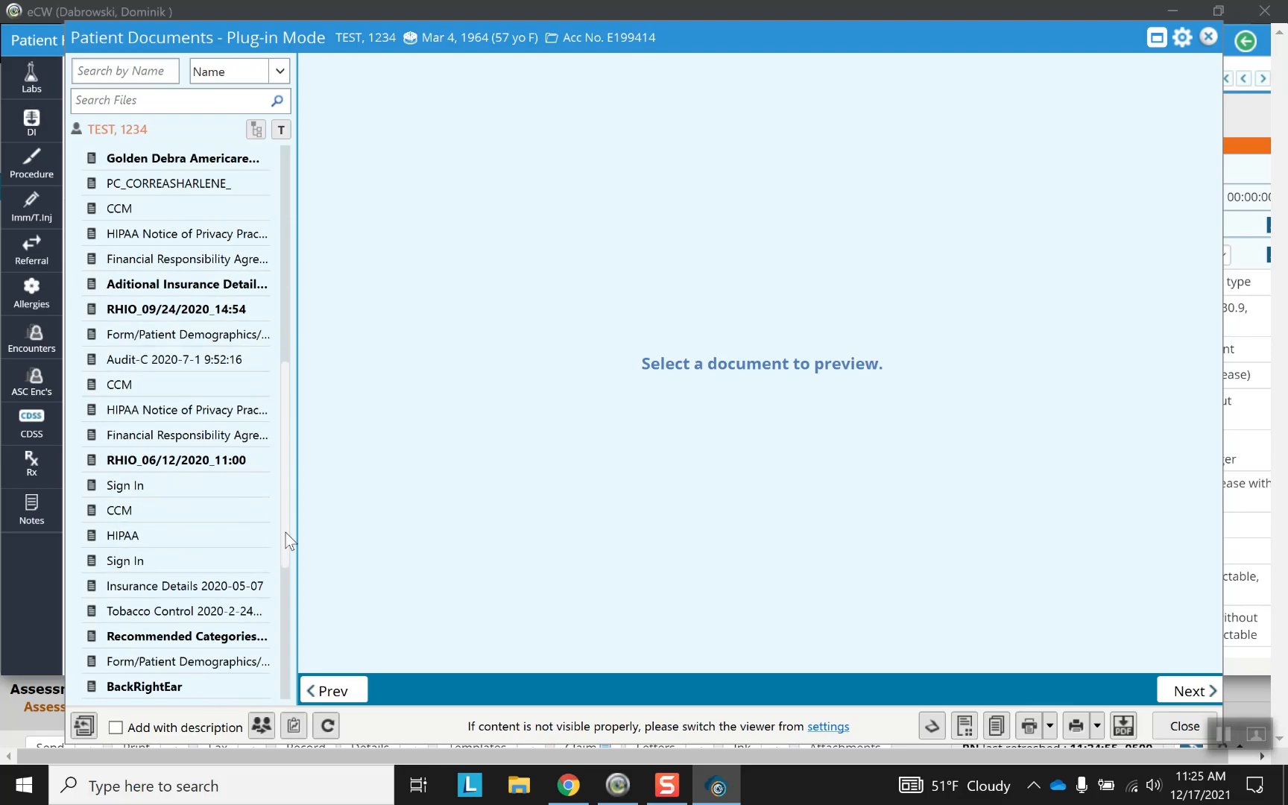
# Close Patient Documents, start a new telephone encounter and cancel it unsaved.
pyautogui.click(1207, 37)
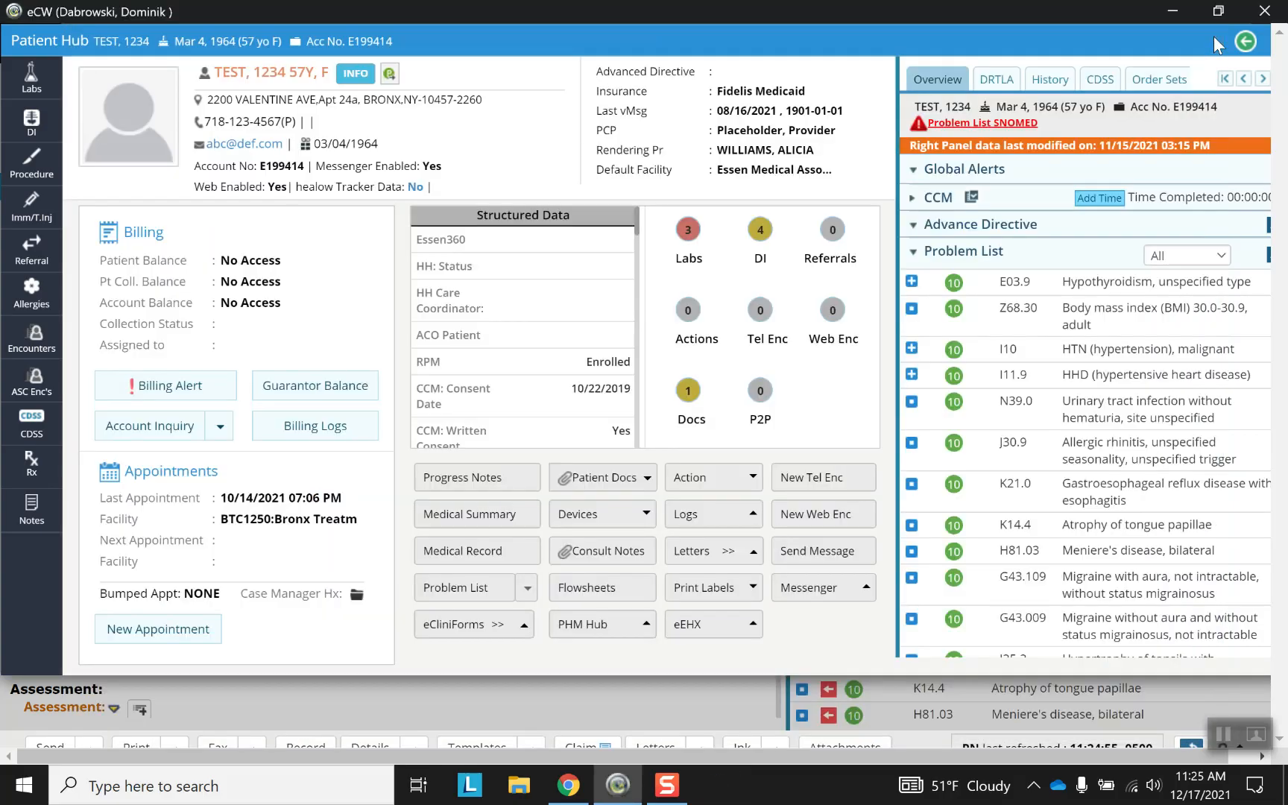
pyautogui.moveTo(711, 477)
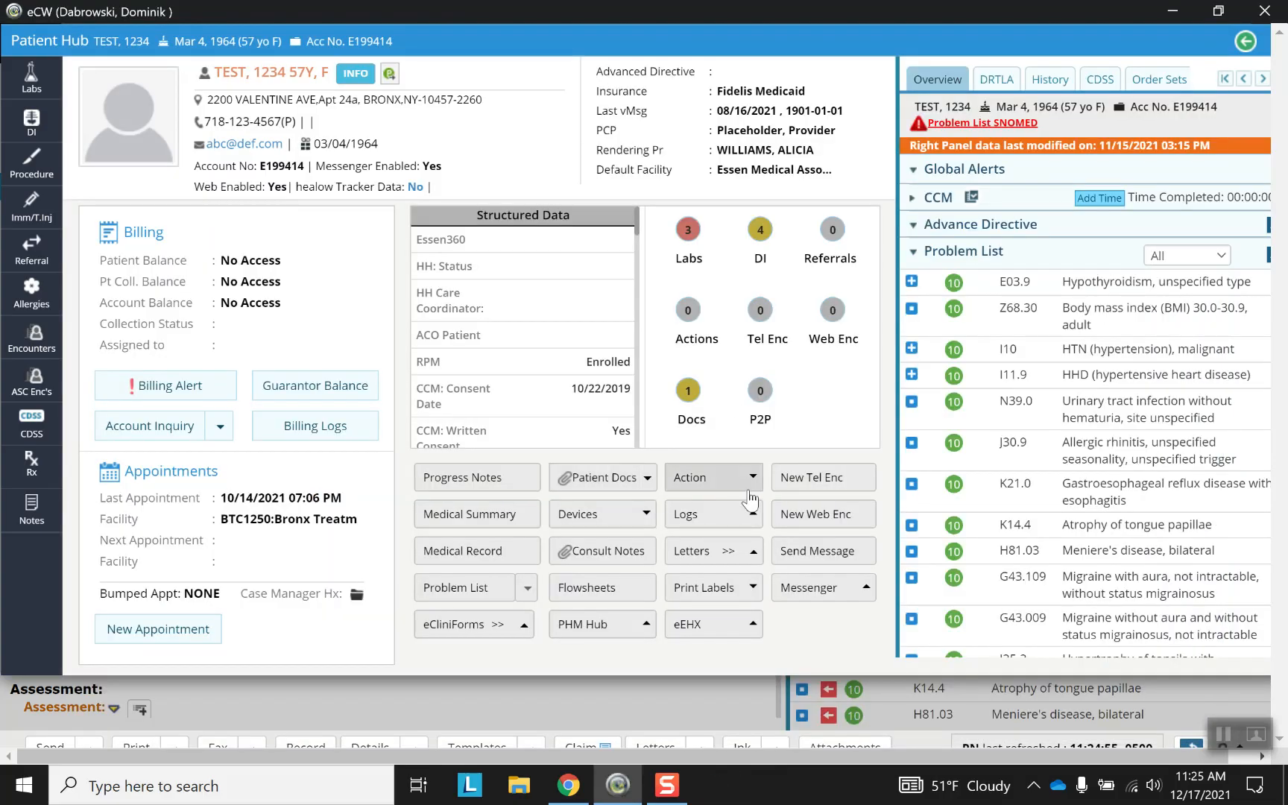
pyautogui.moveTo(817, 485)
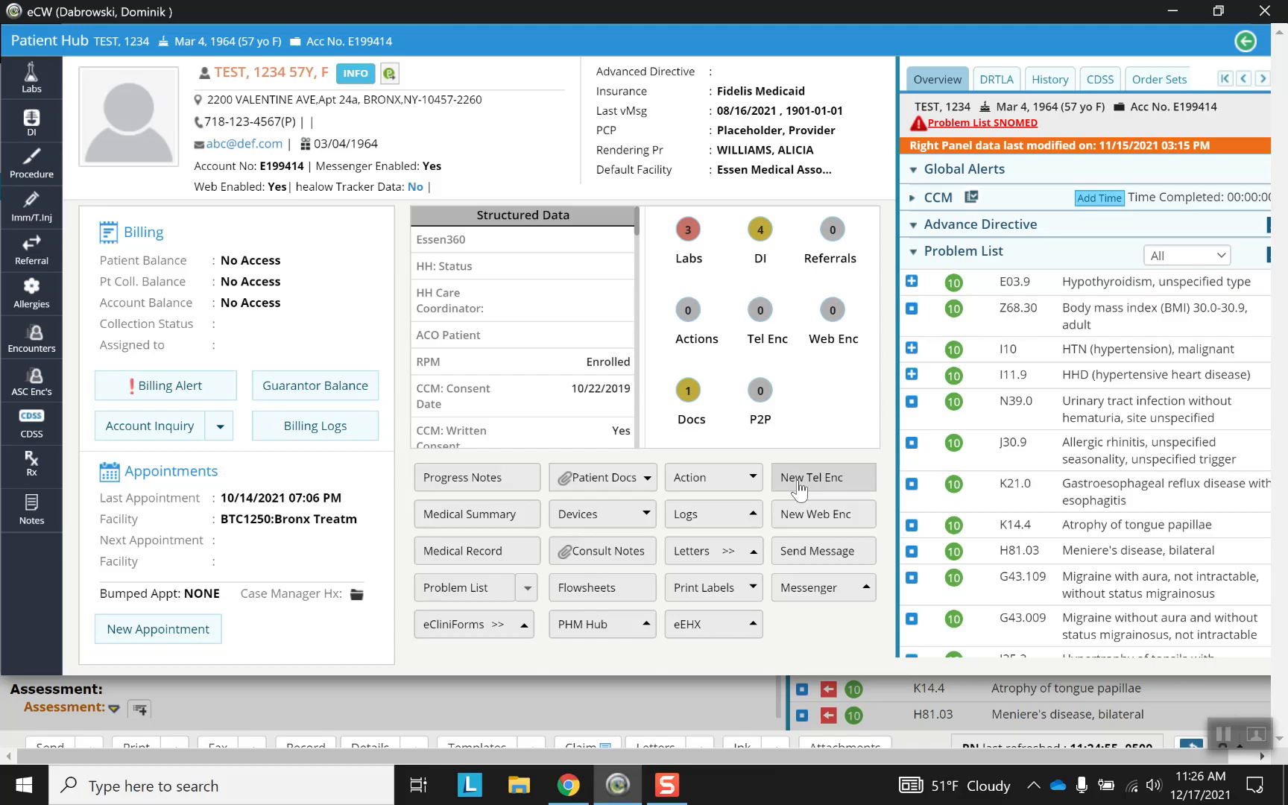
pyautogui.click(811, 477)
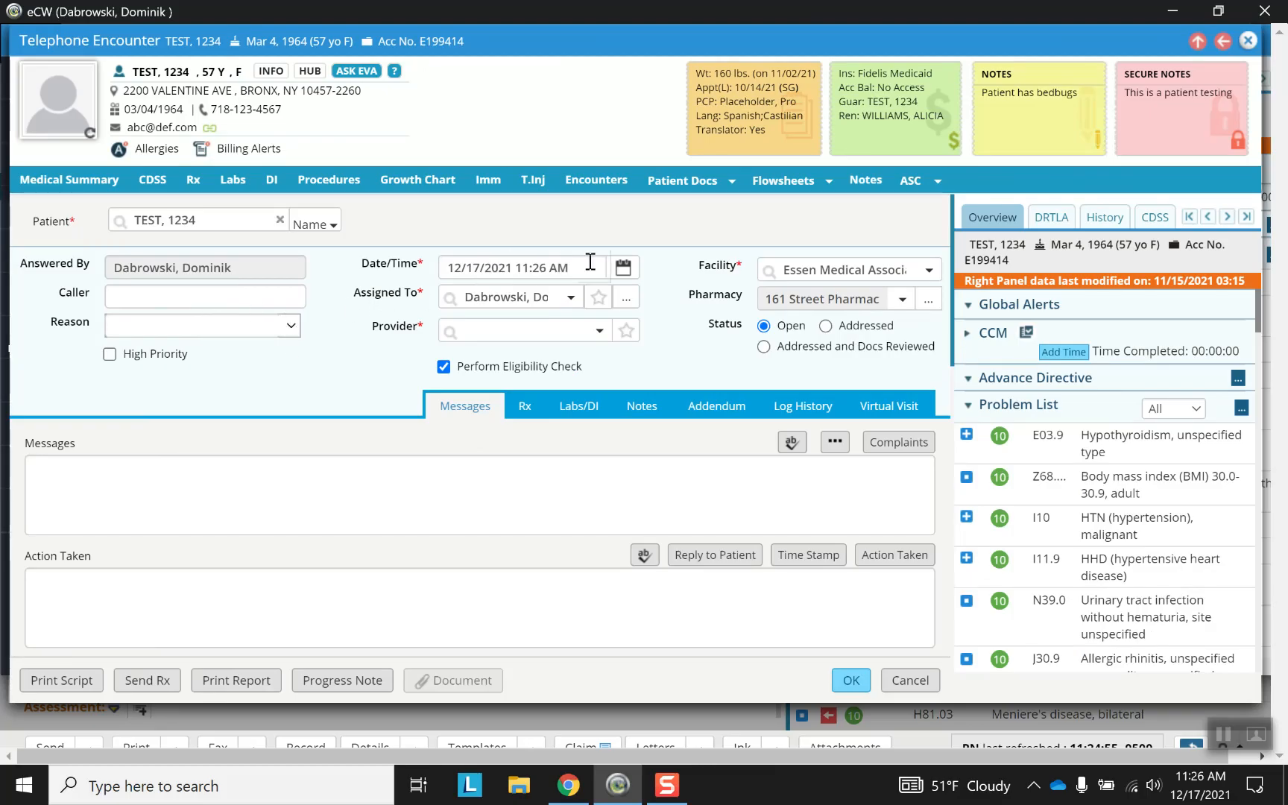
pyautogui.moveTo(394, 549)
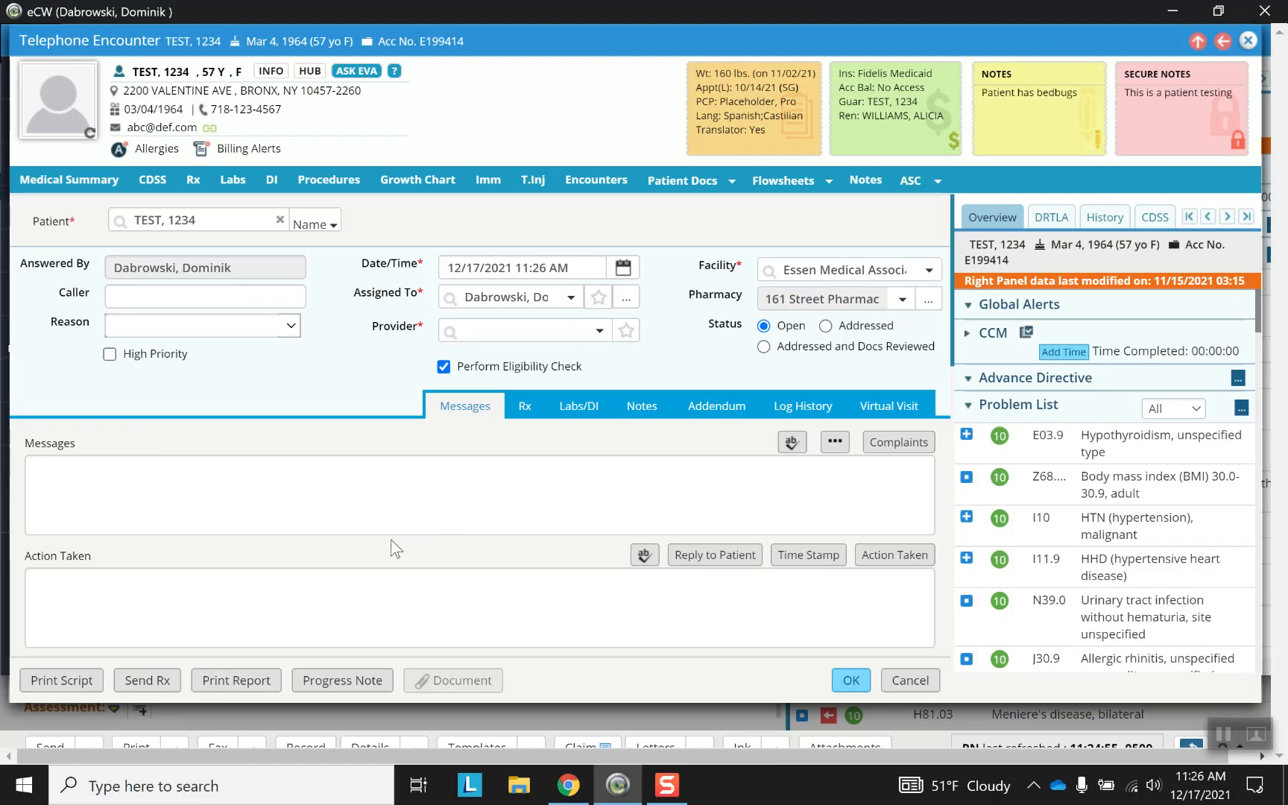
pyautogui.moveTo(163, 39)
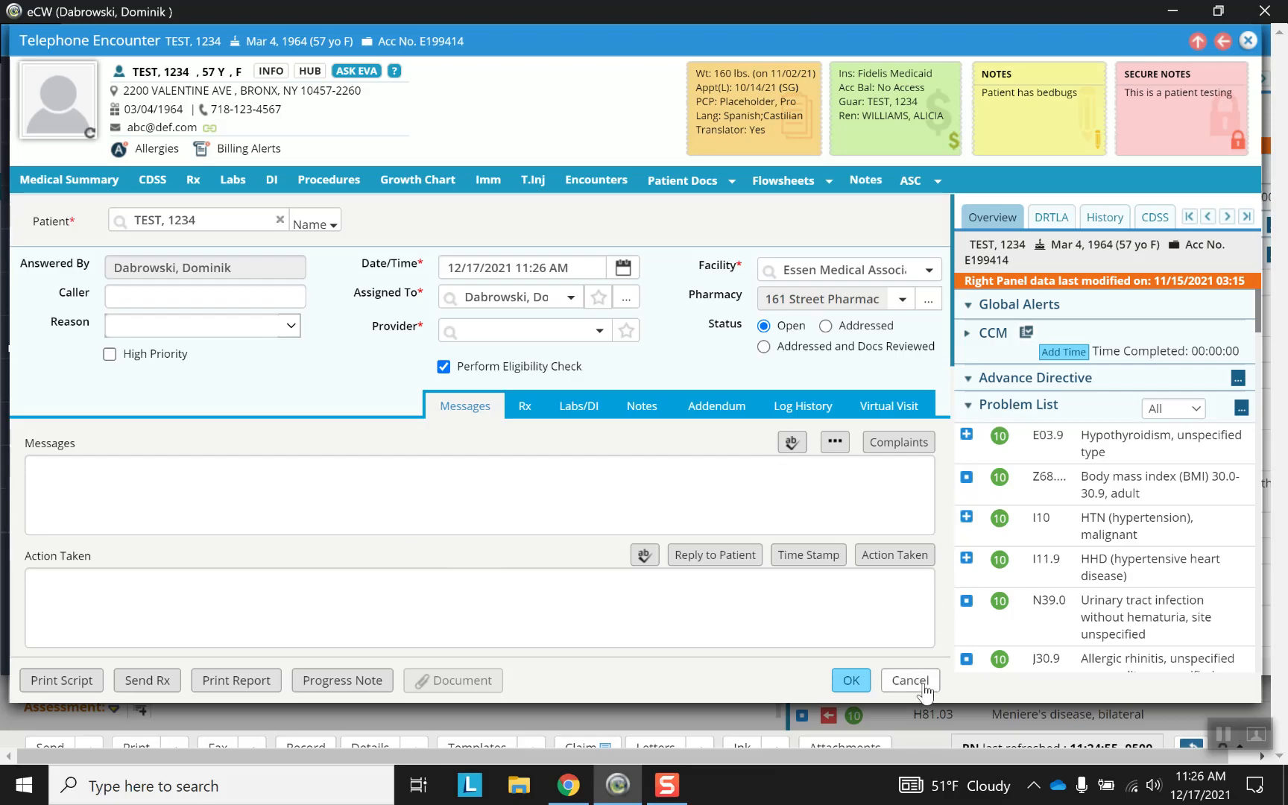
pyautogui.click(907, 680)
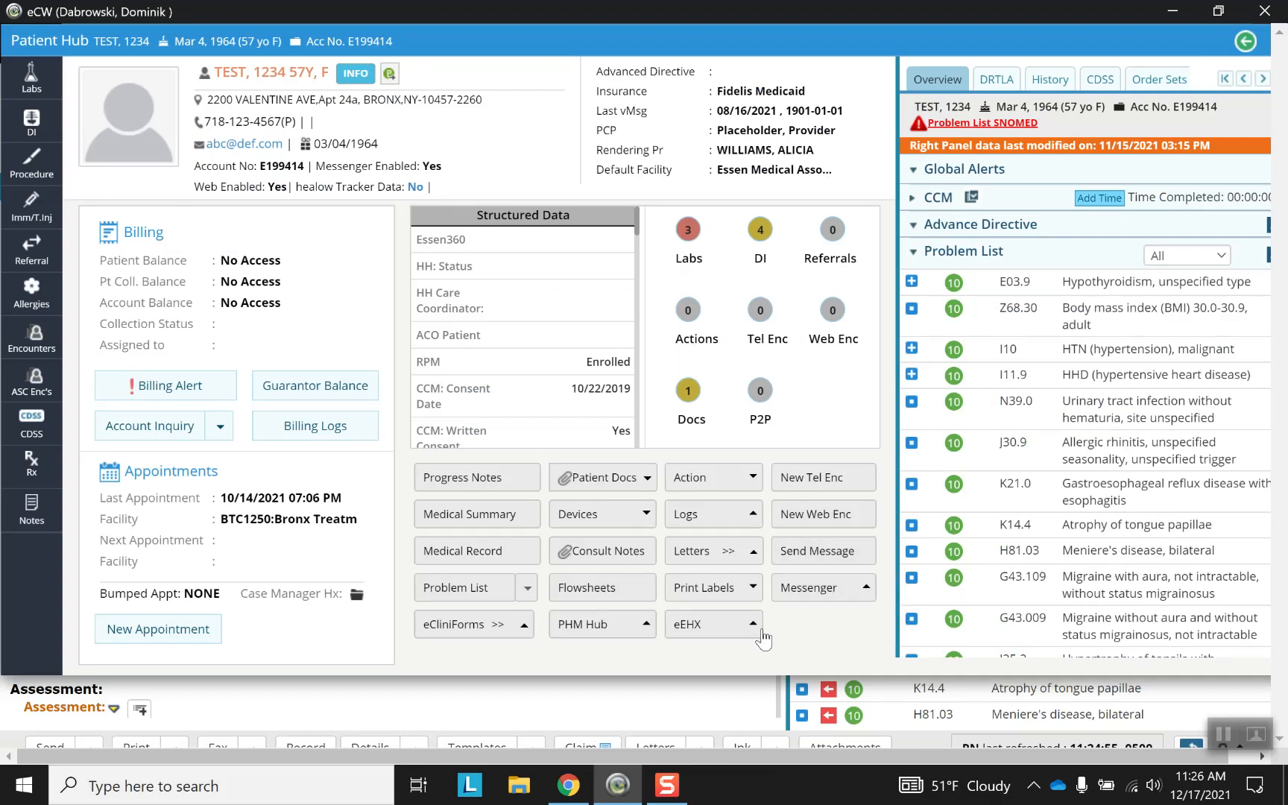
pyautogui.moveTo(669, 566)
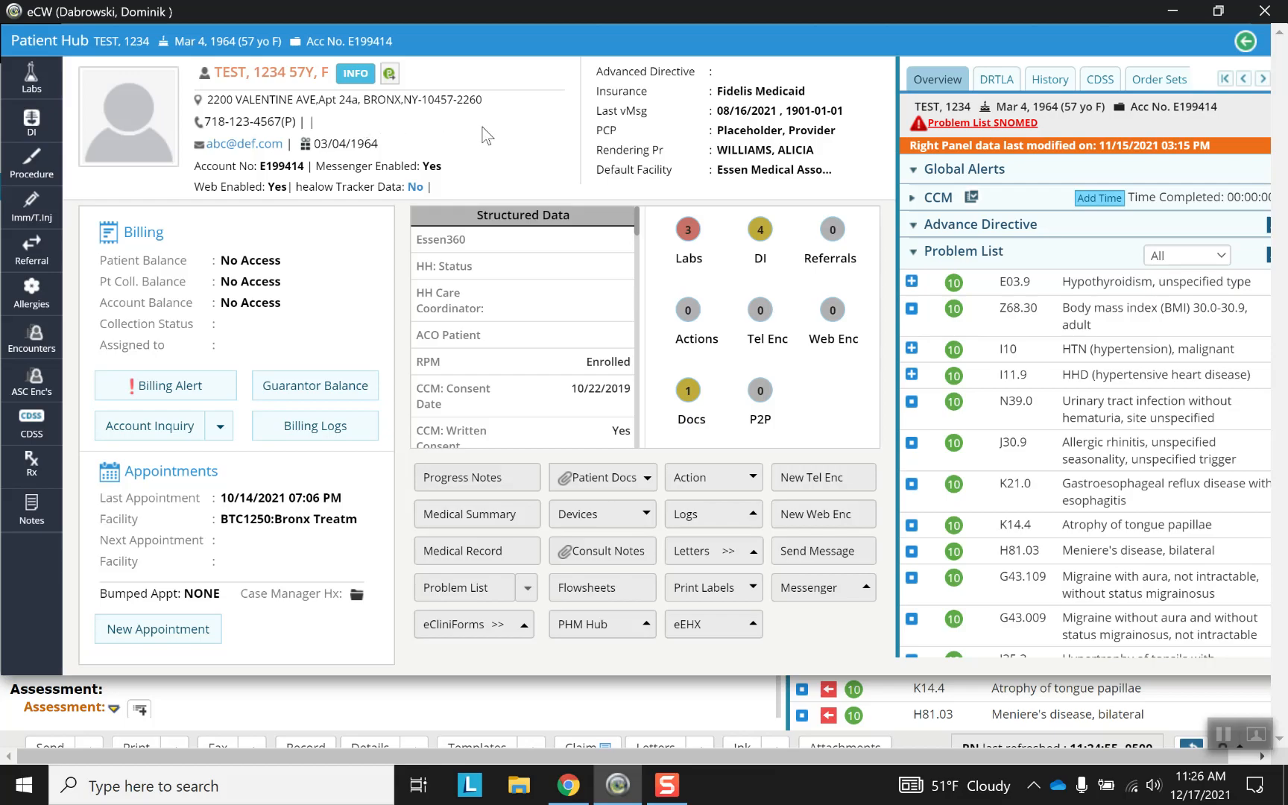
pyautogui.moveTo(499, 134)
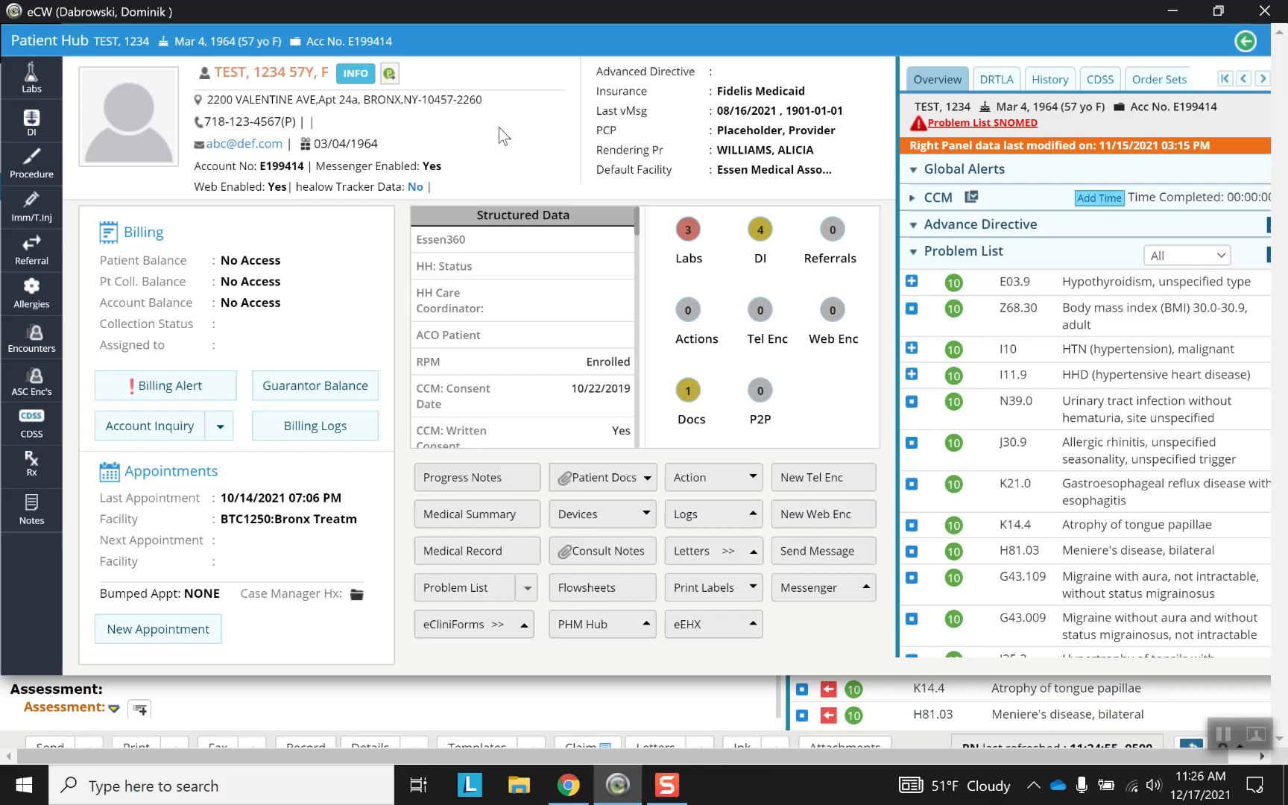
pyautogui.moveTo(467, 136)
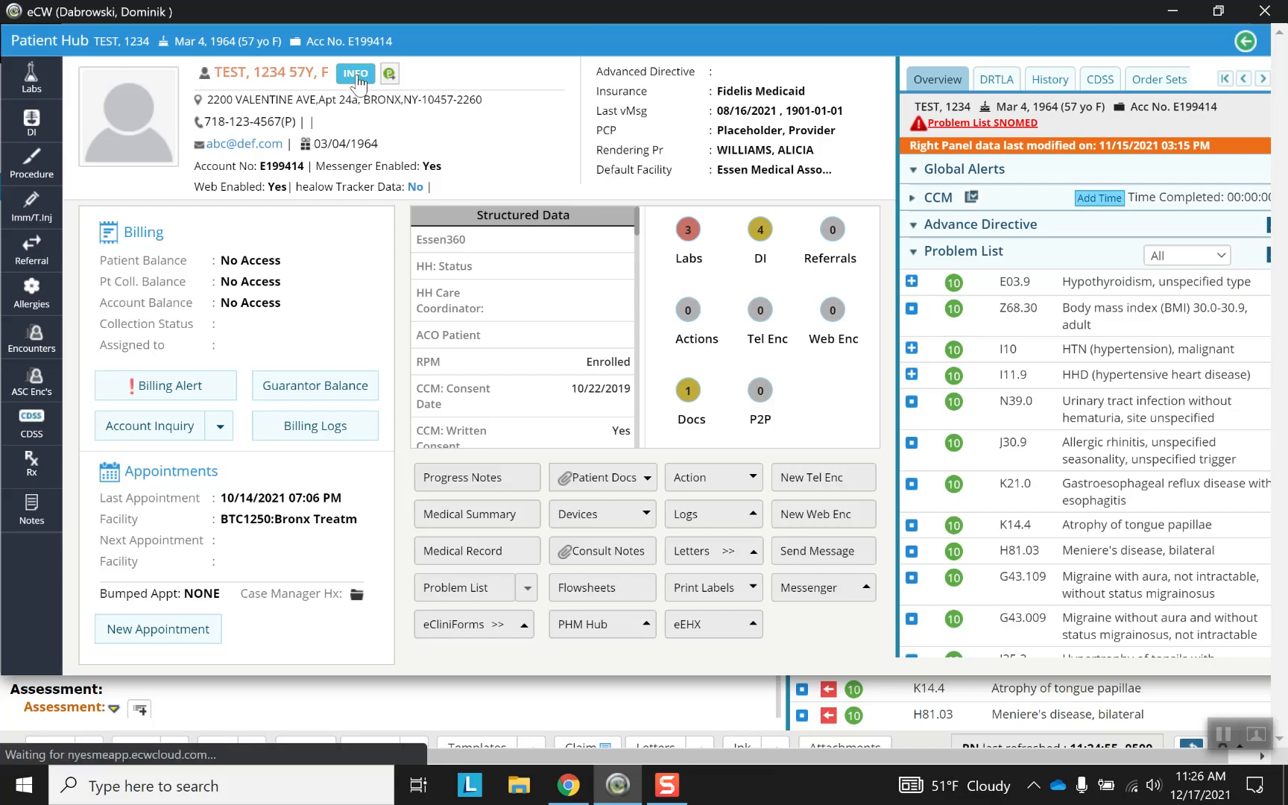
# Show Patient Information and review the first name, second address line and email fields unchanged.
pyautogui.click(356, 73)
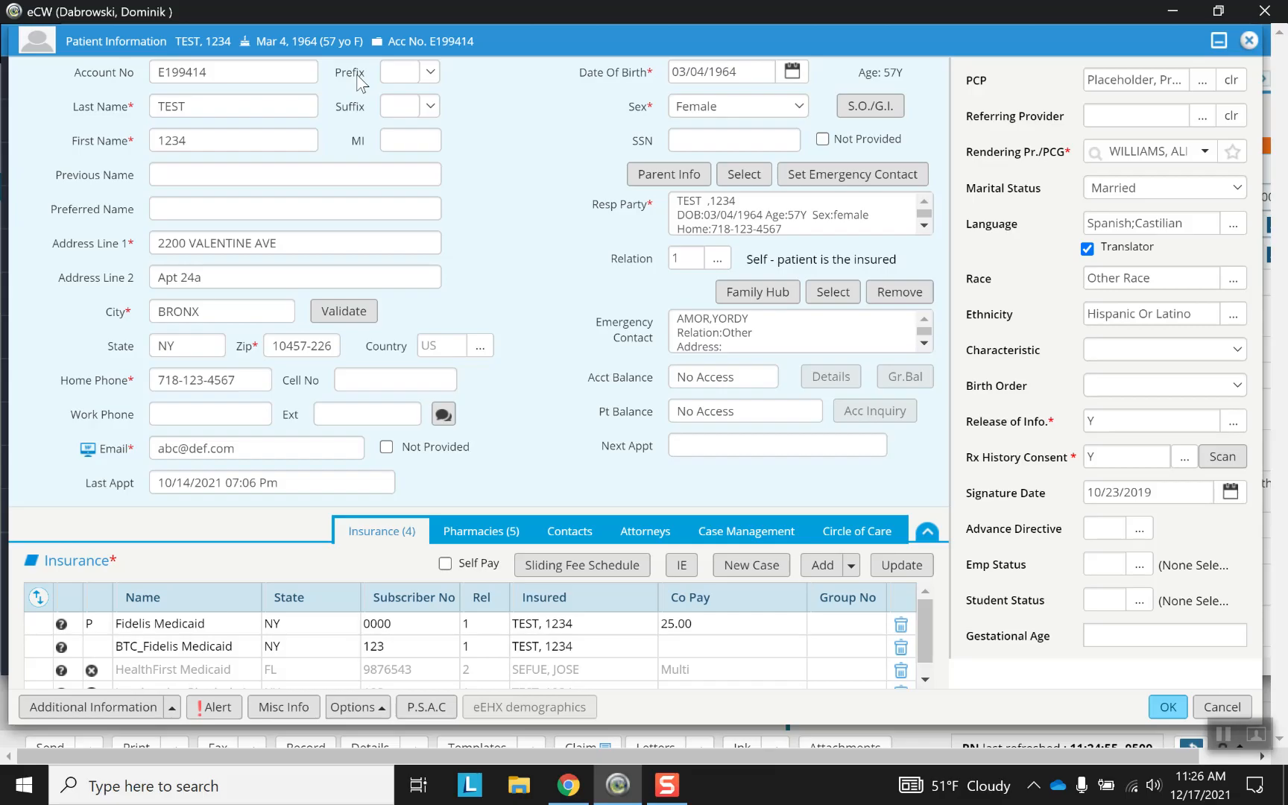
pyautogui.moveTo(364, 83)
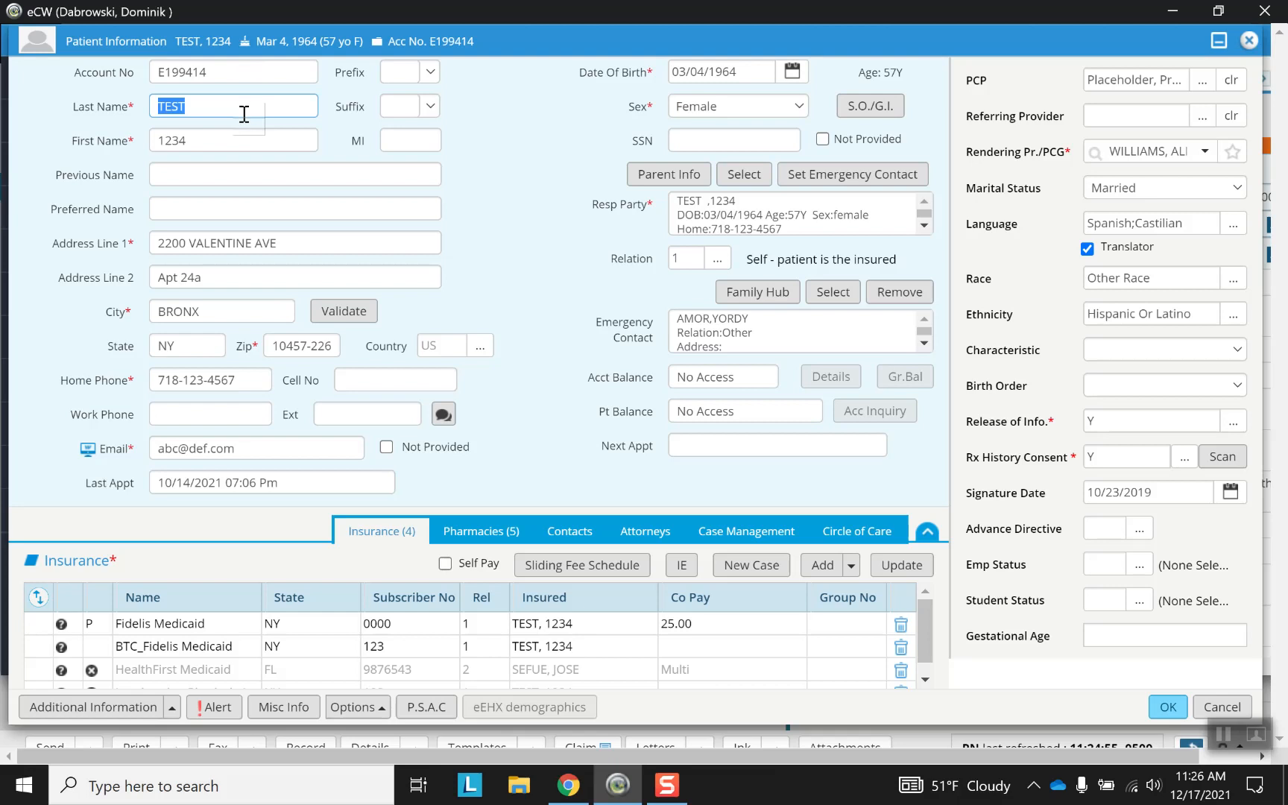
pyautogui.click(233, 140)
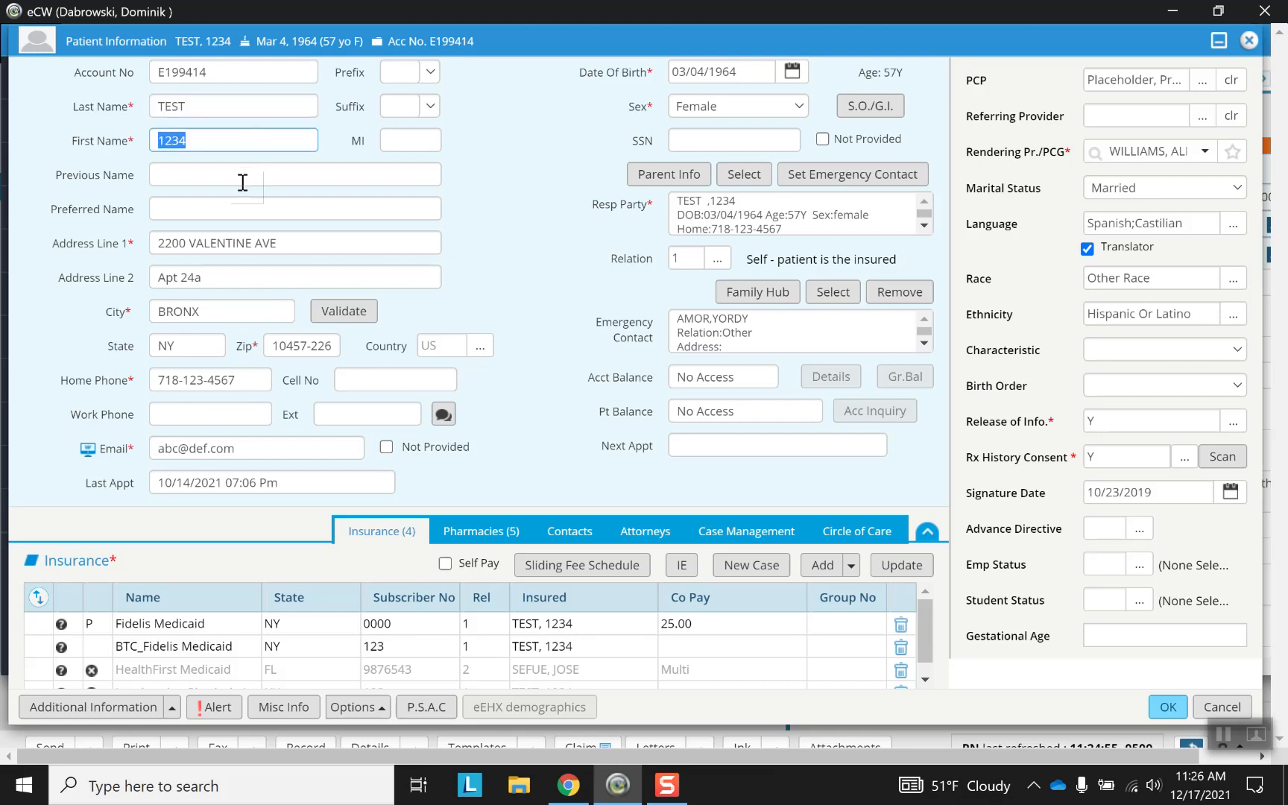
pyautogui.click(294, 277)
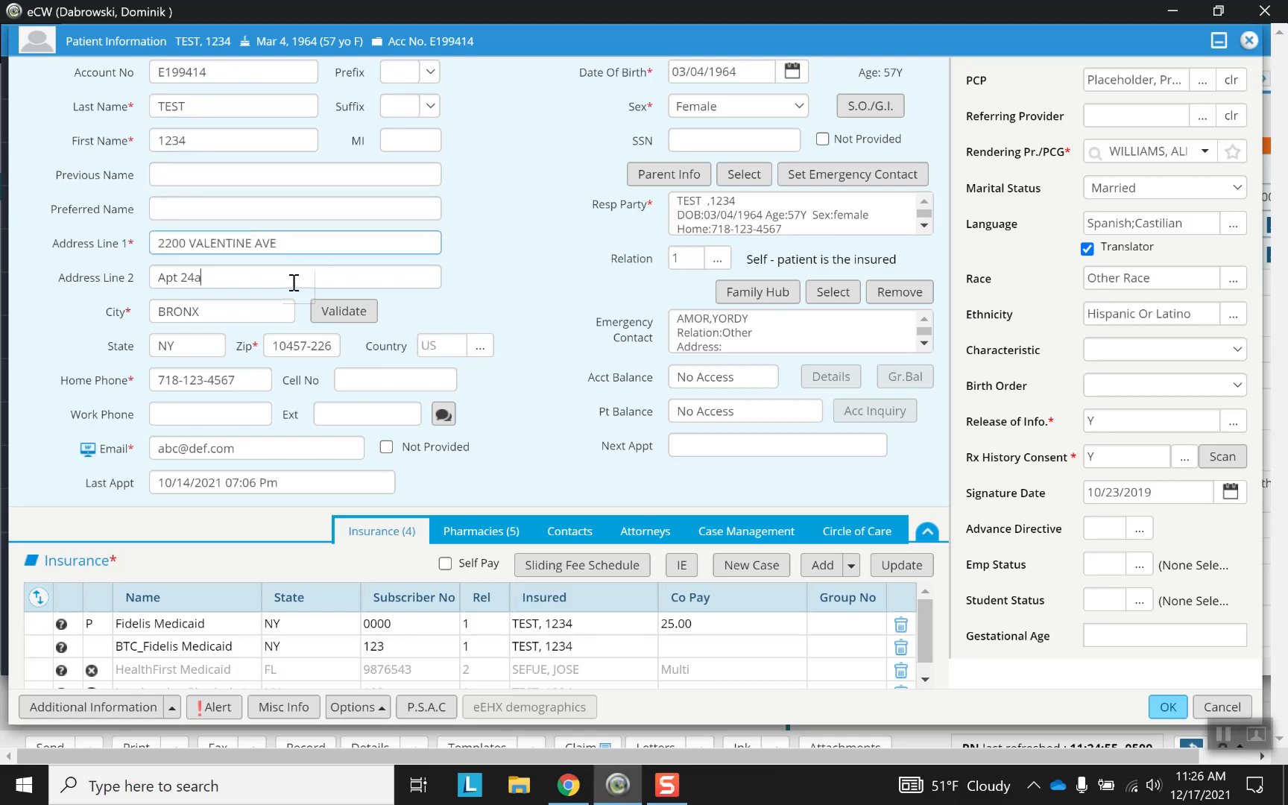
pyautogui.click(186, 344)
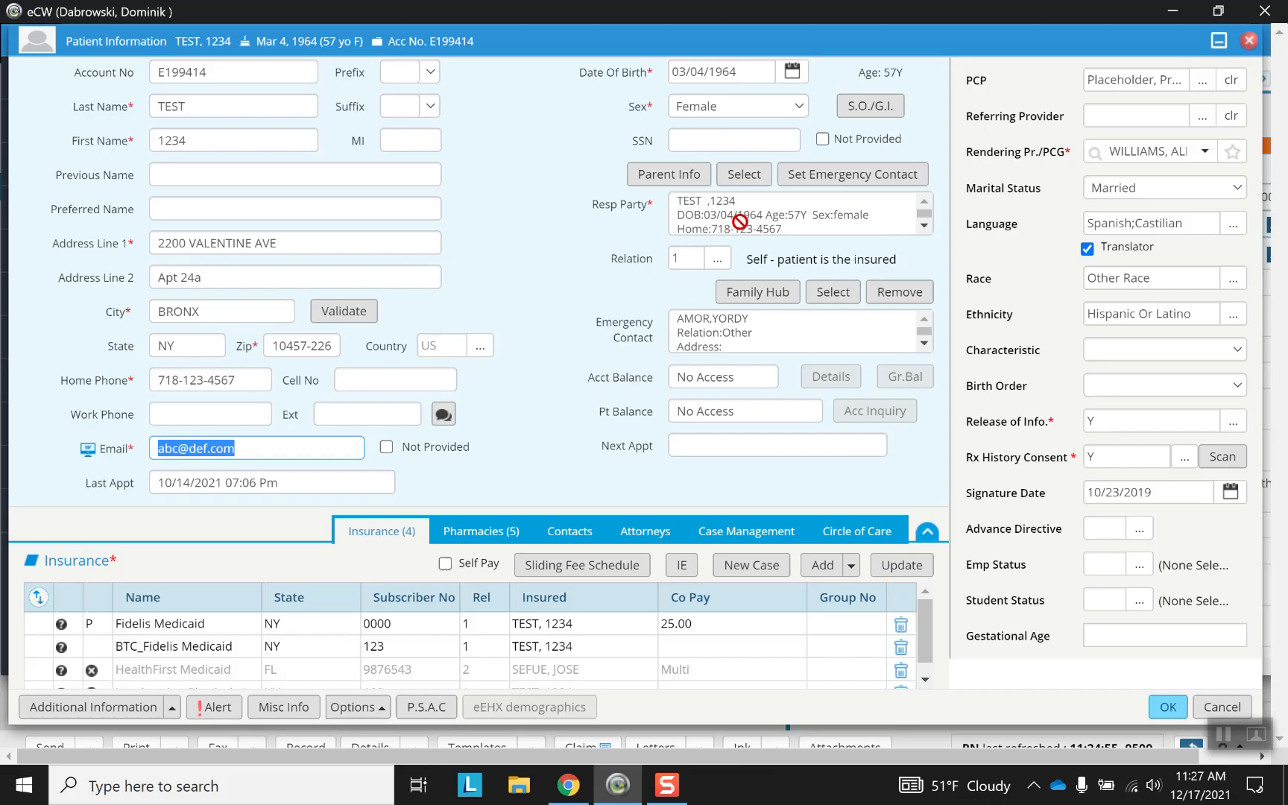
pyautogui.moveTo(714, 343)
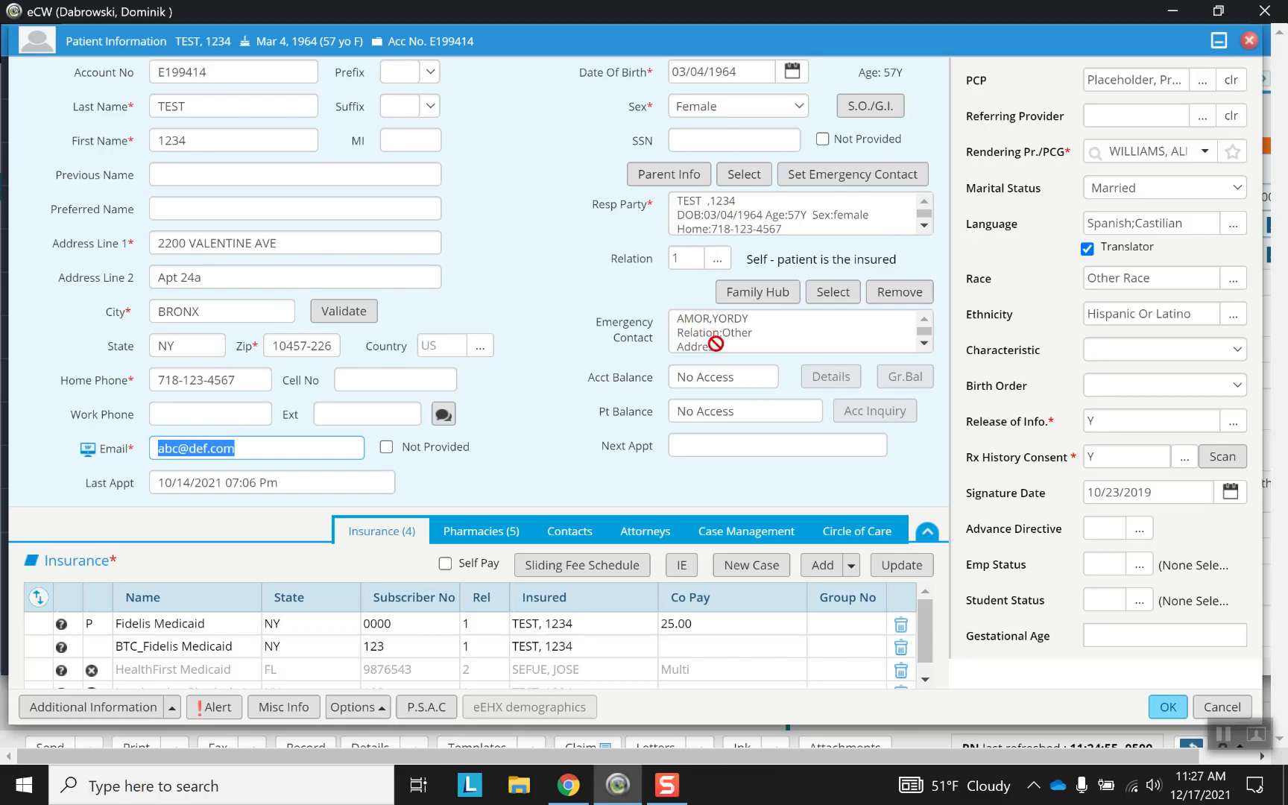
pyautogui.click(173, 647)
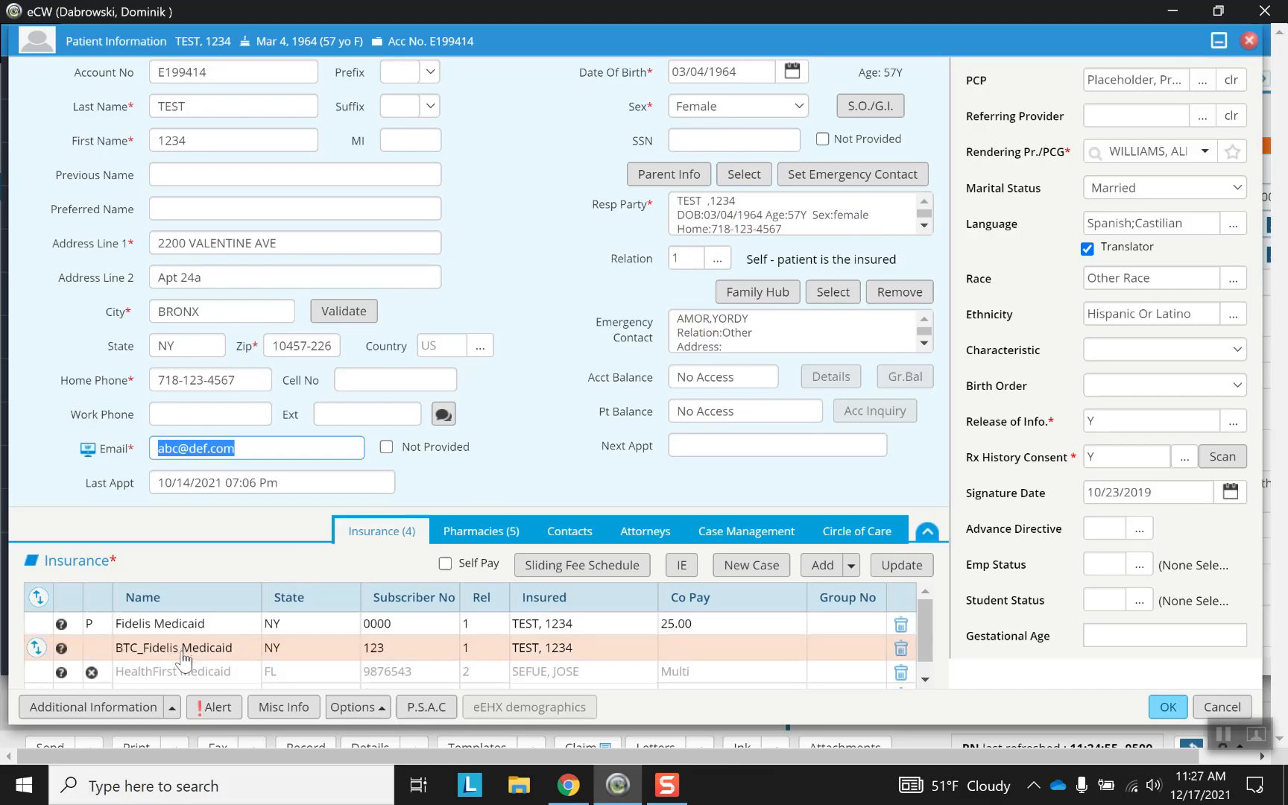
pyautogui.scroll(-3)
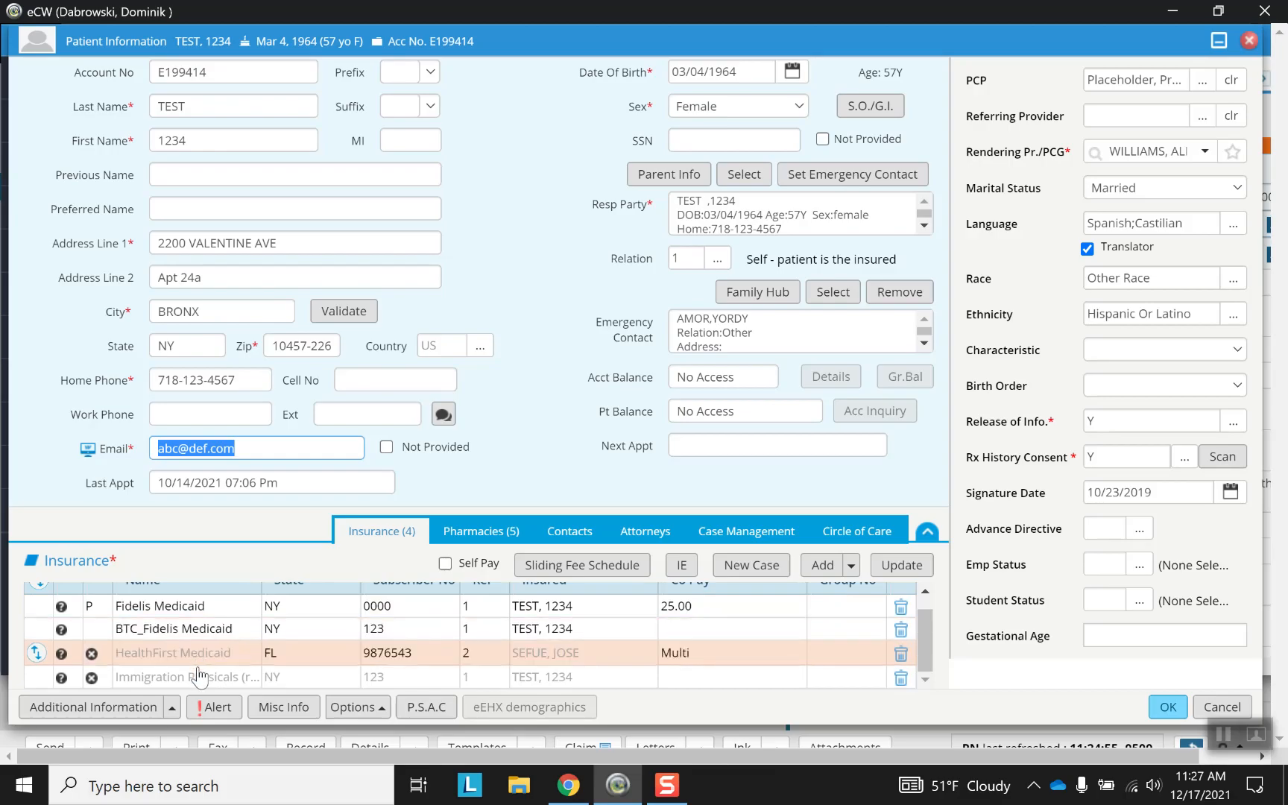
pyautogui.moveTo(92, 654)
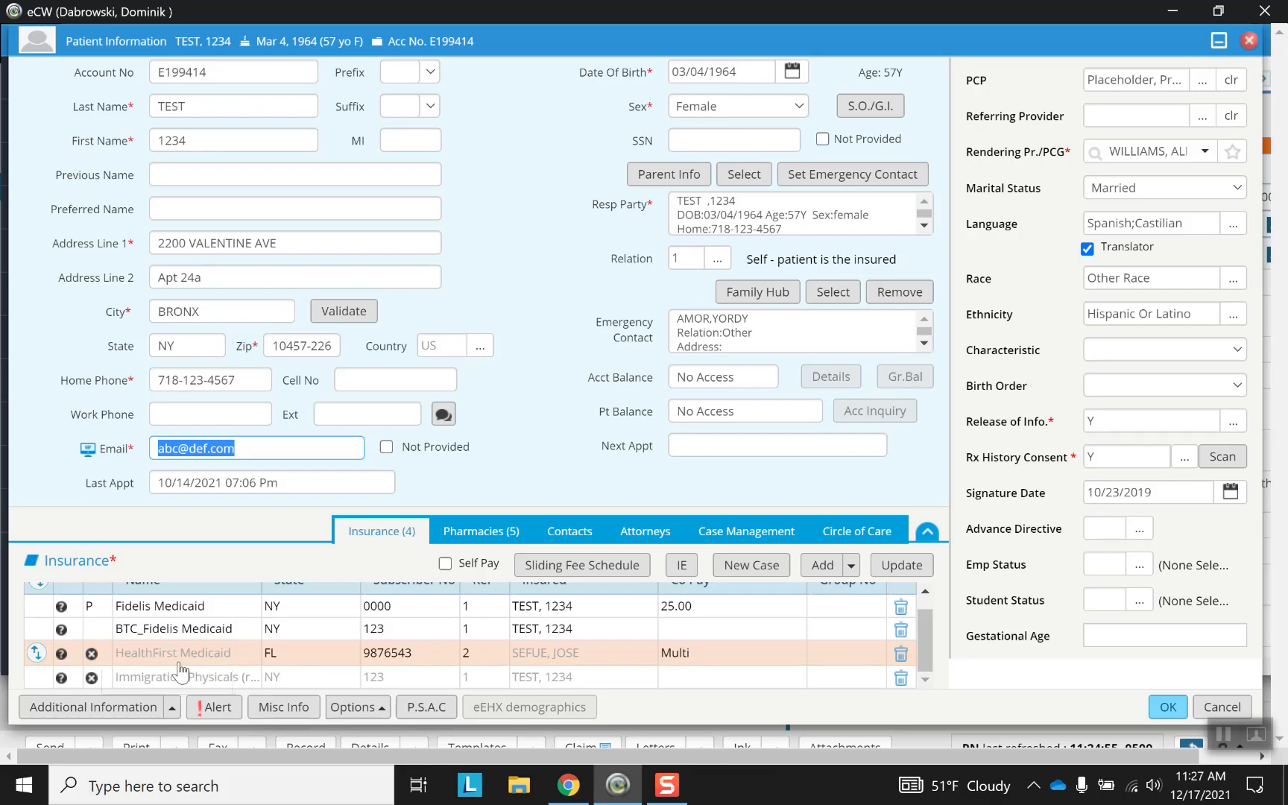
pyautogui.click(173, 631)
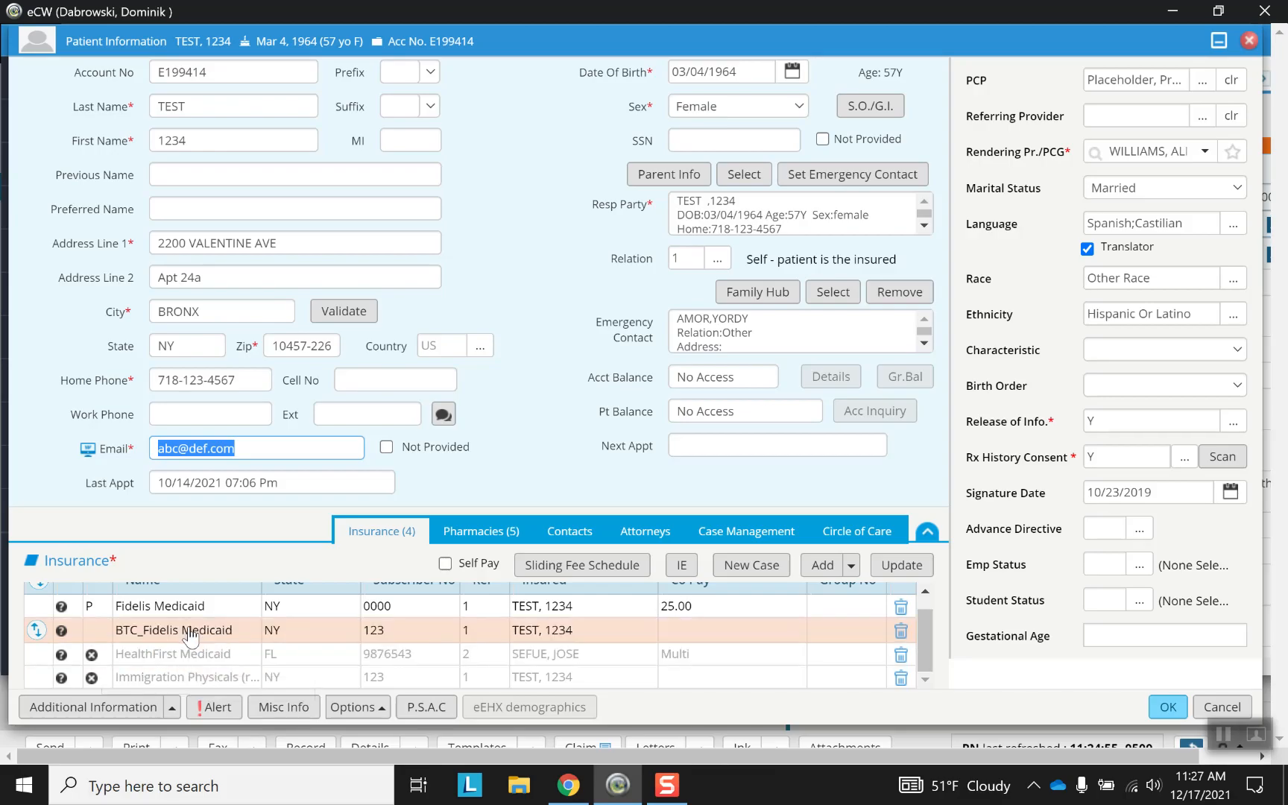
pyautogui.click(160, 607)
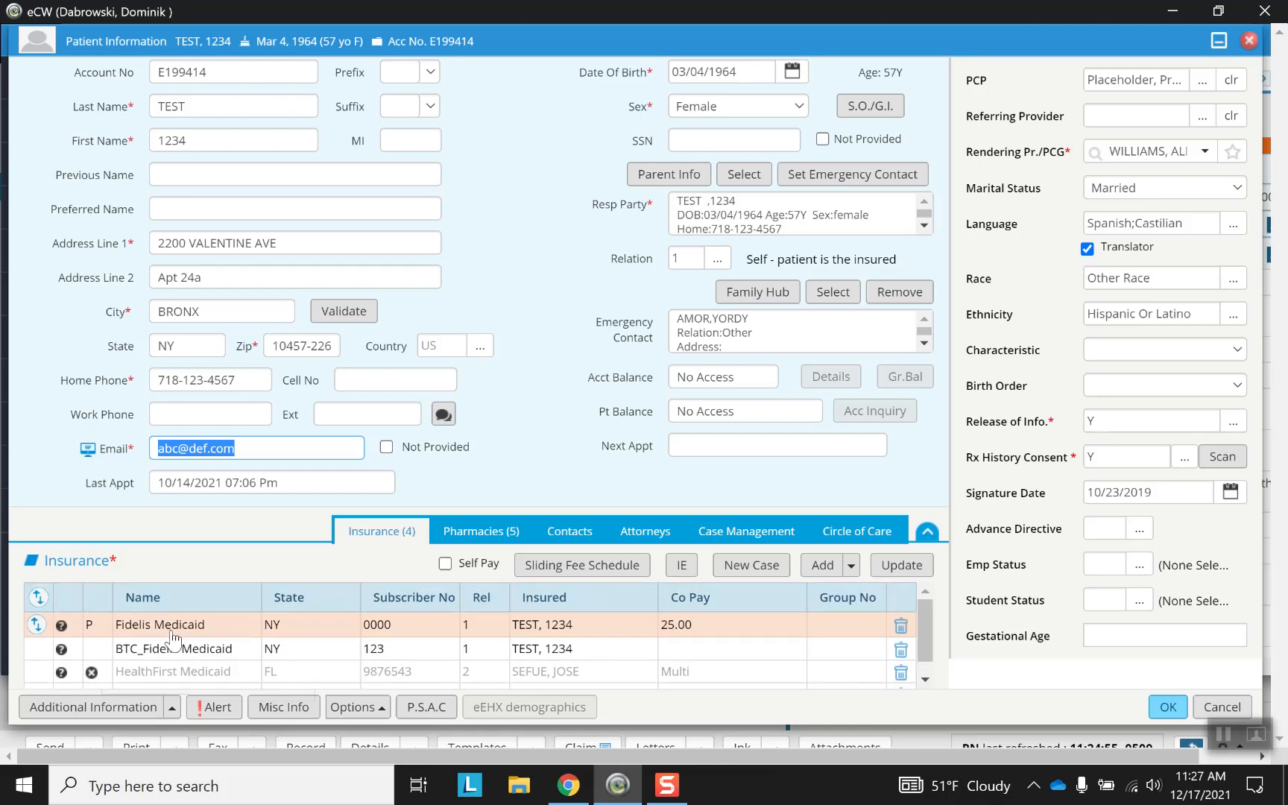
pyautogui.moveTo(243, 633)
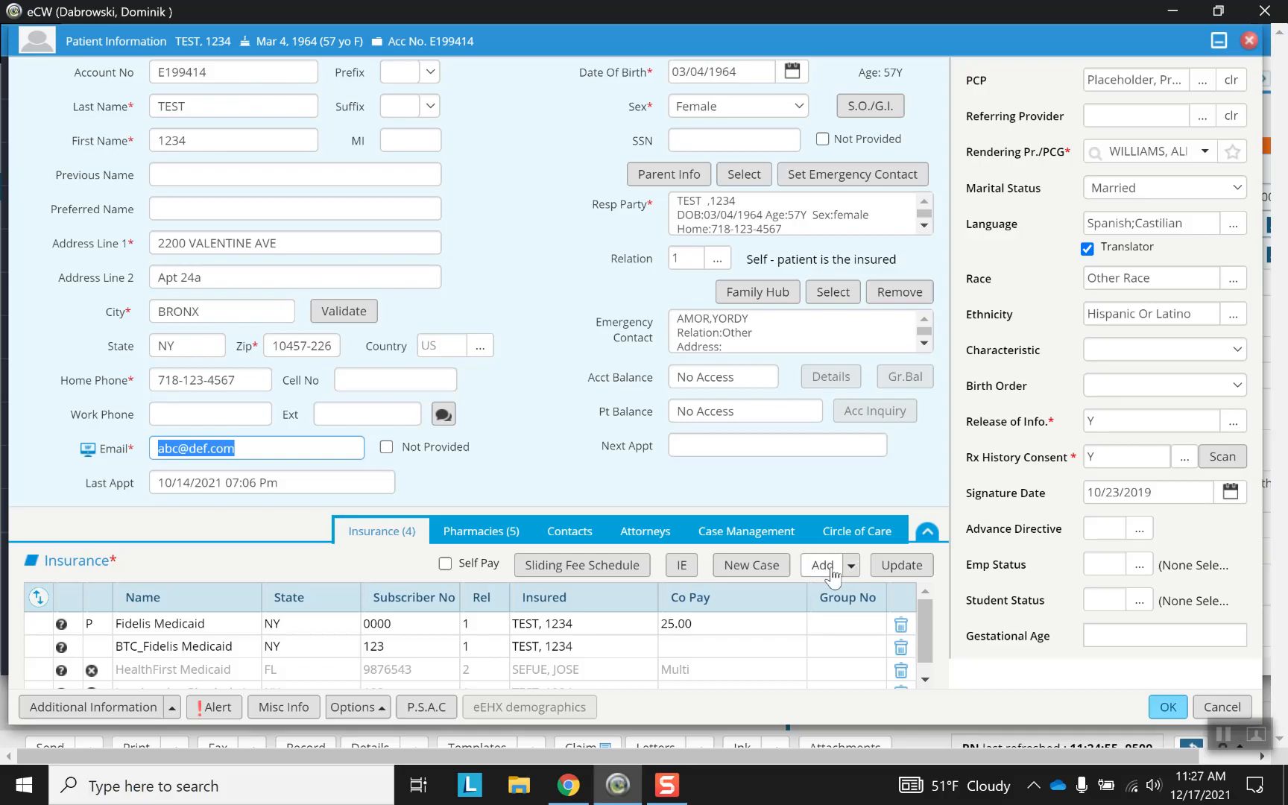
# Start adding a new insurance for the patient, then cancel the blank insurance form.
pyautogui.click(822, 565)
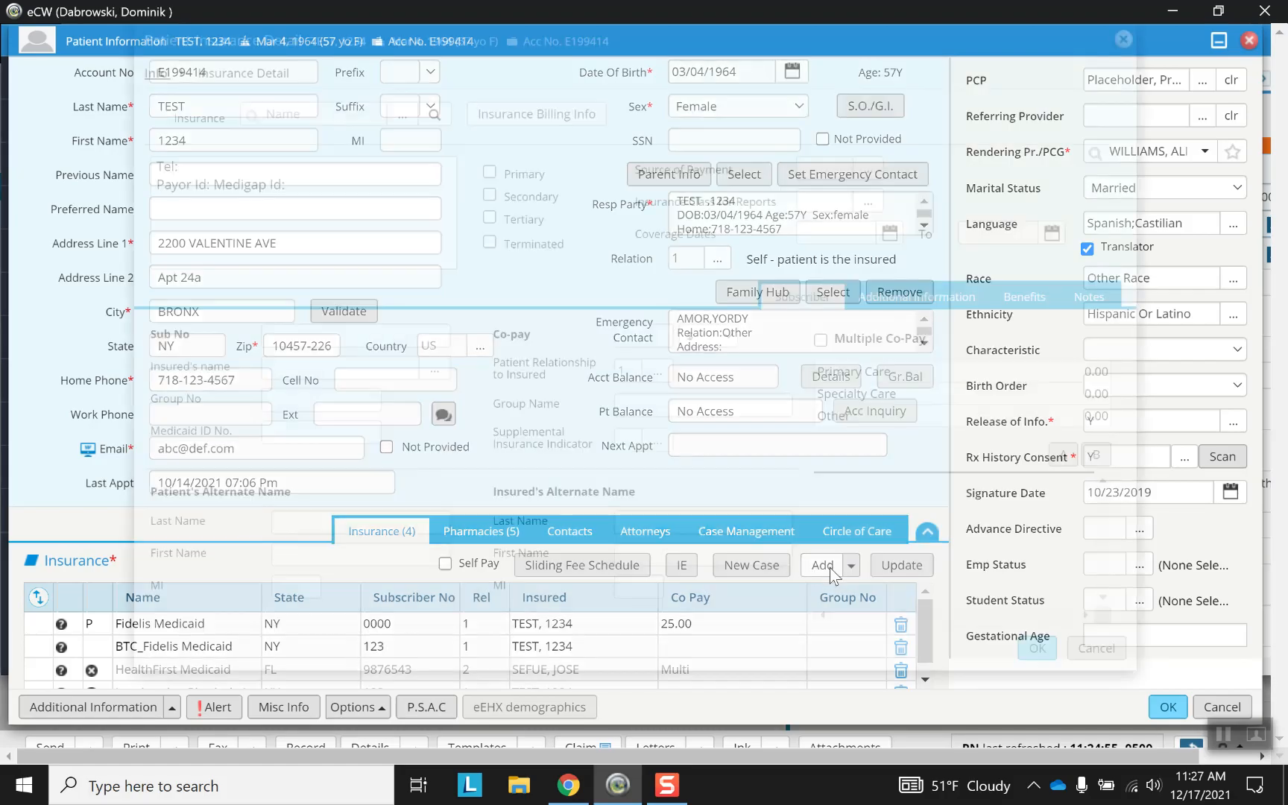
pyautogui.click(823, 565)
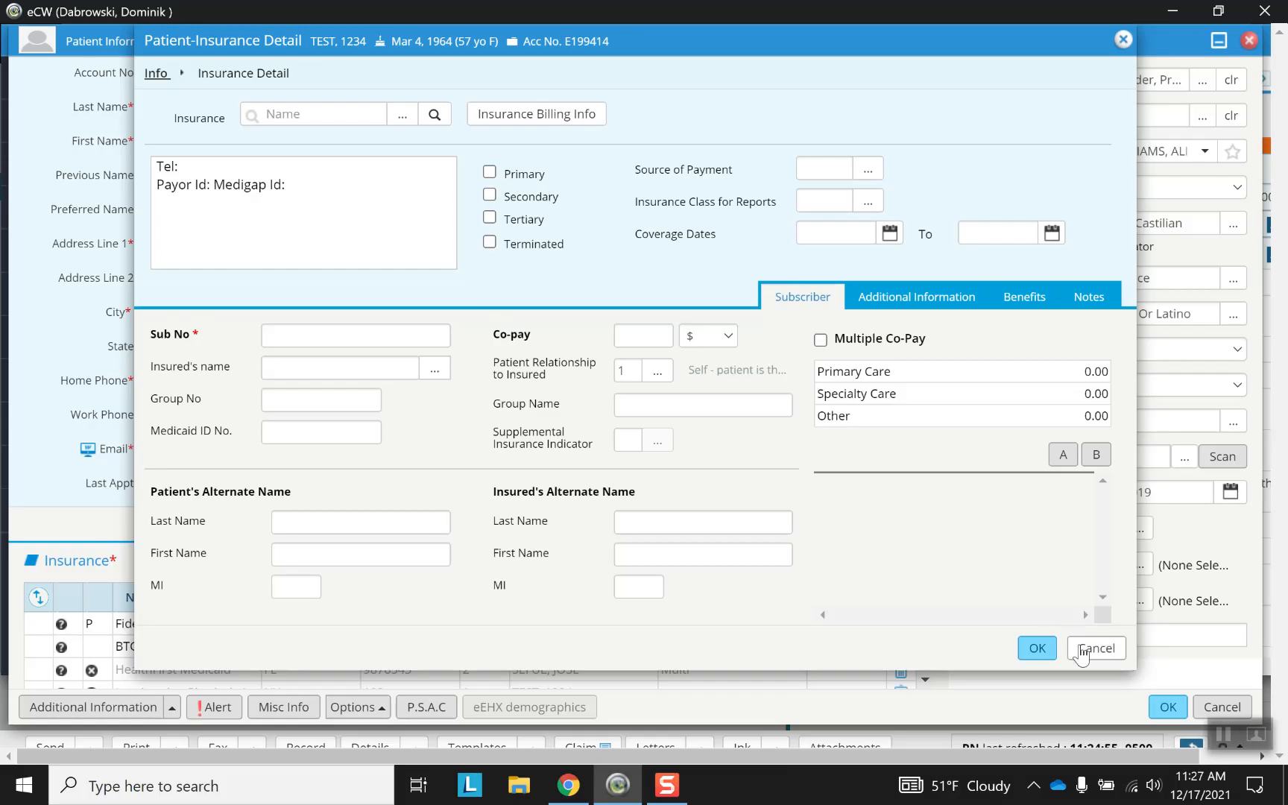
pyautogui.click(1096, 647)
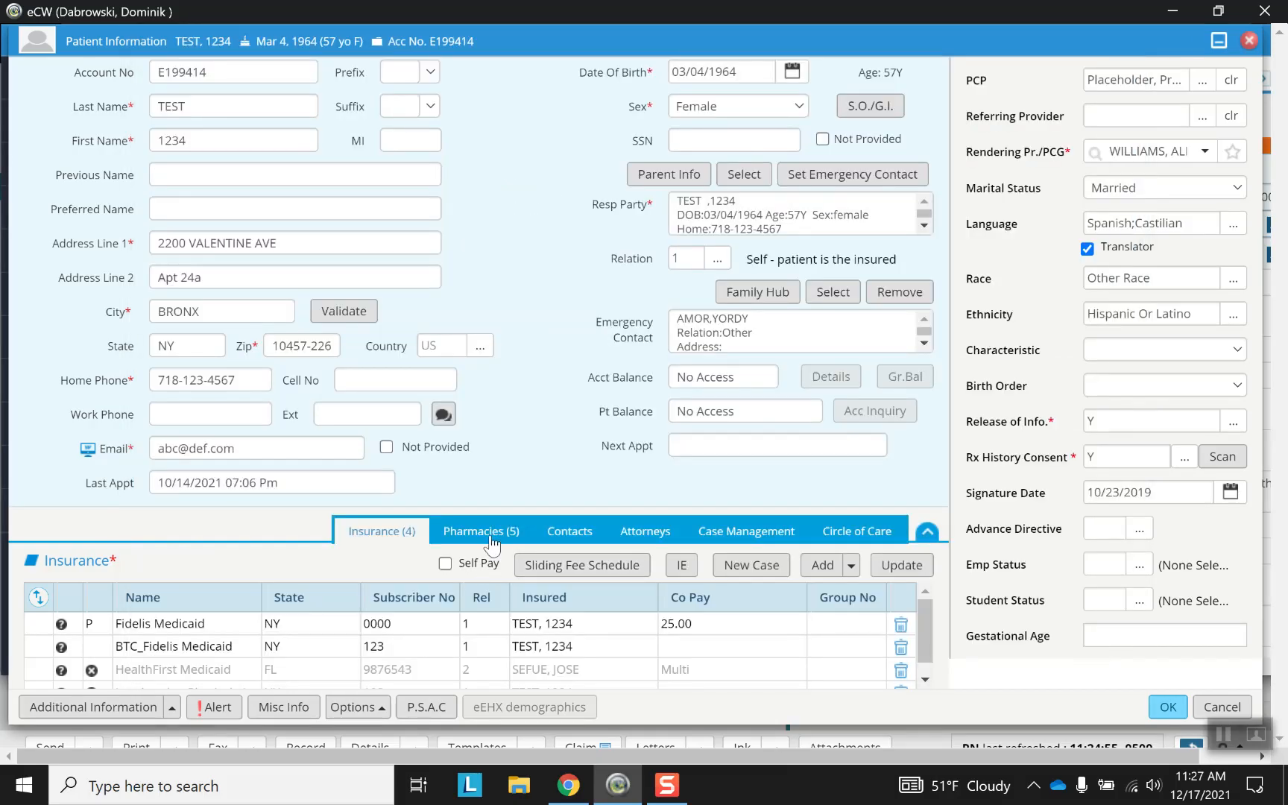
# Remove 161 Street Pharmacy from the patient's Pharmacies list, confirming the deletion.
pyautogui.click(480, 531)
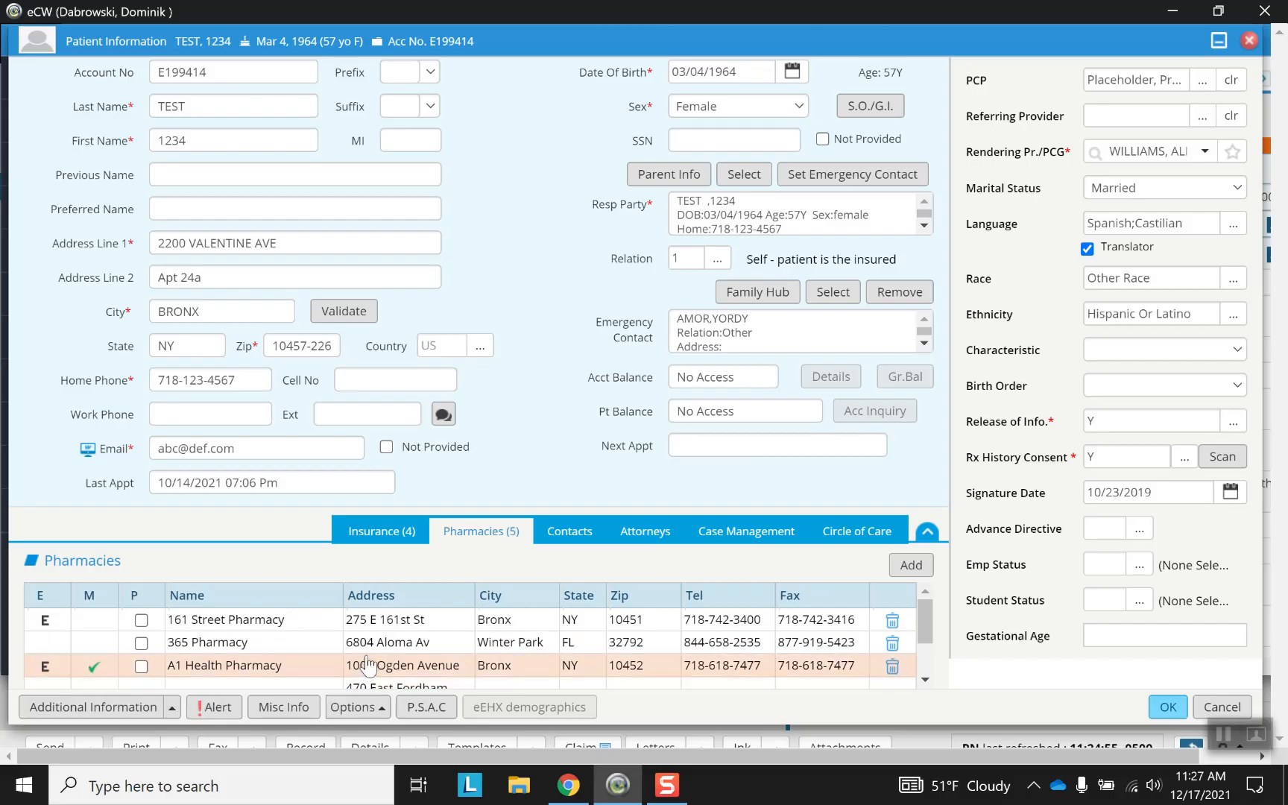
pyautogui.scroll(-3)
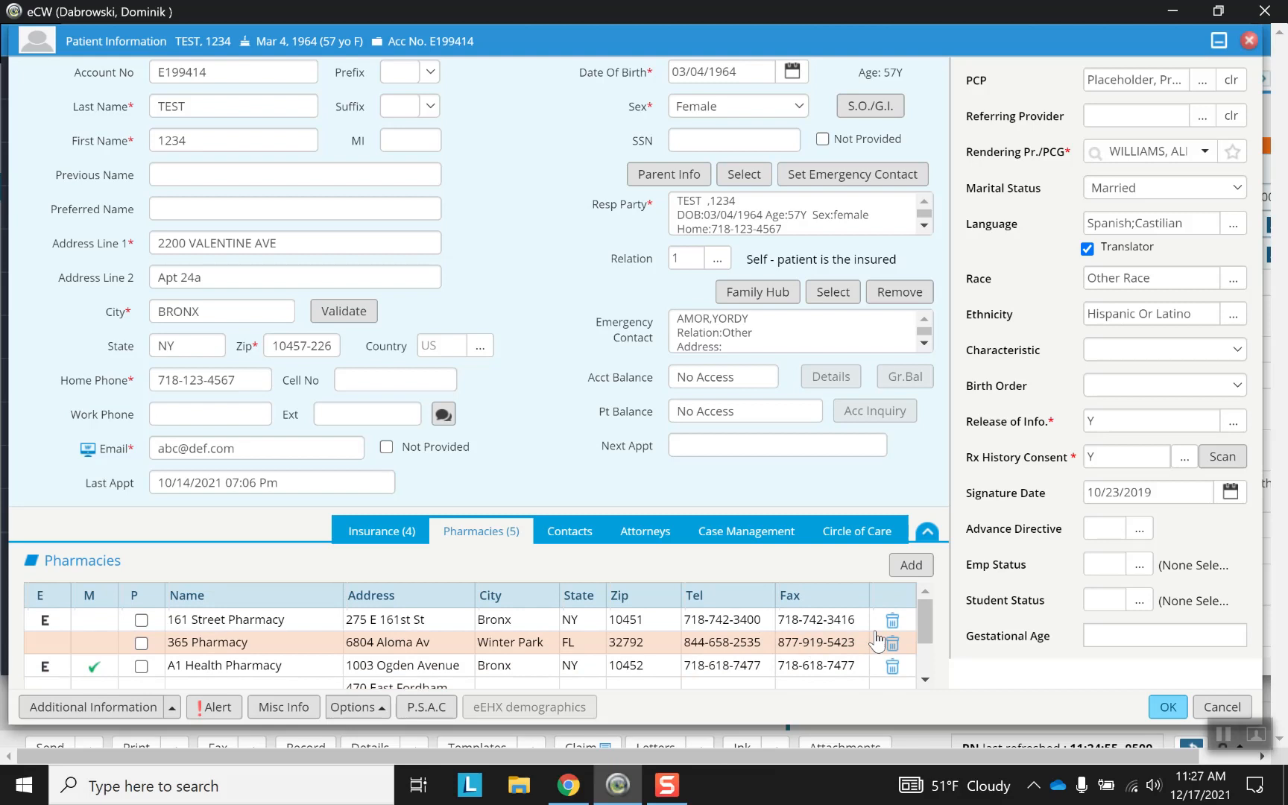
pyautogui.click(891, 620)
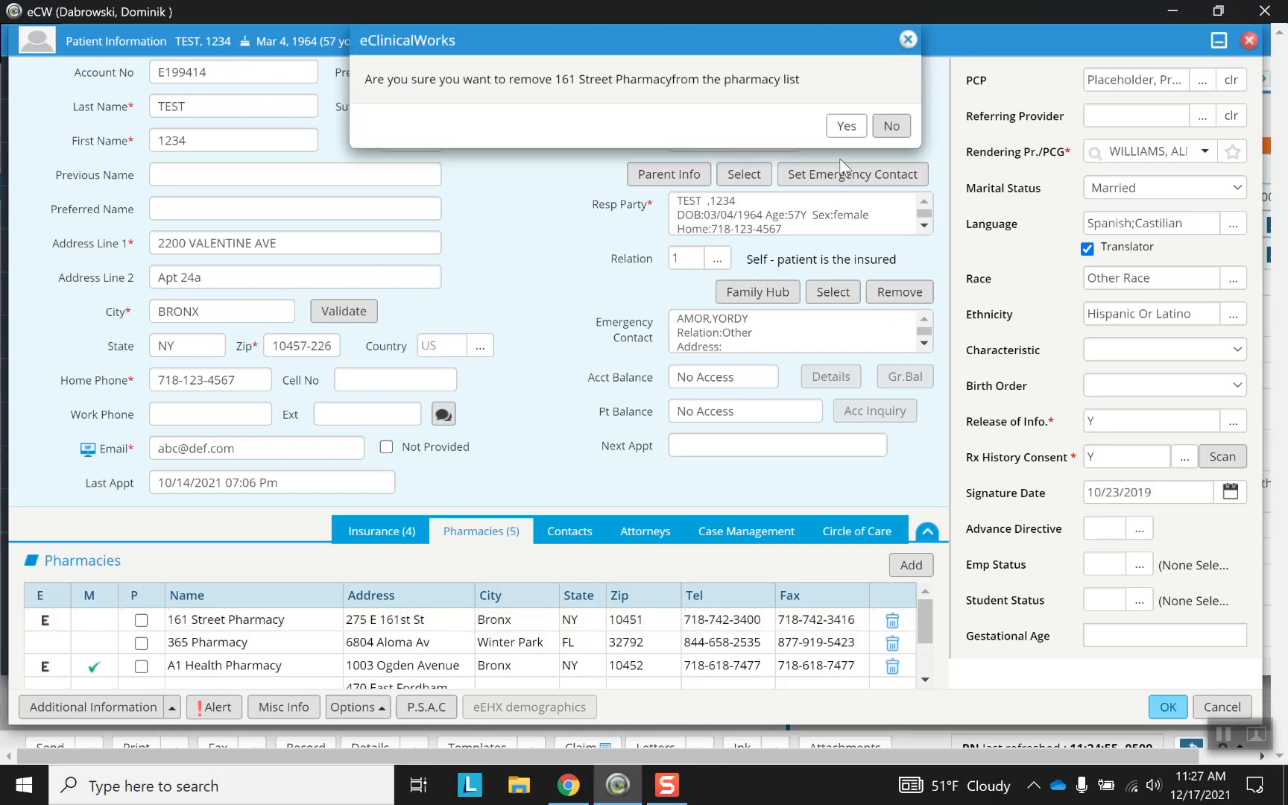
pyautogui.click(845, 125)
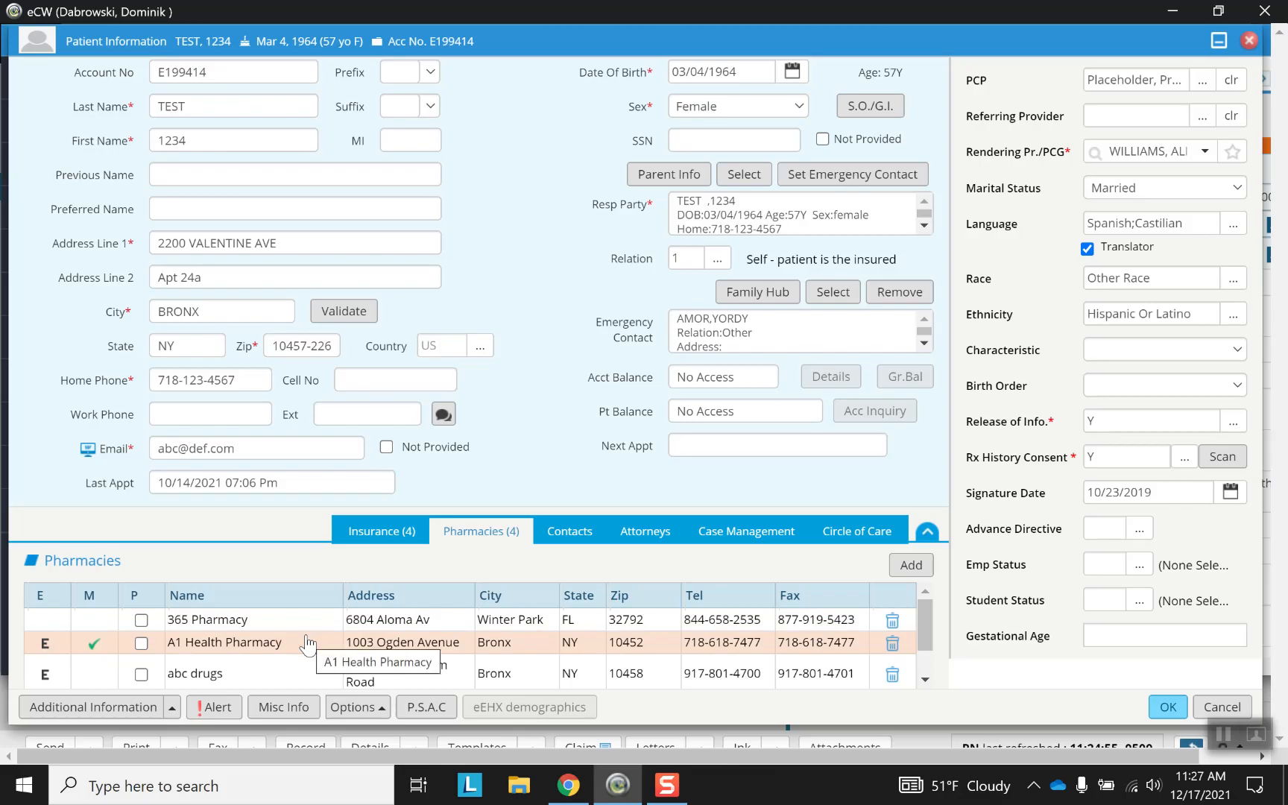
pyautogui.scroll(-3)
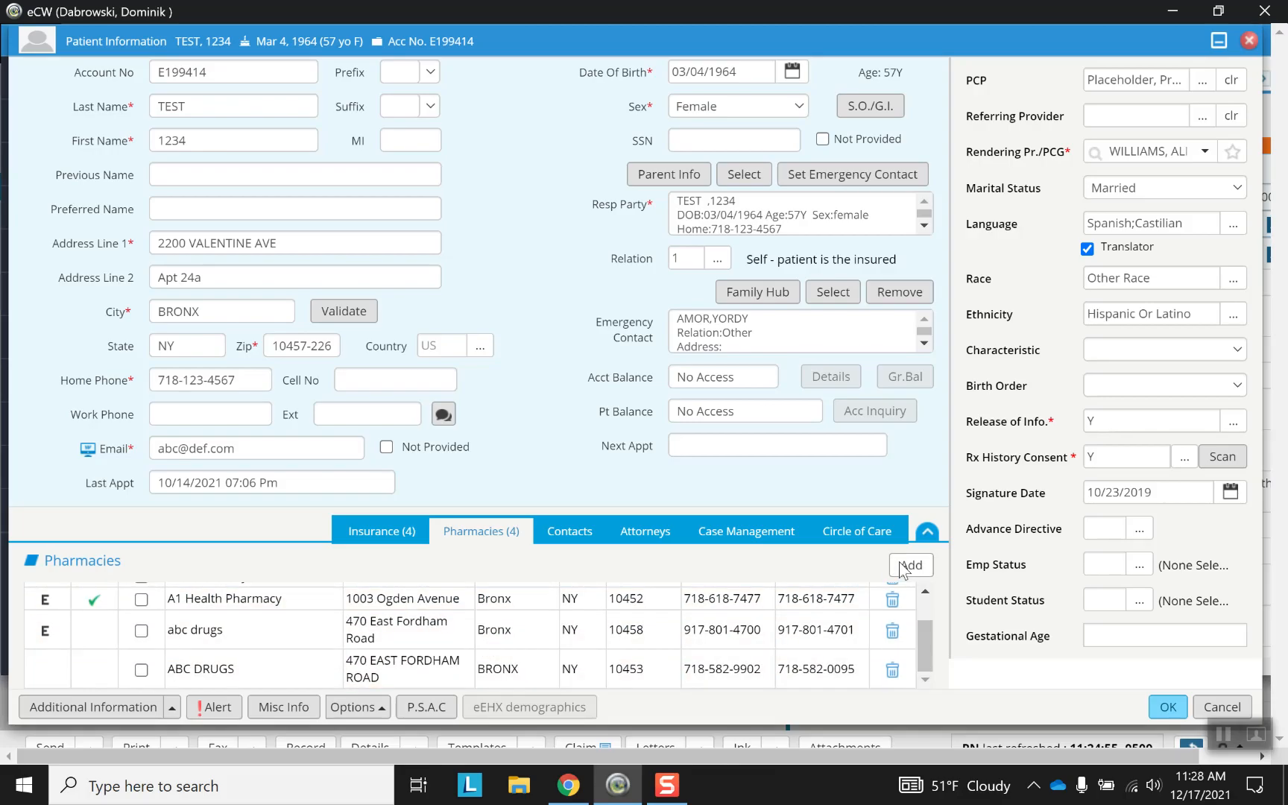
# Search the Pharmacy Lookup by ZipCode 10305 and browse the matching pharmacies.
pyautogui.click(910, 565)
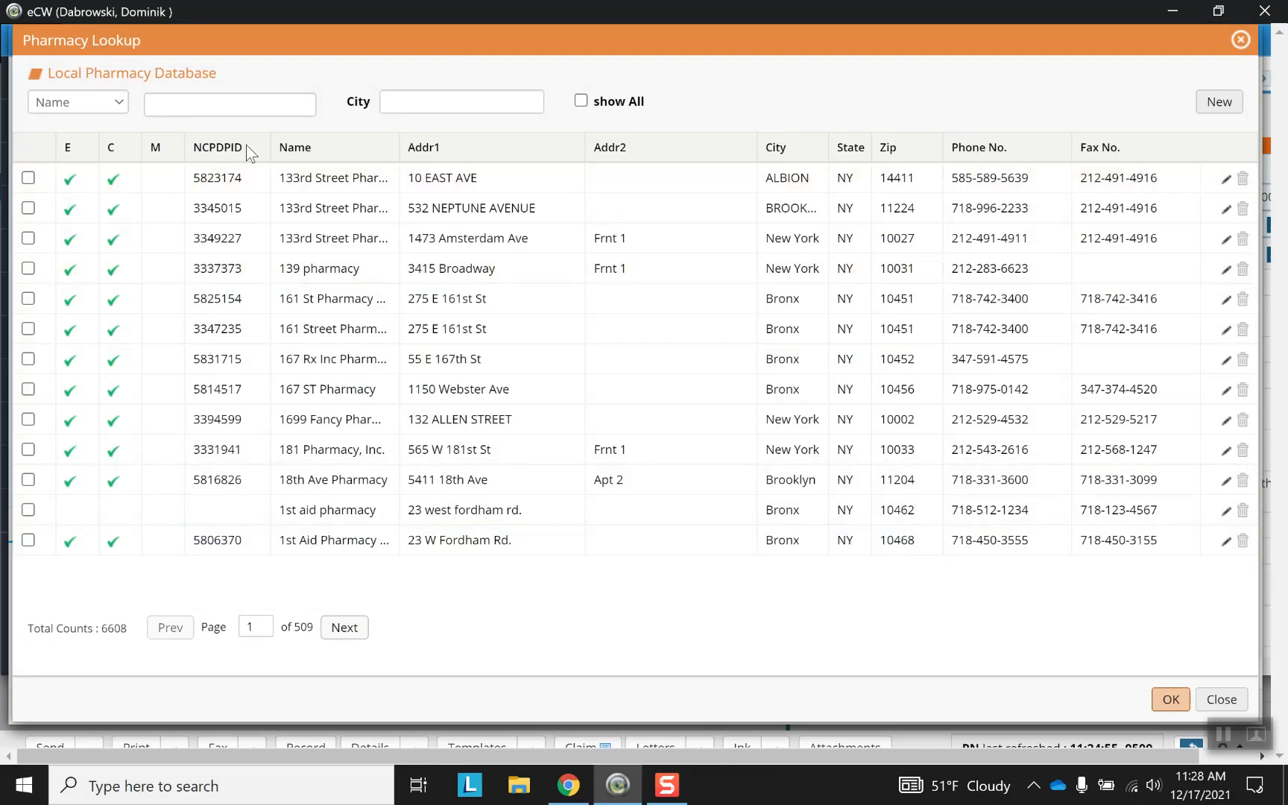
pyautogui.click(462, 102)
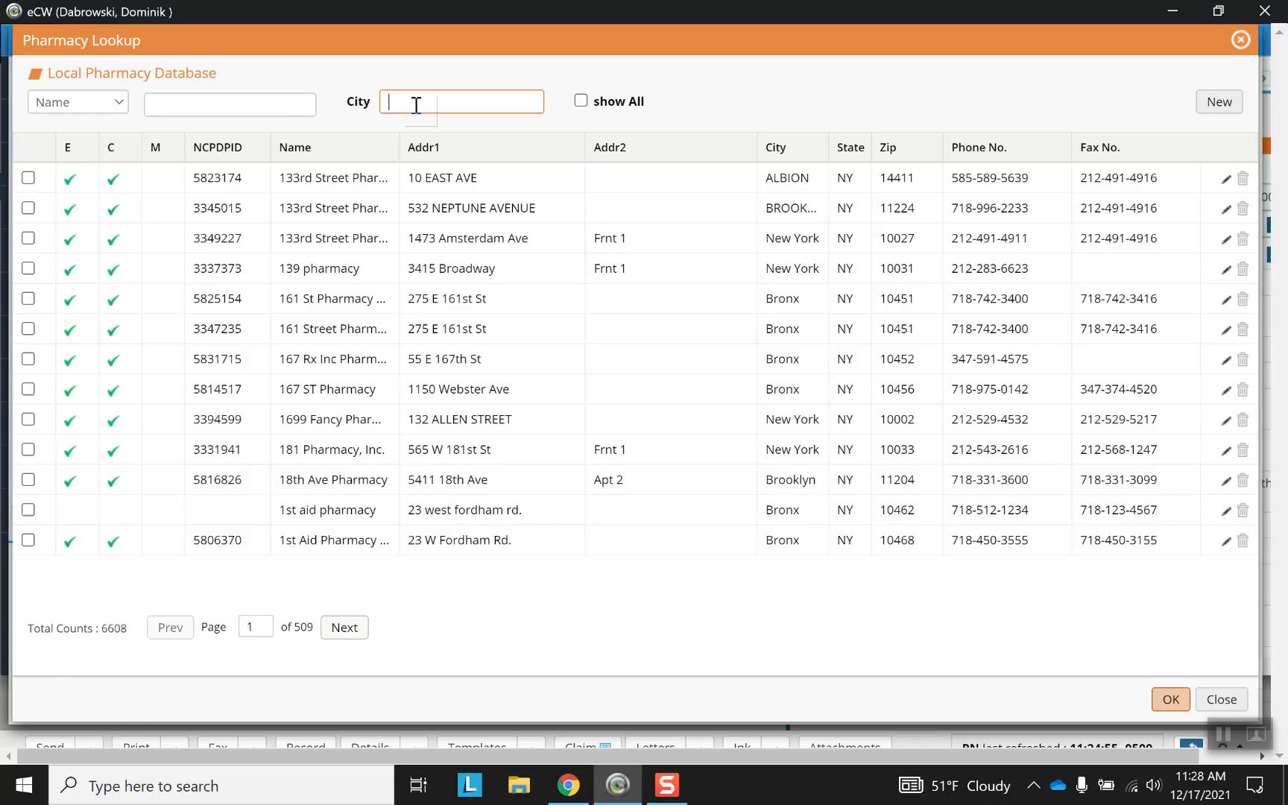
pyautogui.click(76, 101)
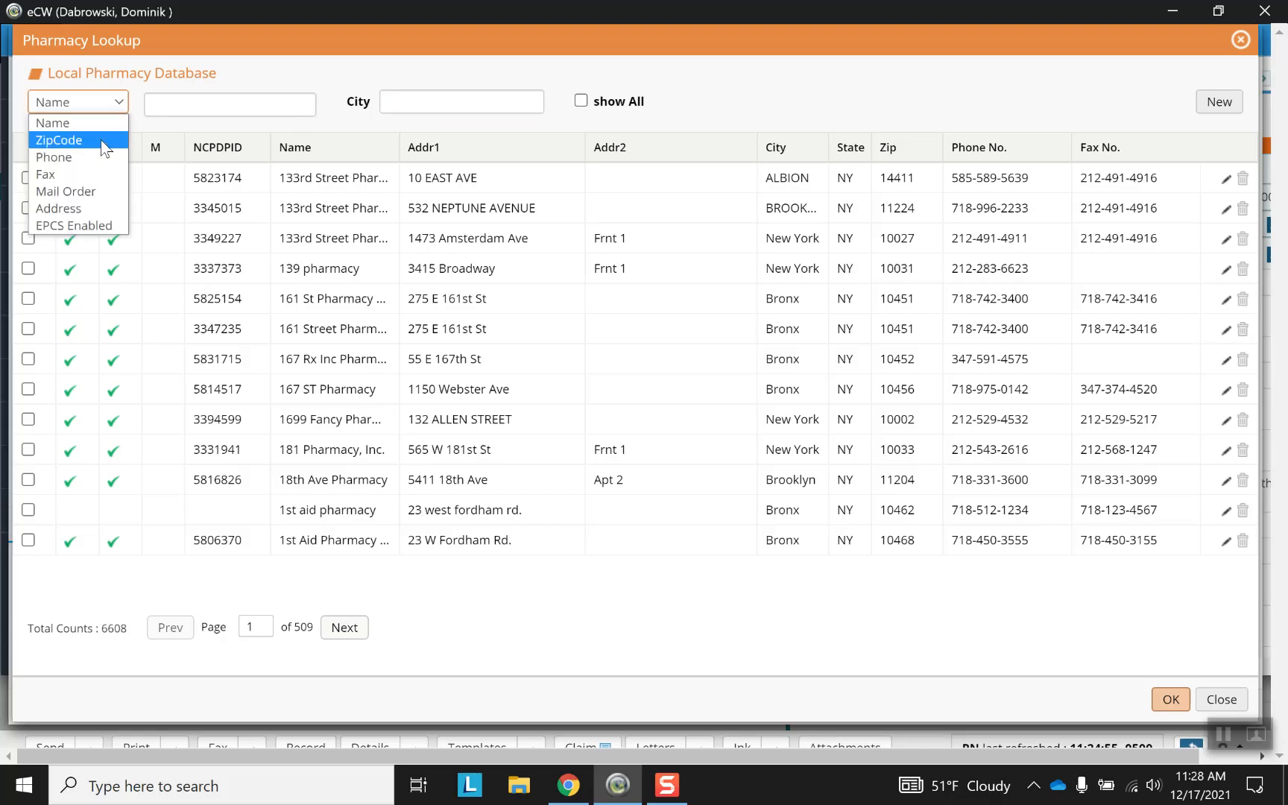
pyautogui.moveTo(99, 152)
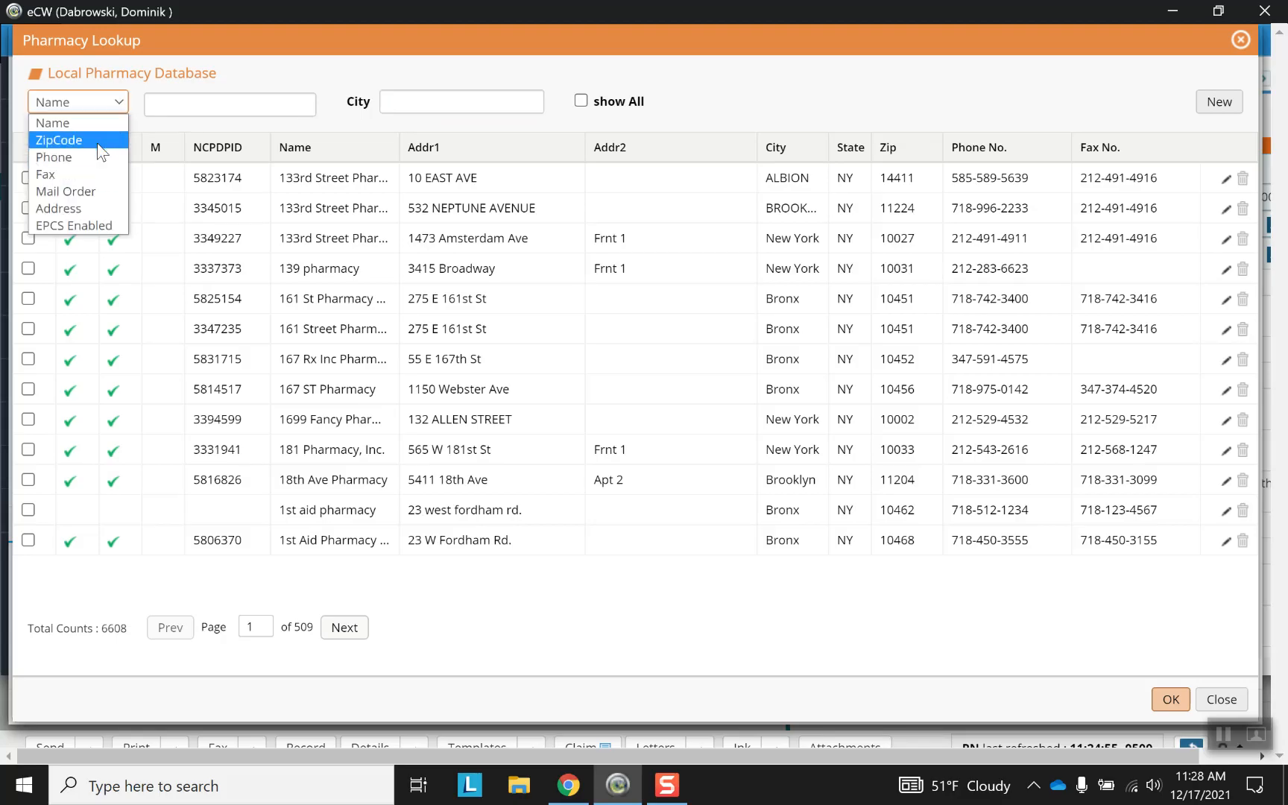
pyautogui.click(58, 140)
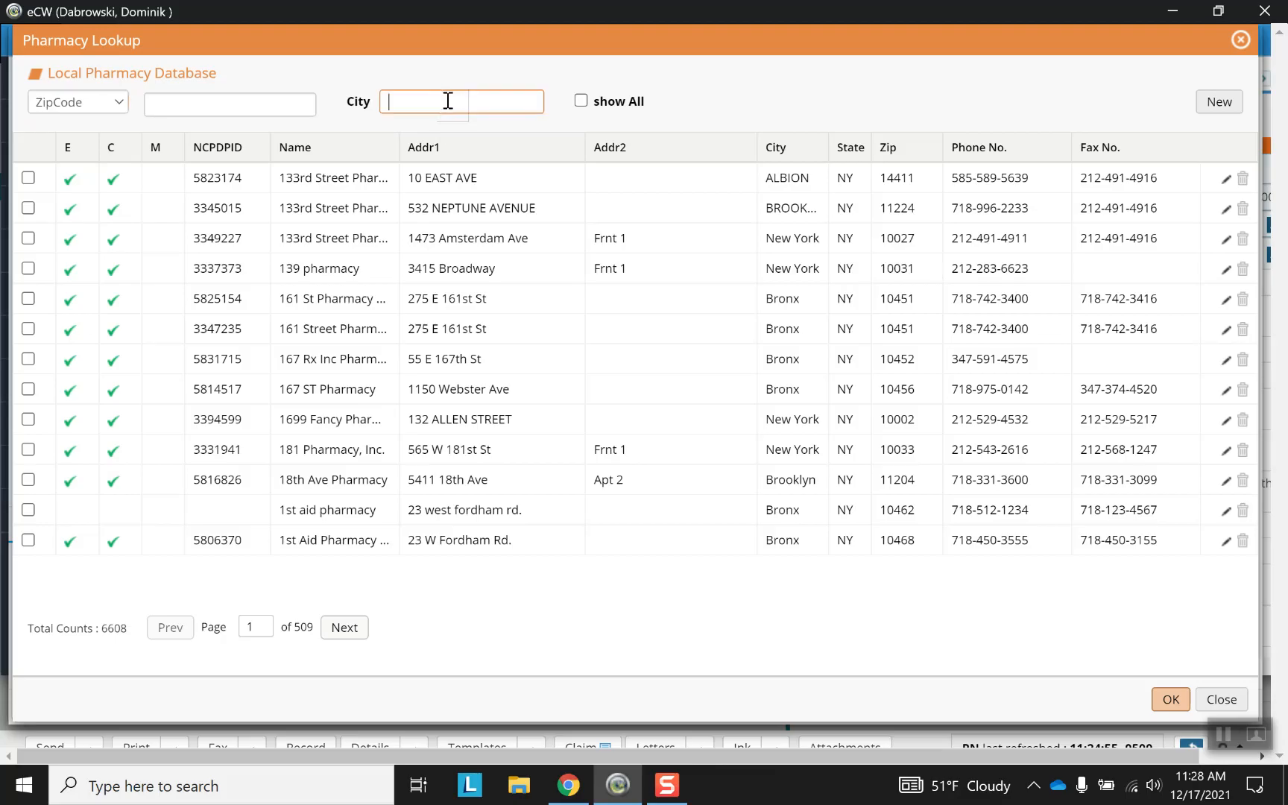
pyautogui.write('10305')
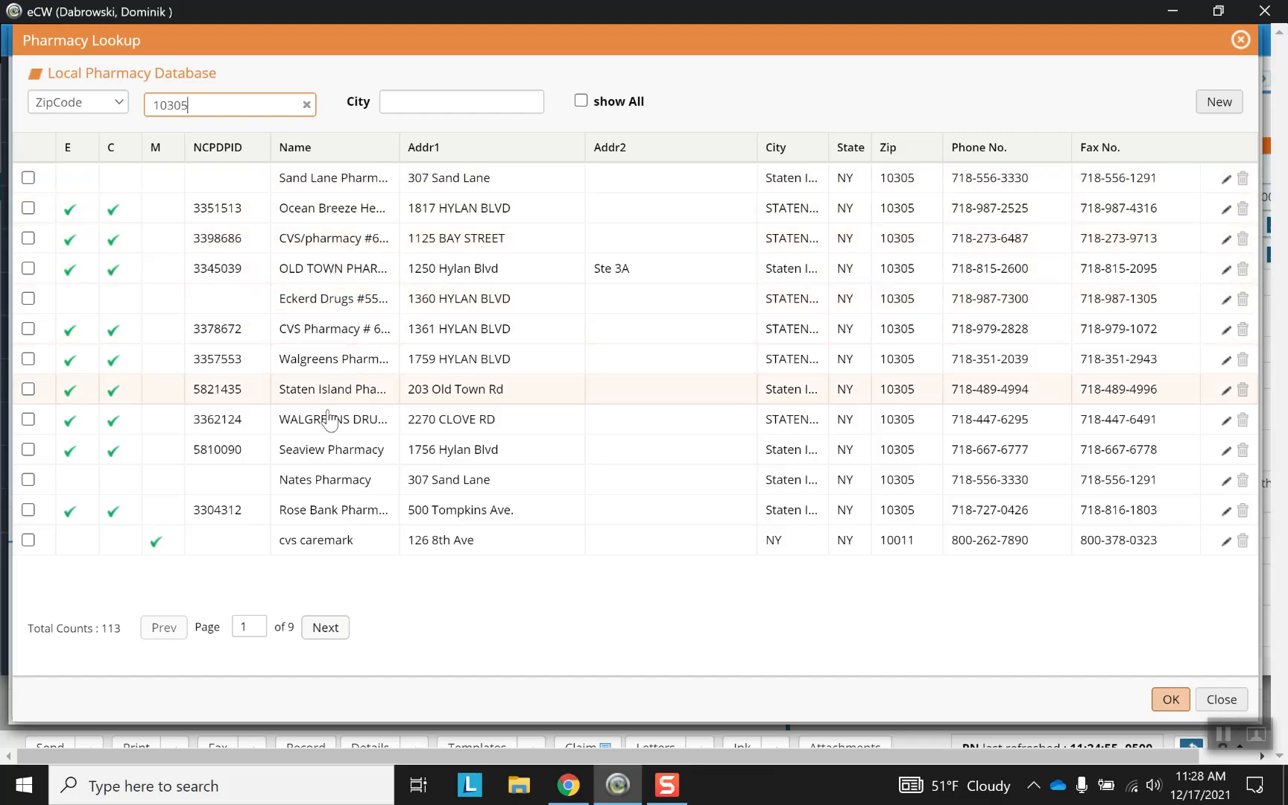
pyautogui.moveTo(320, 657)
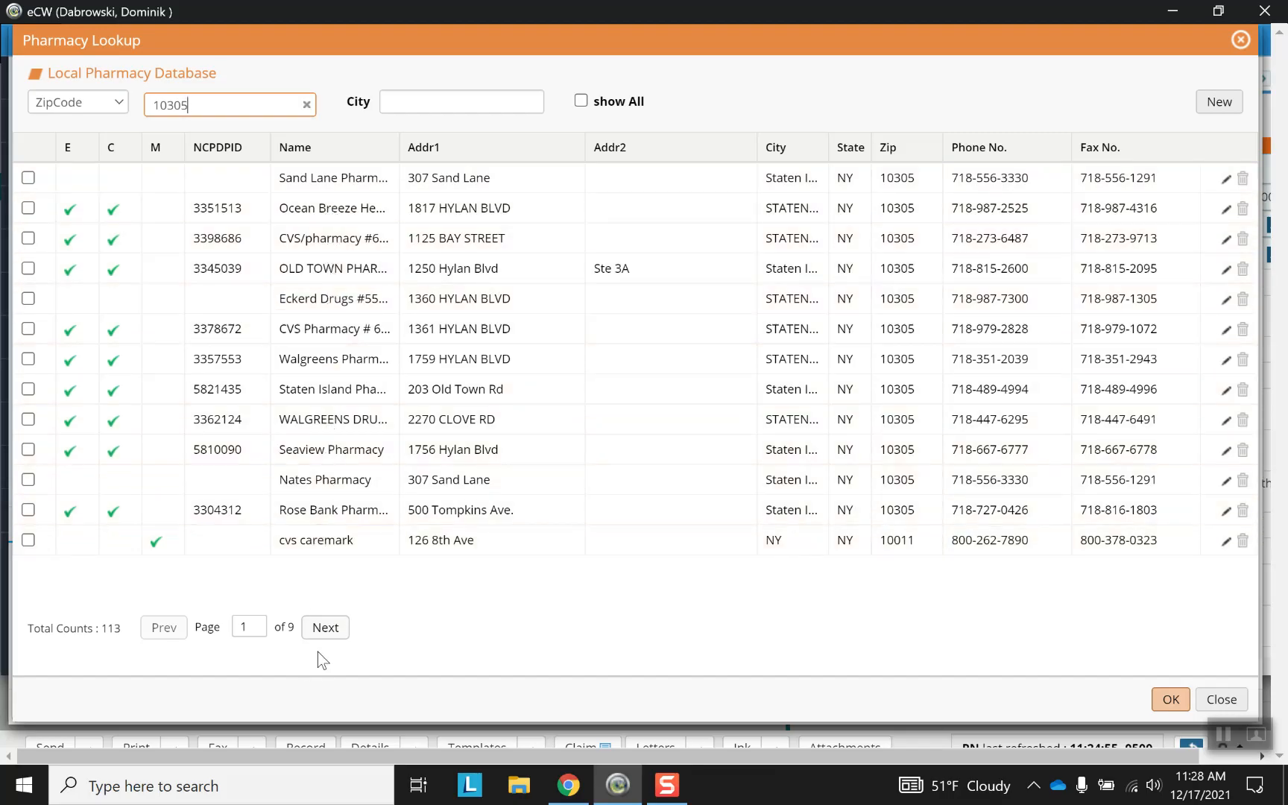
pyautogui.click(325, 626)
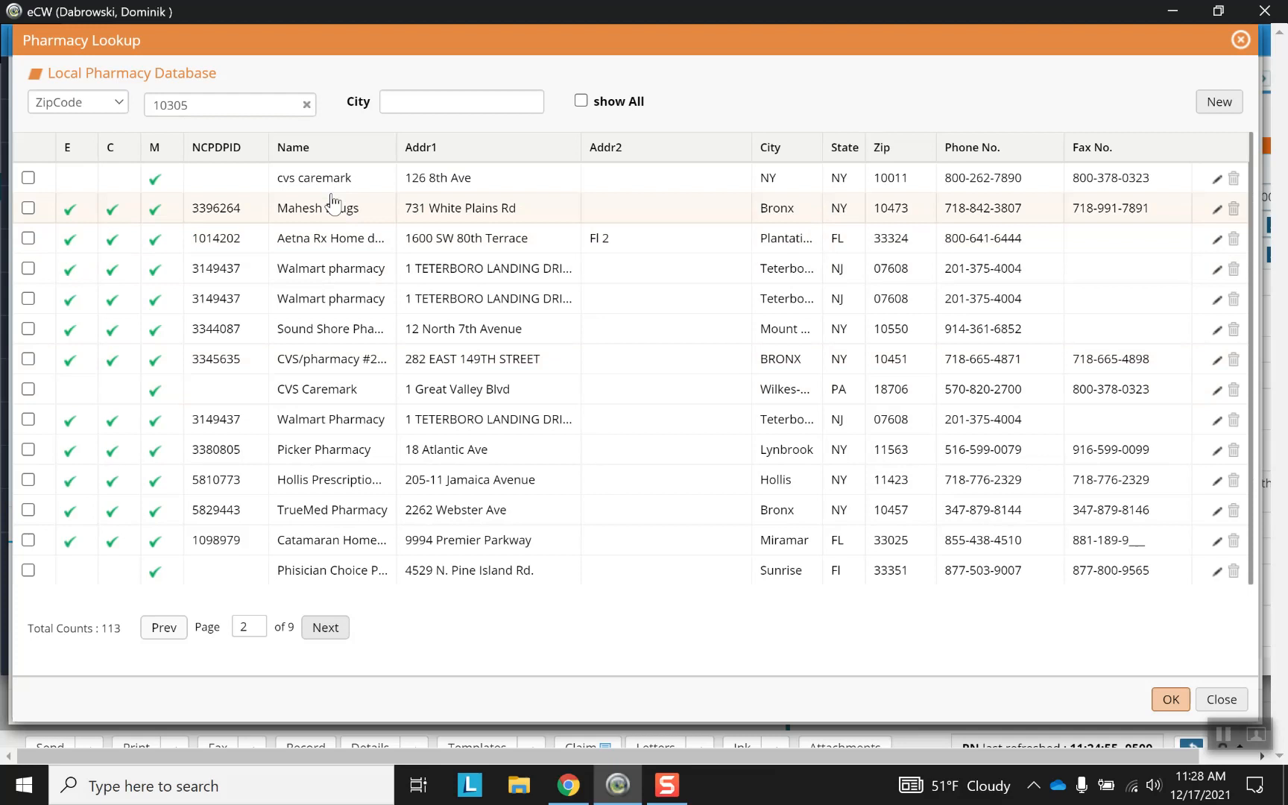
pyautogui.click(76, 101)
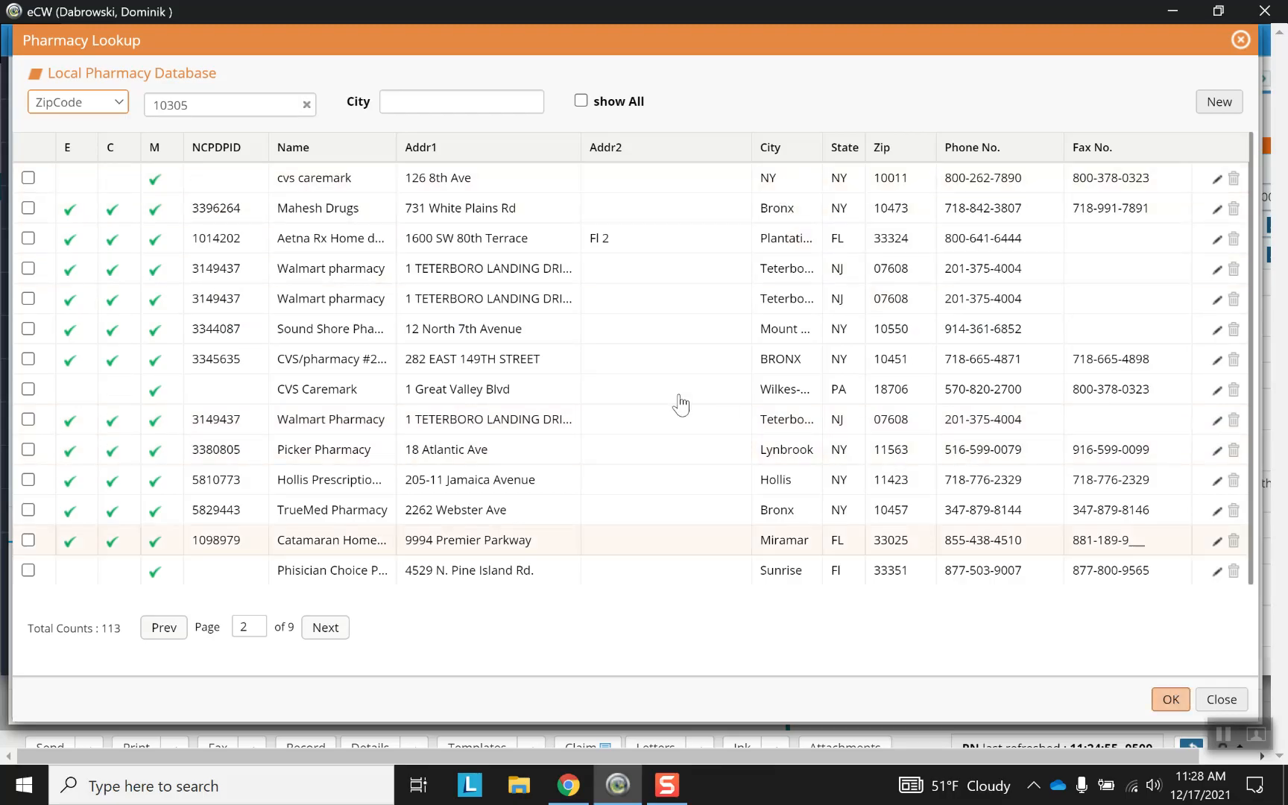
# Select cvs caremark and add it to the patient's pharmacies.
pyautogui.click(29, 178)
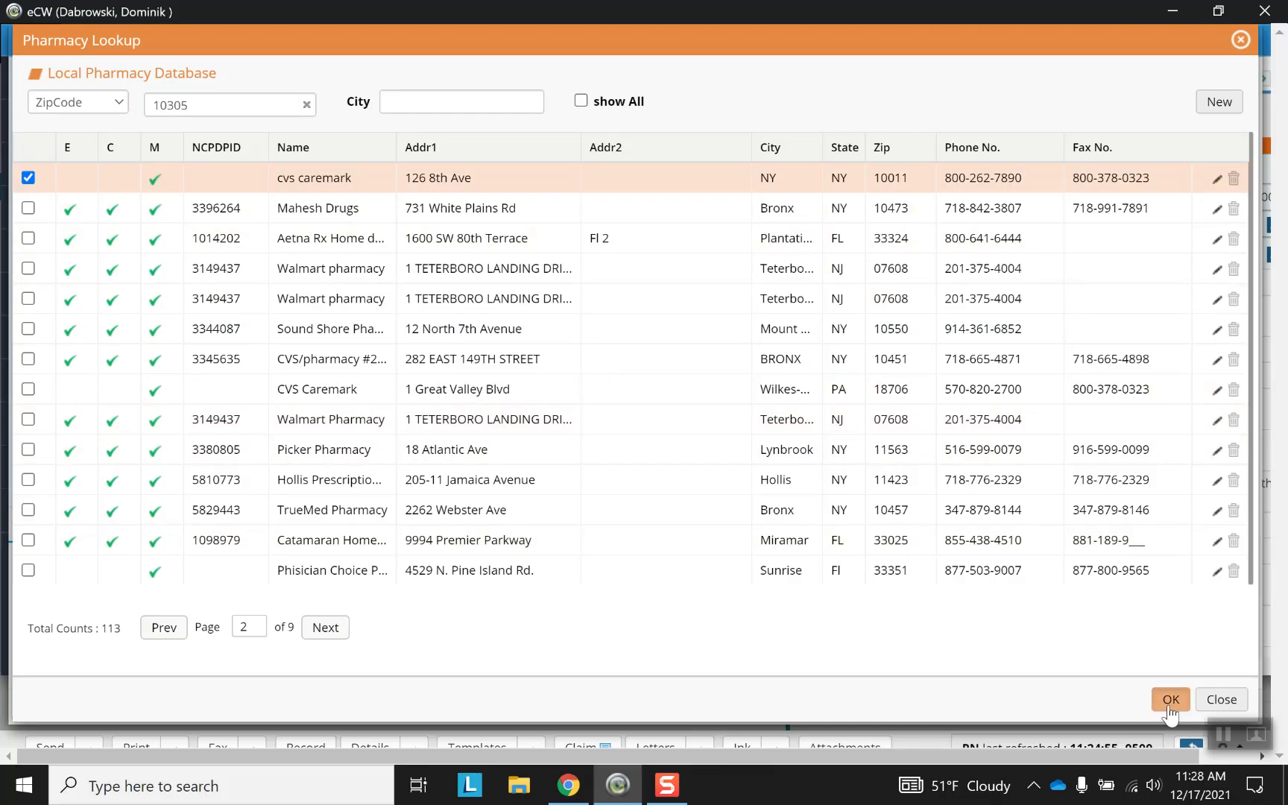
pyautogui.click(1171, 699)
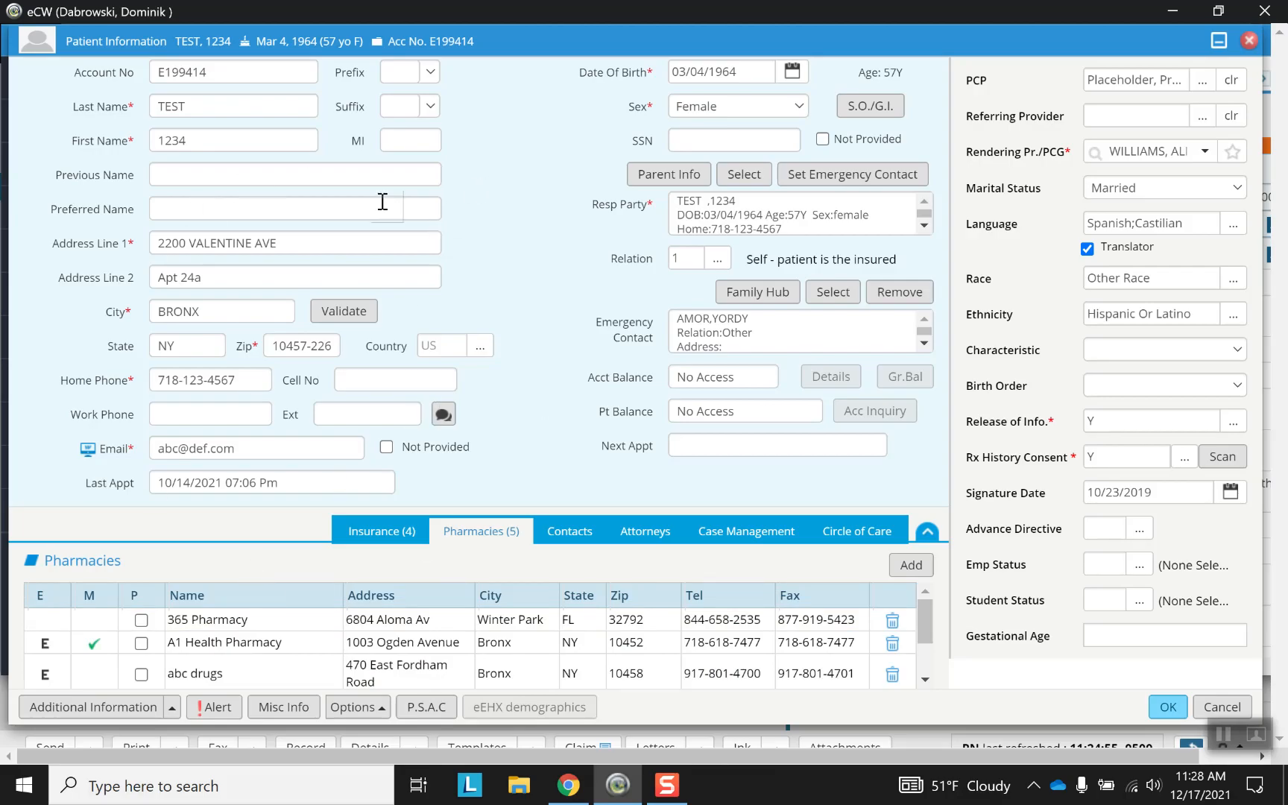
# Close Patient Information and save the pharmacy changes, returning to the Patient Hub.
pyautogui.click(1249, 42)
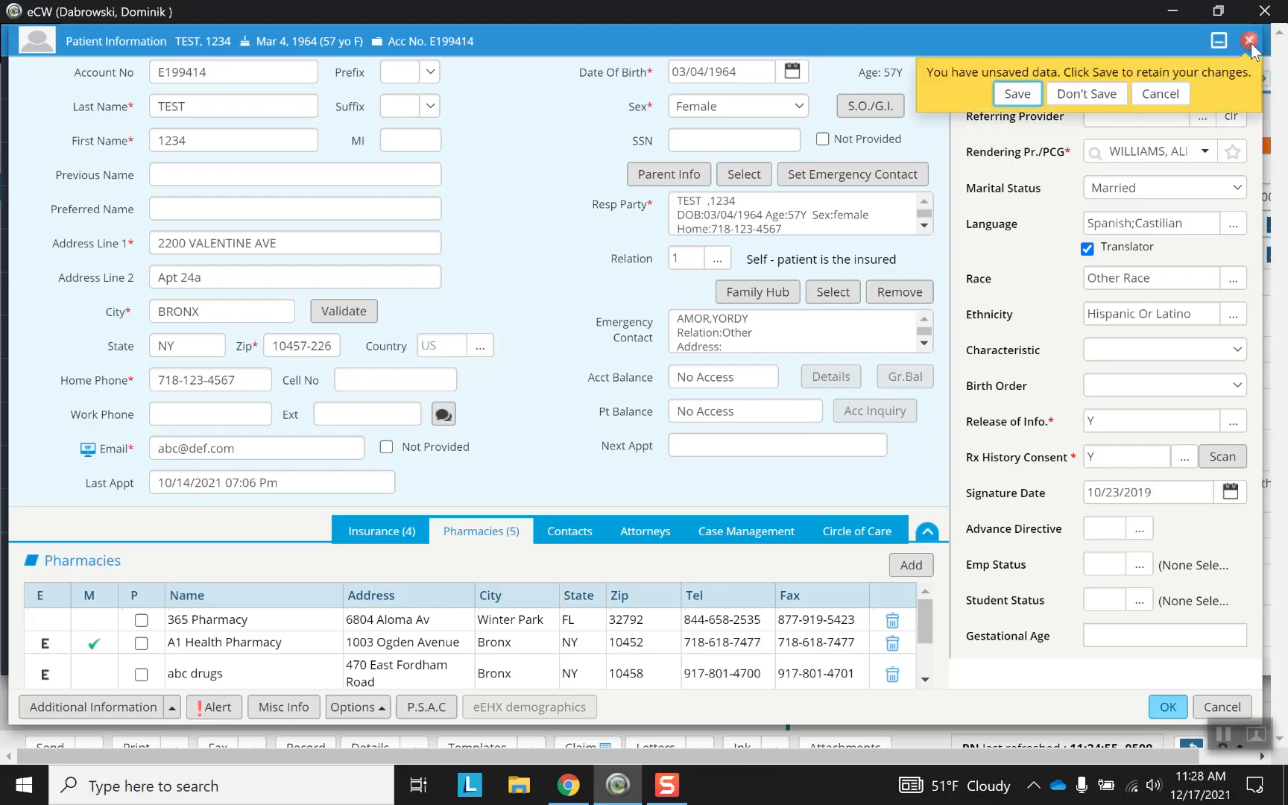
pyautogui.moveTo(1017, 92)
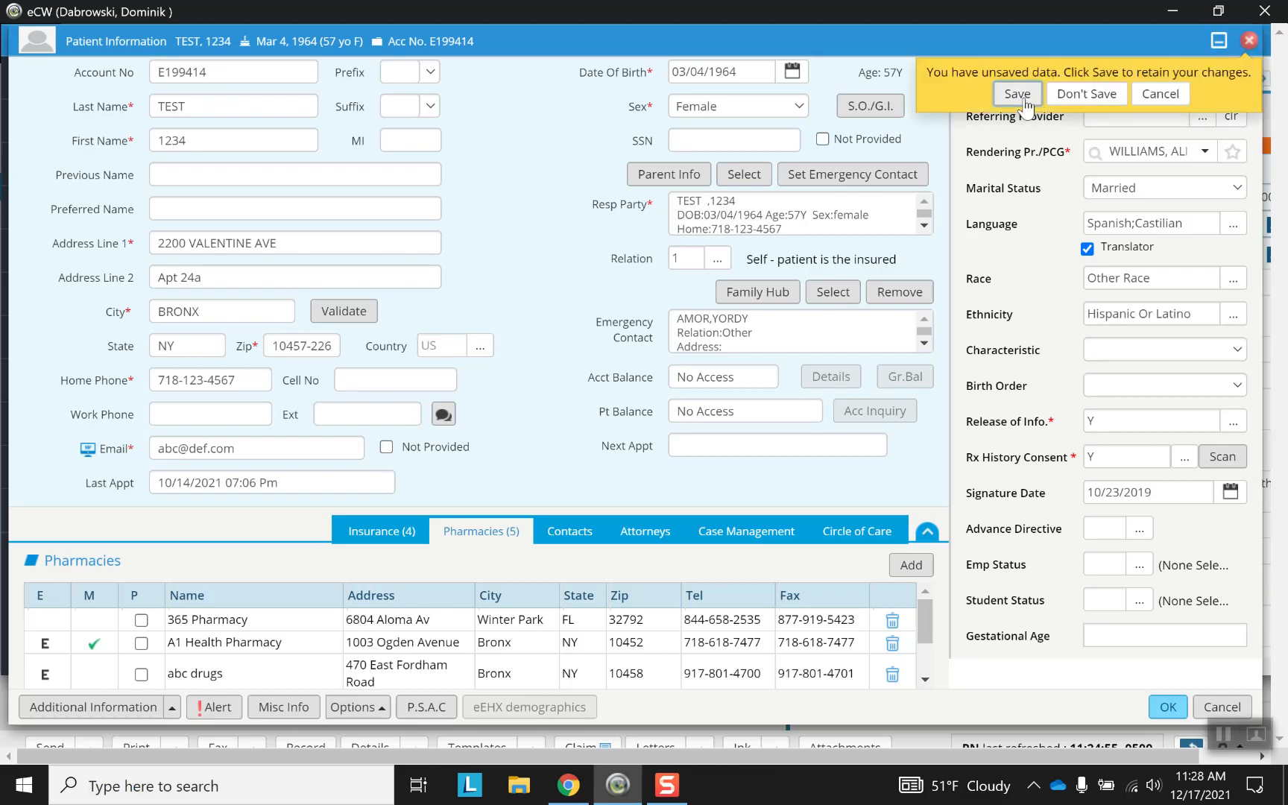
pyautogui.click(1017, 92)
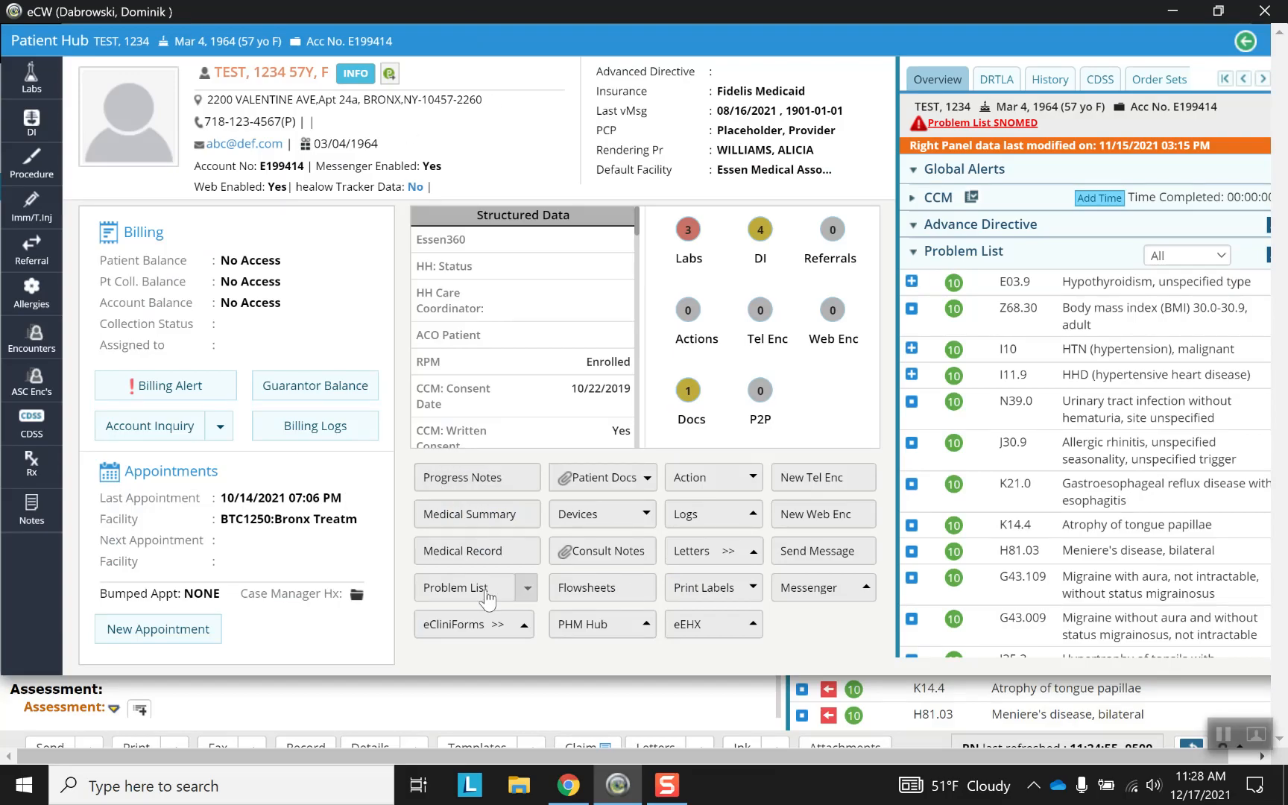
pyautogui.moveTo(283, 276)
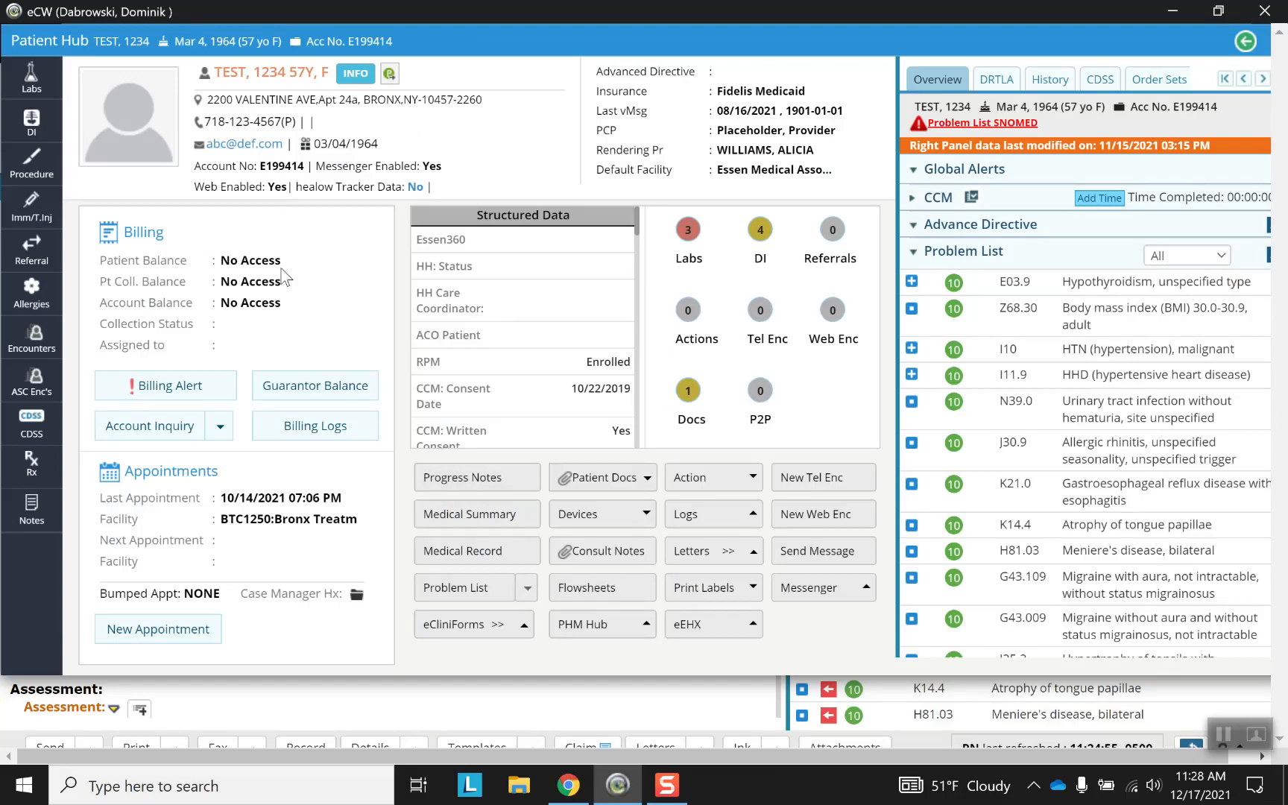
pyautogui.moveTo(326, 262)
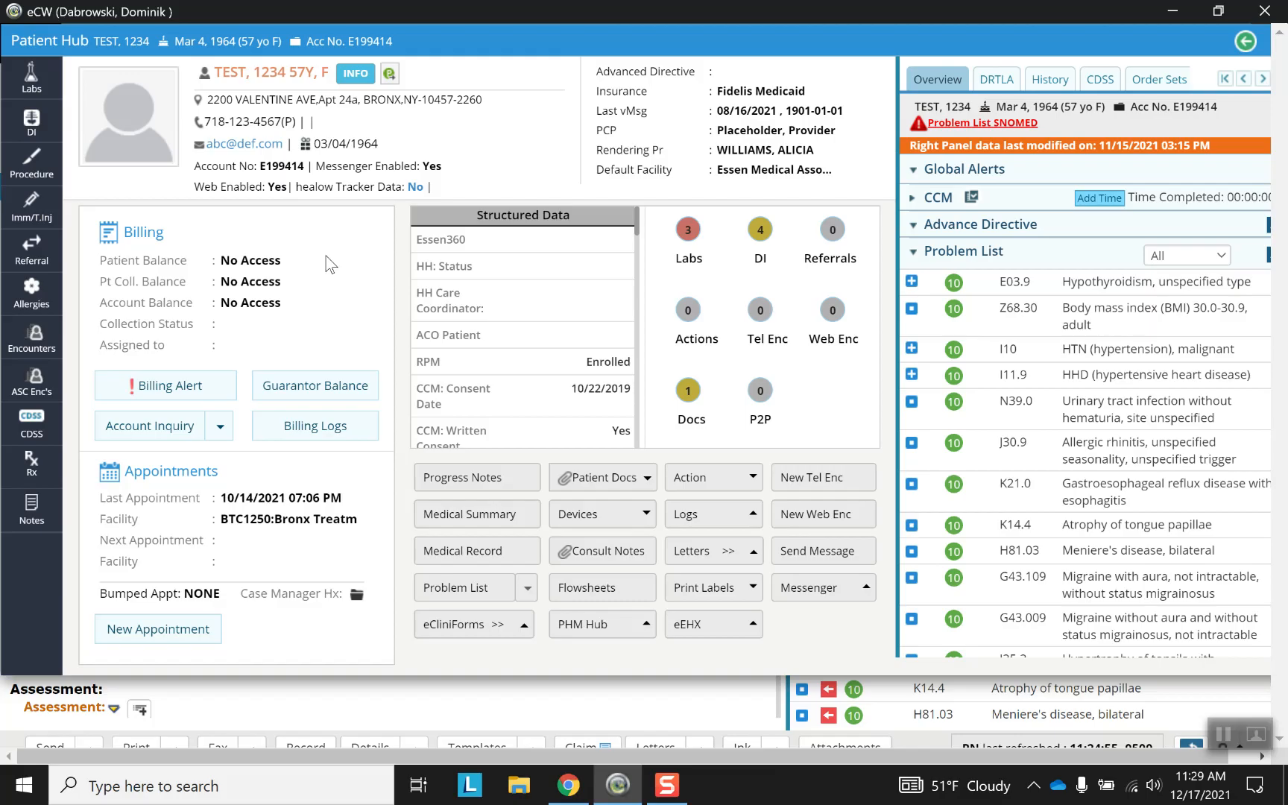
pyautogui.moveTo(1215, 629)
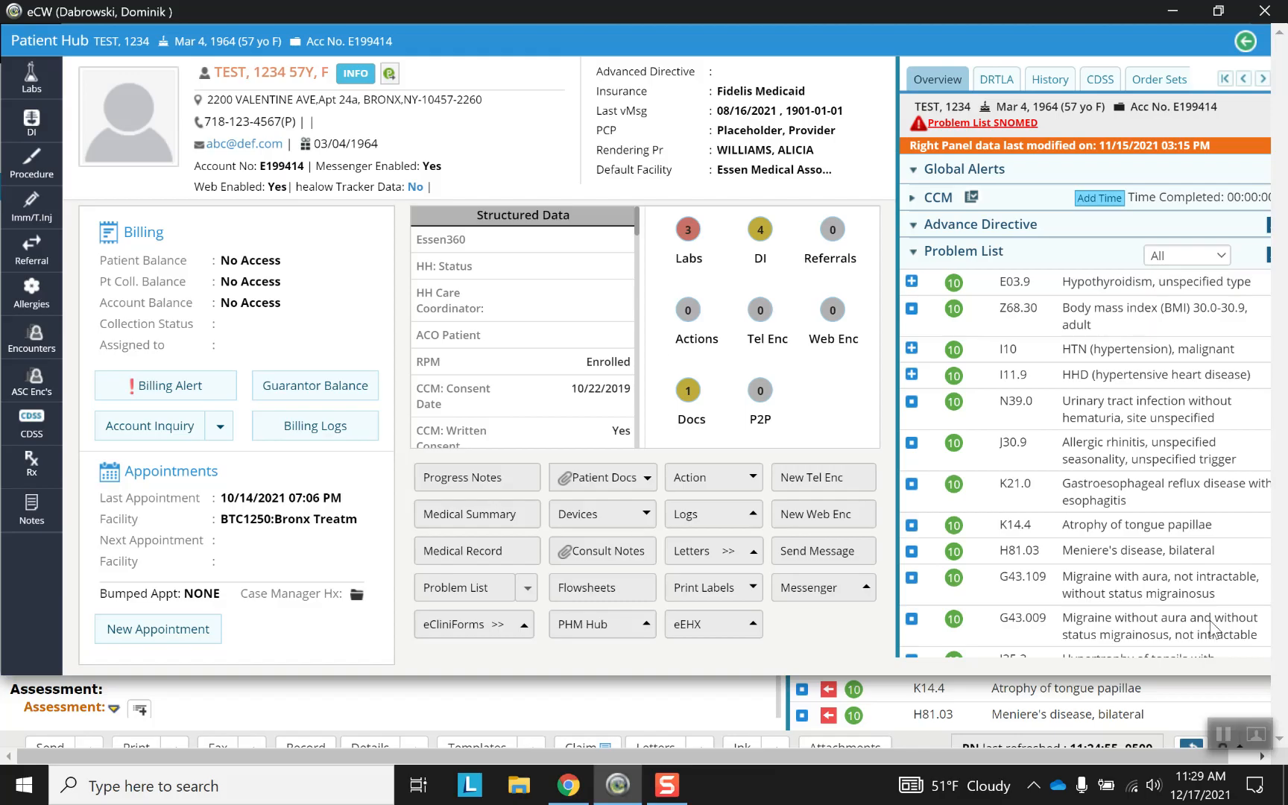